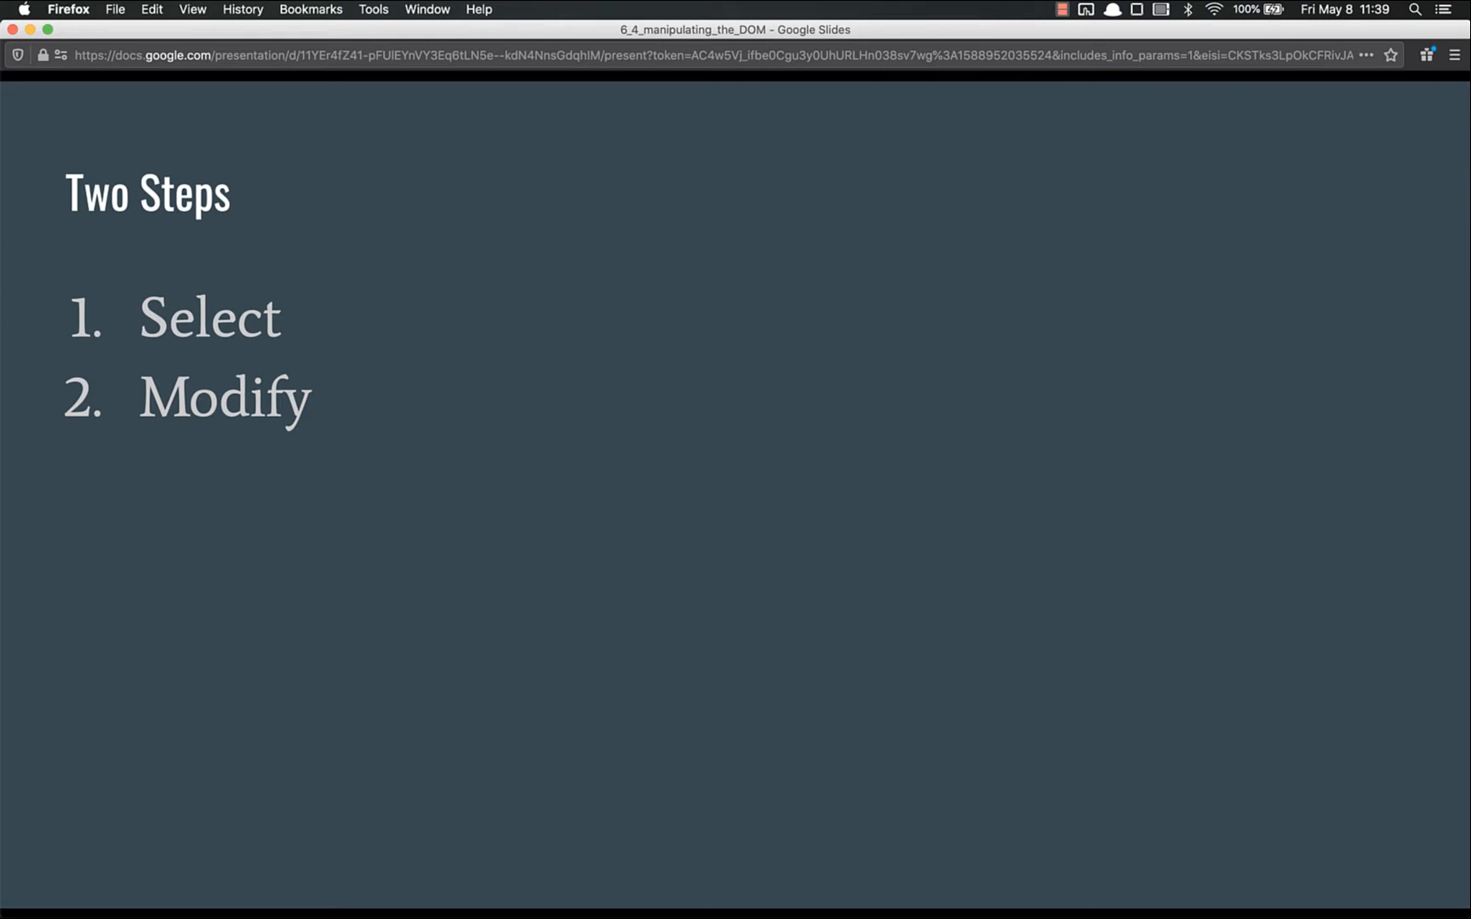
# Advance the slides to the 'Example' slide showing querySelector selecting the h1
pyautogui.press('Right')
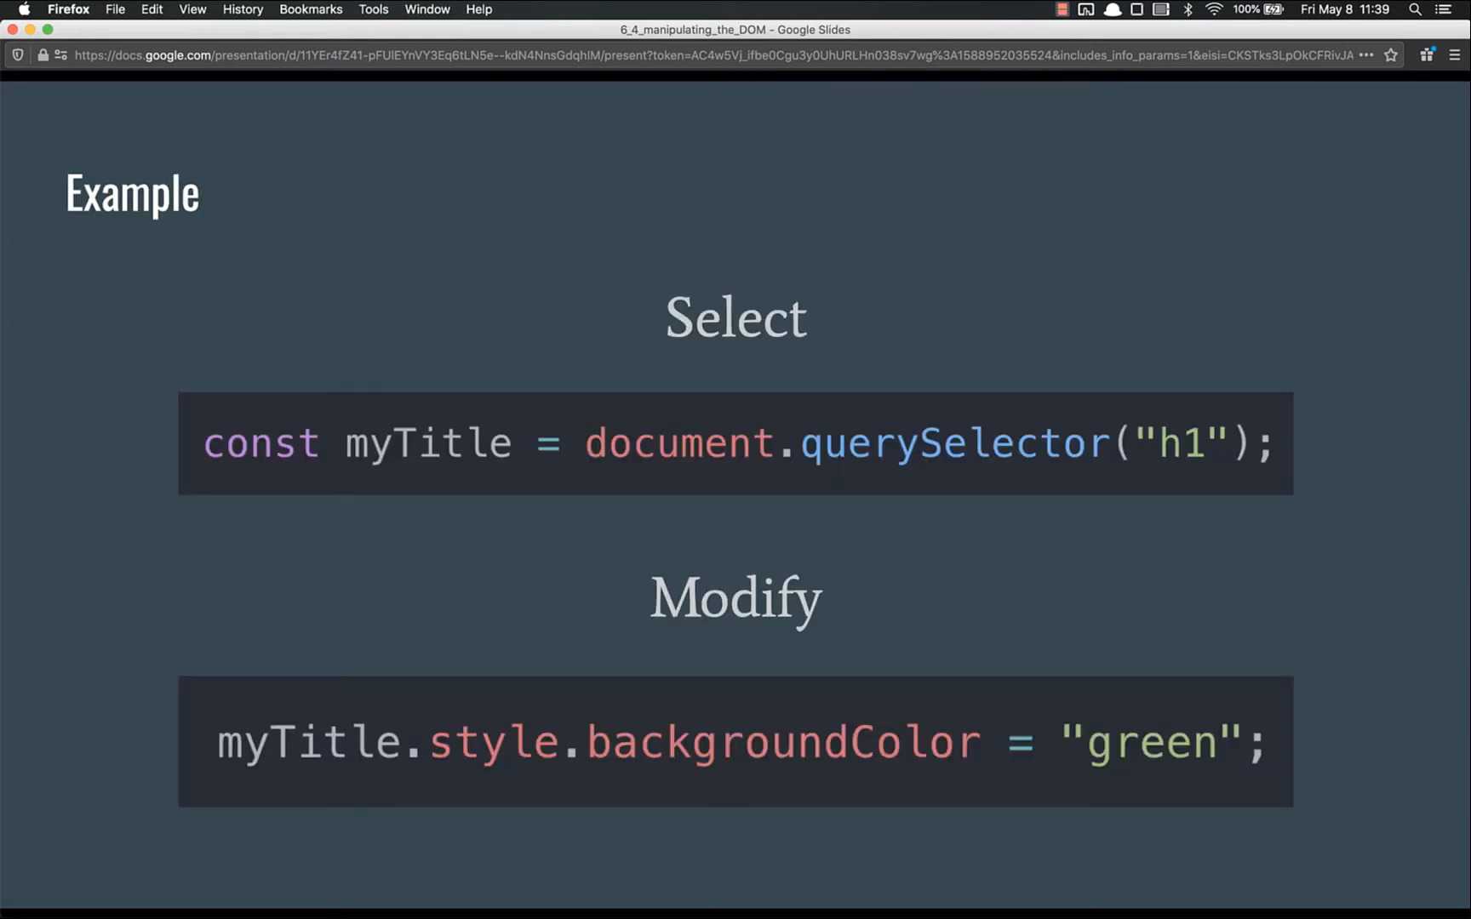
pyautogui.moveTo(270, 457)
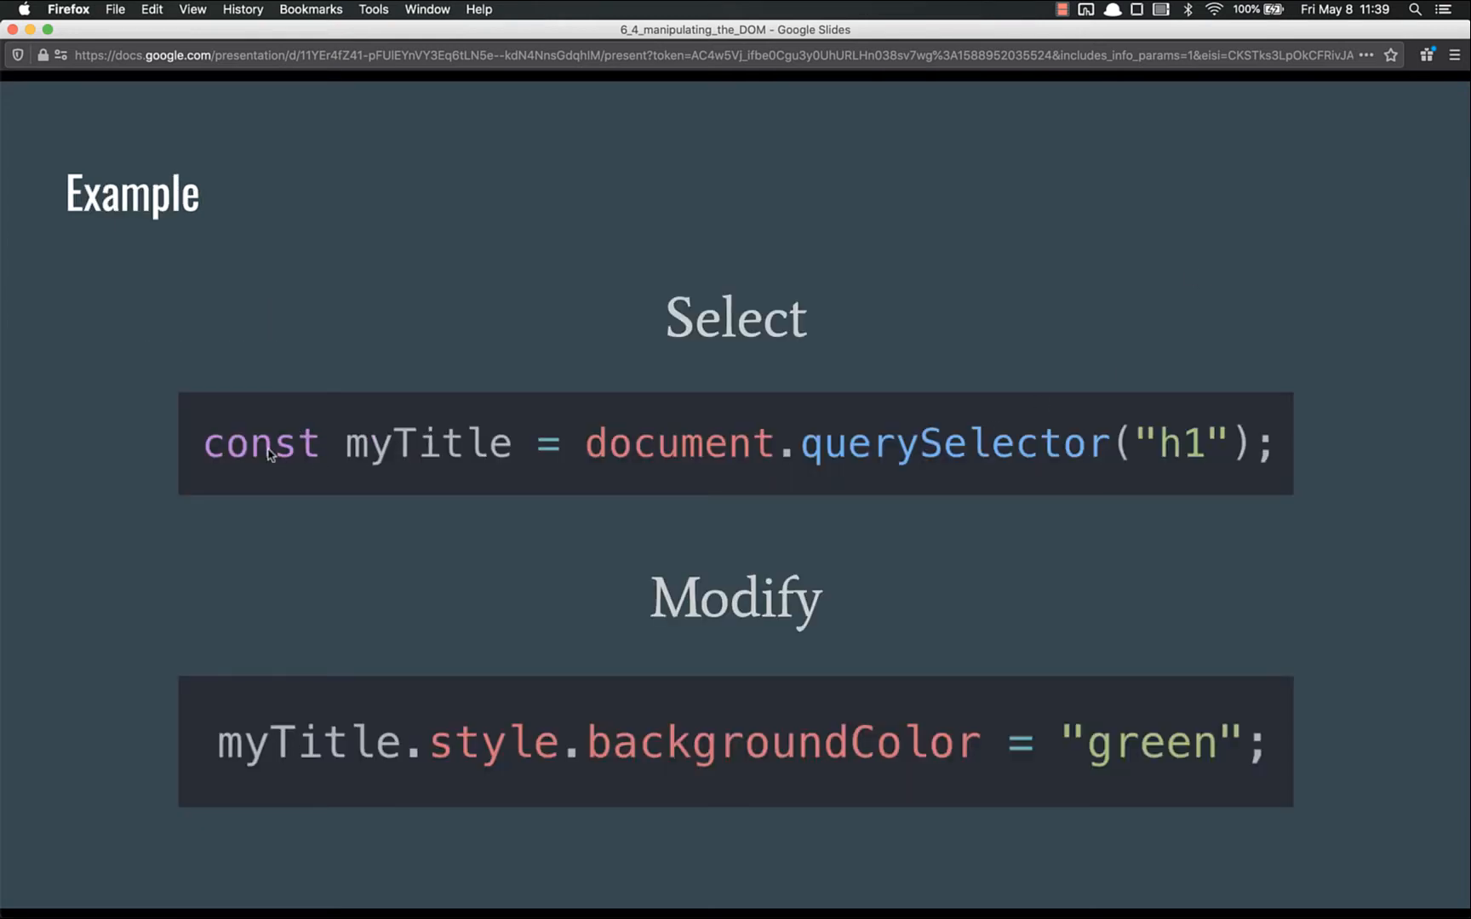
pyautogui.moveTo(464, 451)
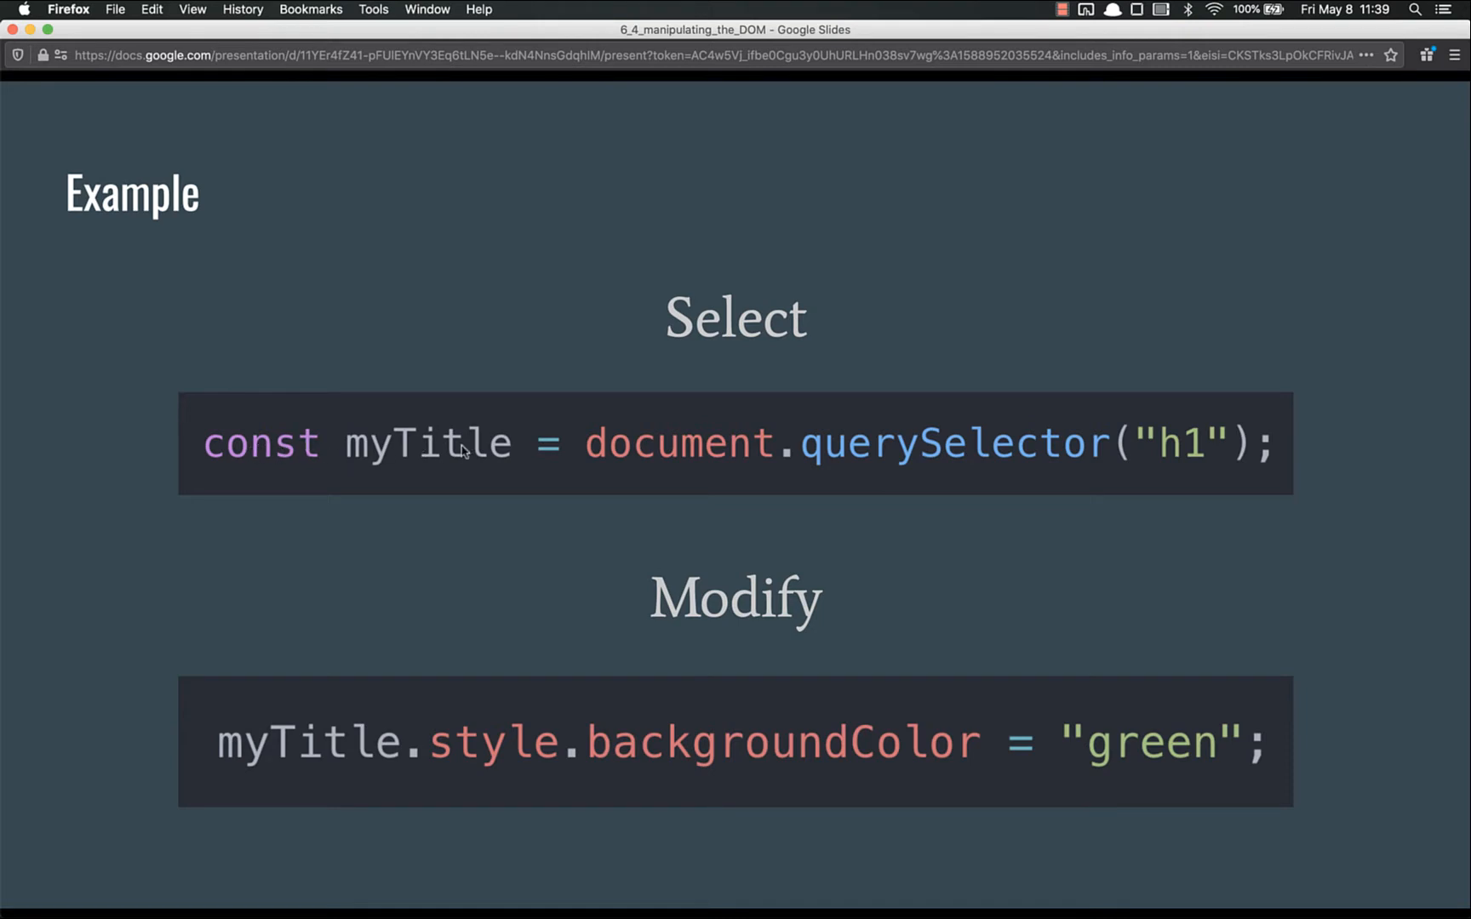
pyautogui.moveTo(683, 452)
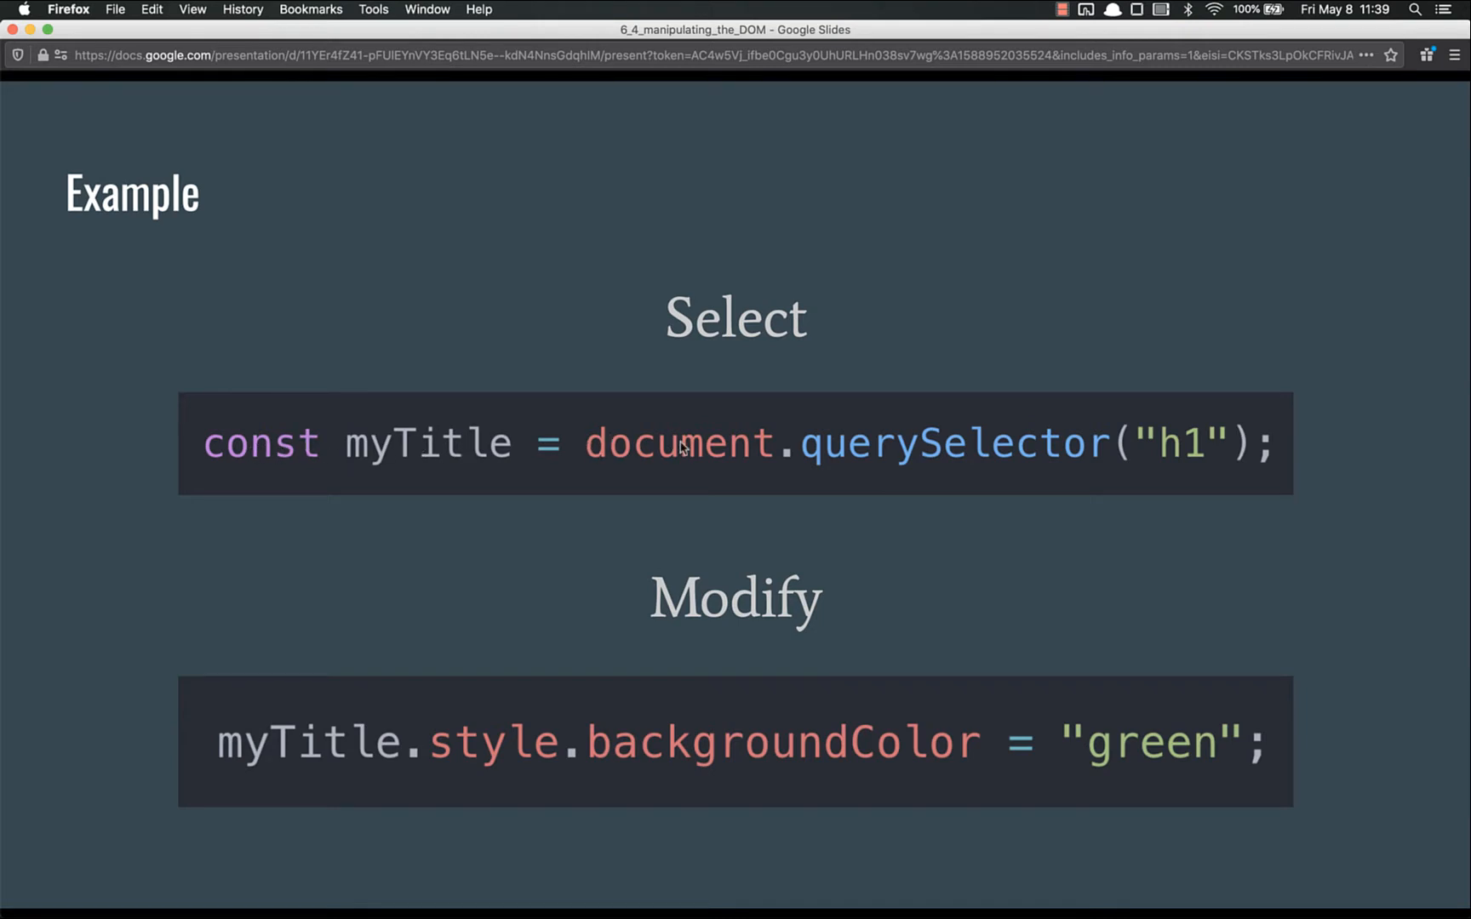
pyautogui.moveTo(853, 458)
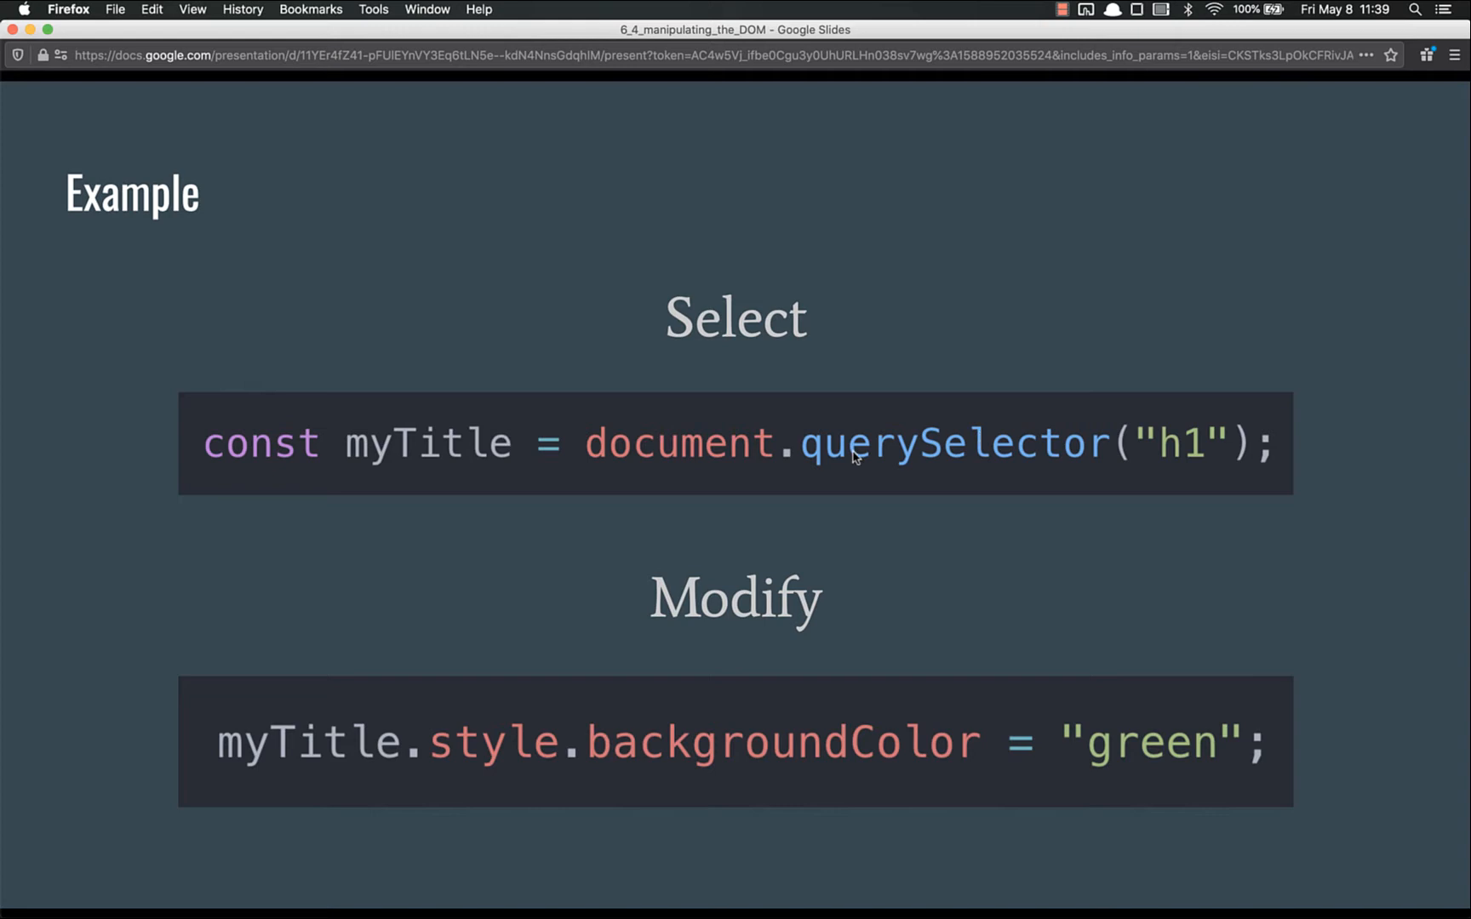
pyautogui.moveTo(1046, 466)
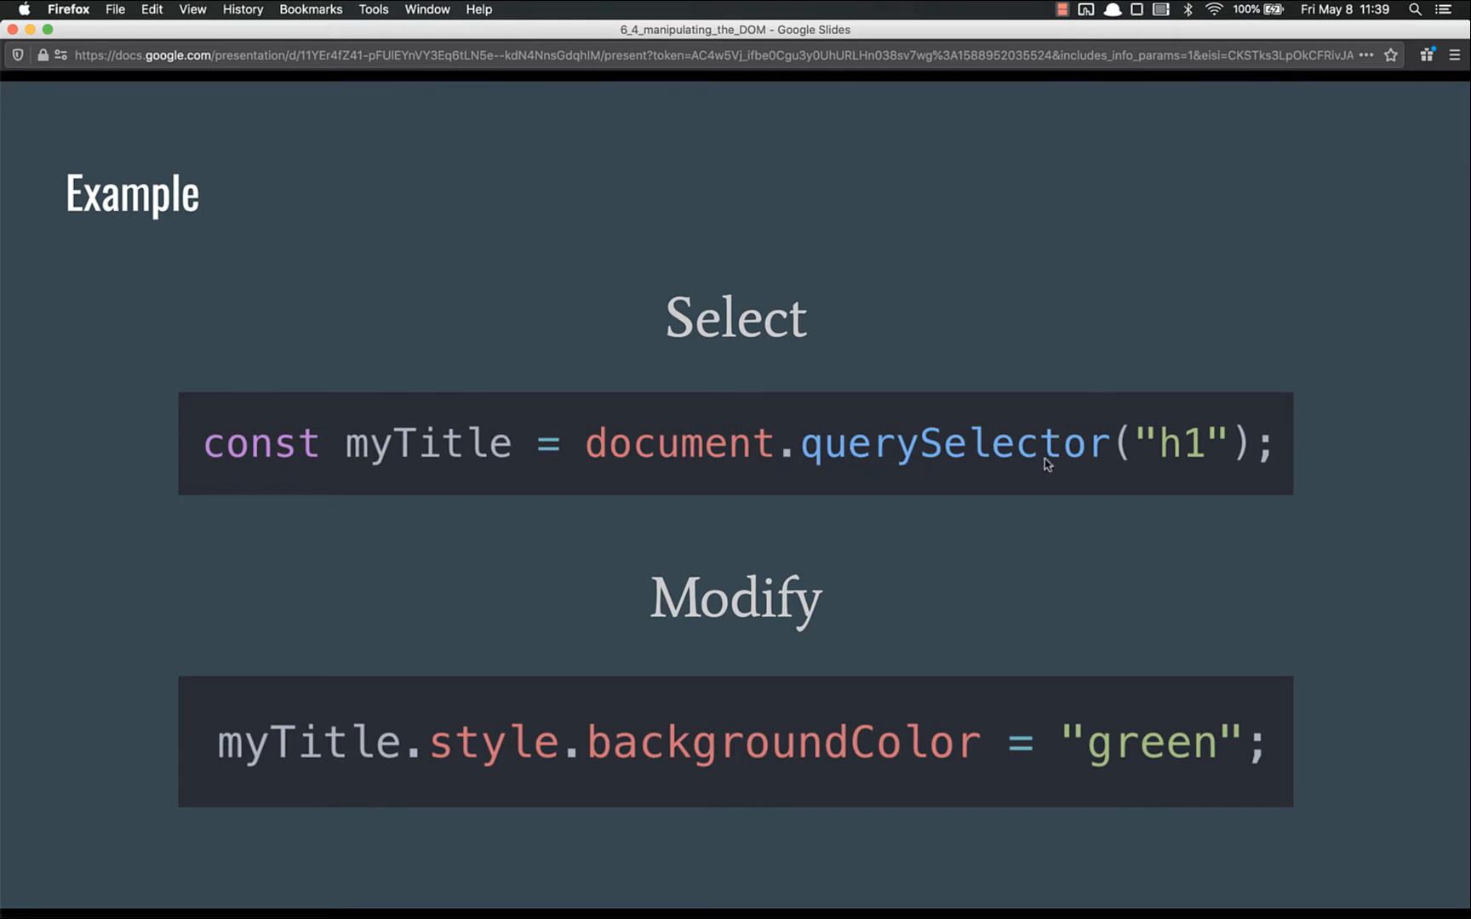
pyautogui.moveTo(1029, 453)
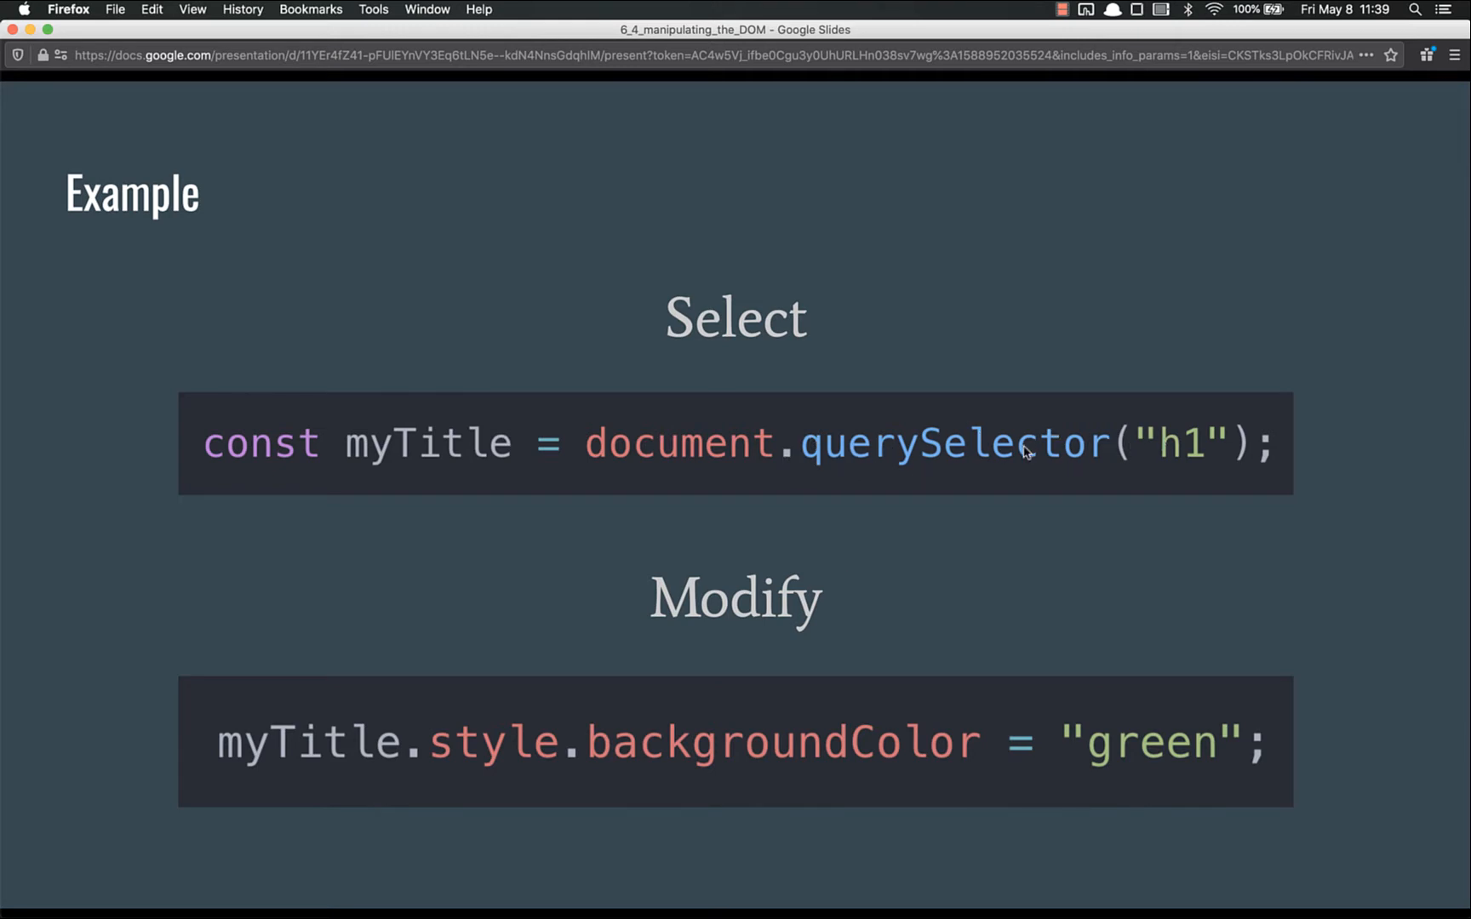
pyautogui.moveTo(695, 461)
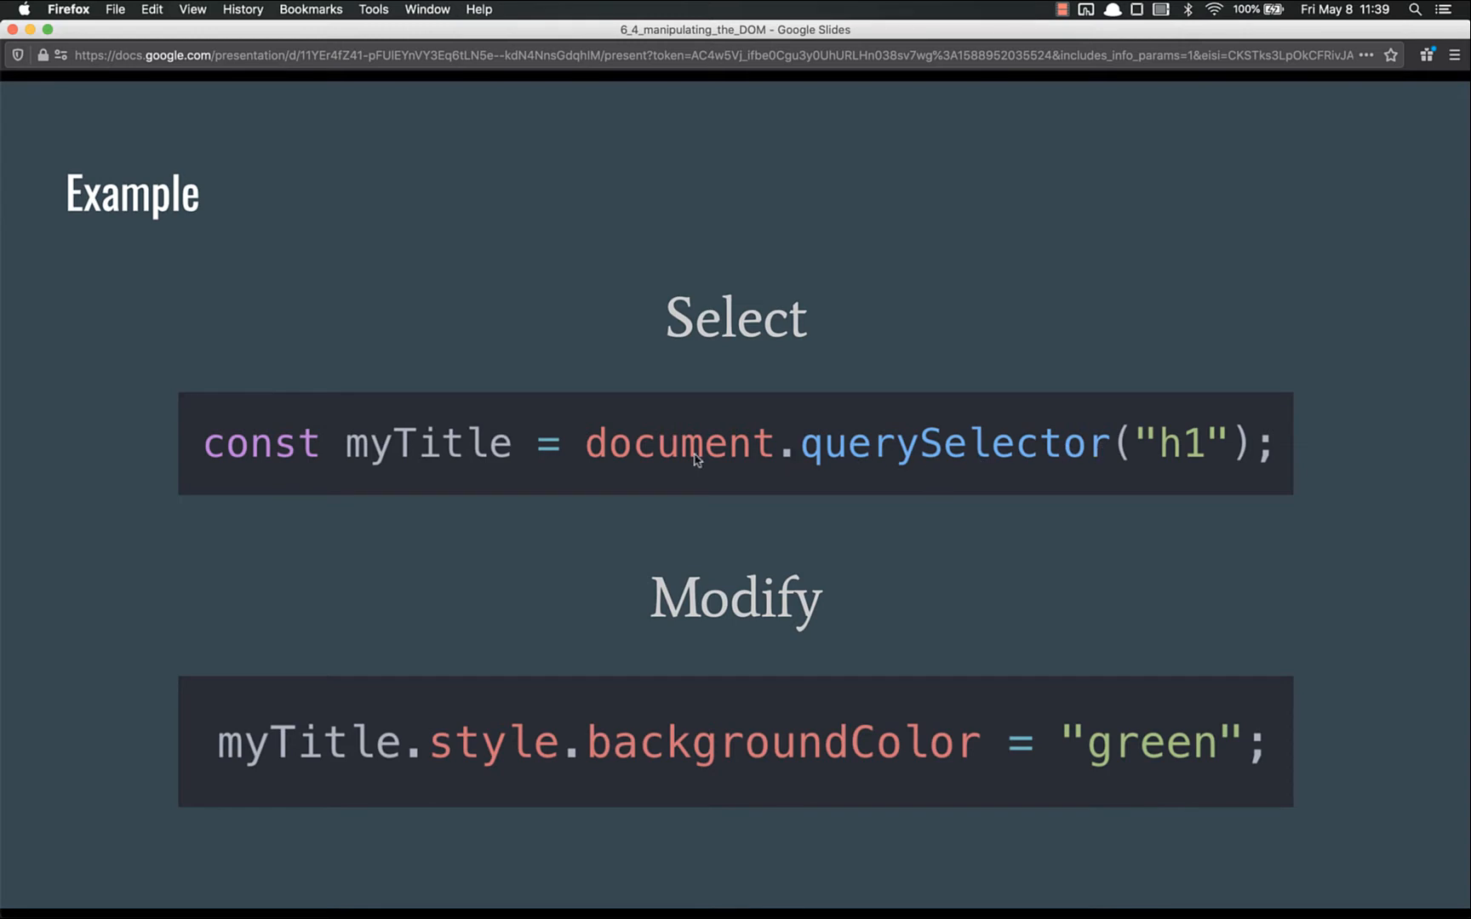
pyautogui.moveTo(1135, 456)
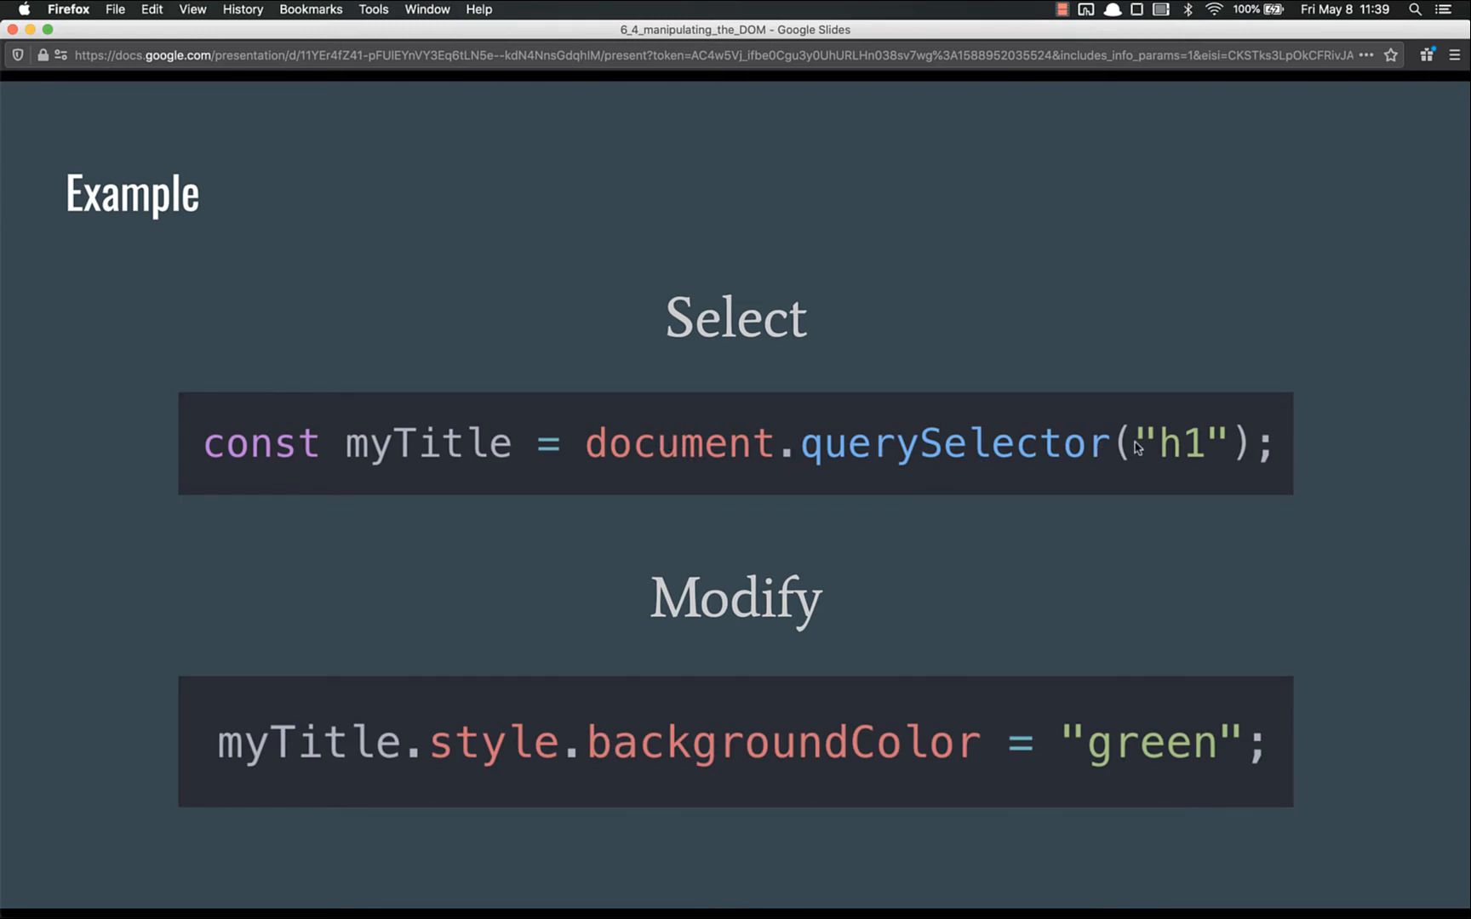
pyautogui.moveTo(769, 425)
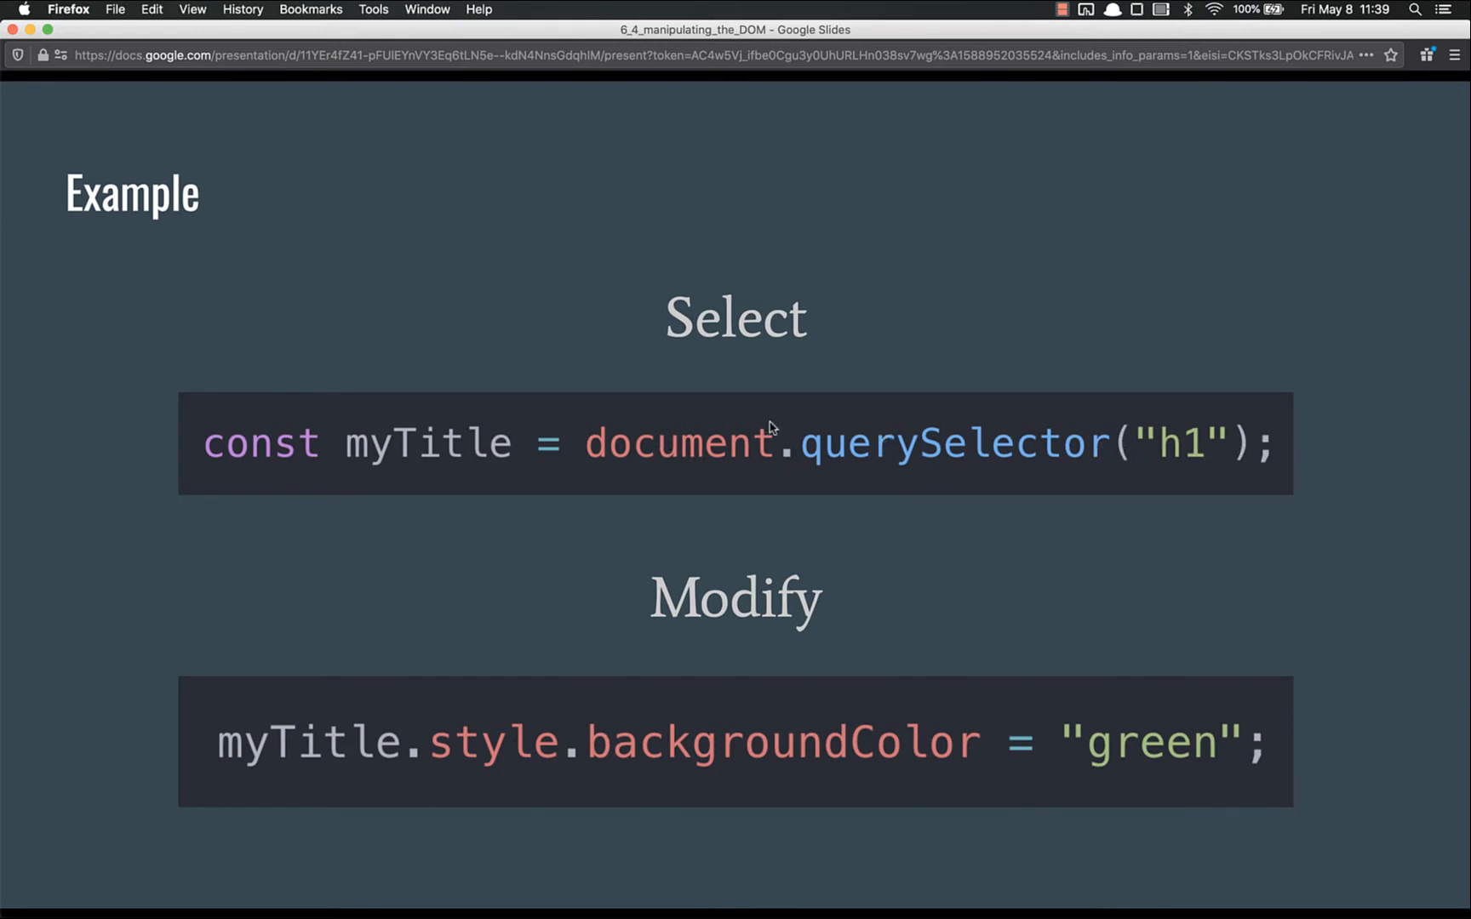
pyautogui.moveTo(1173, 444)
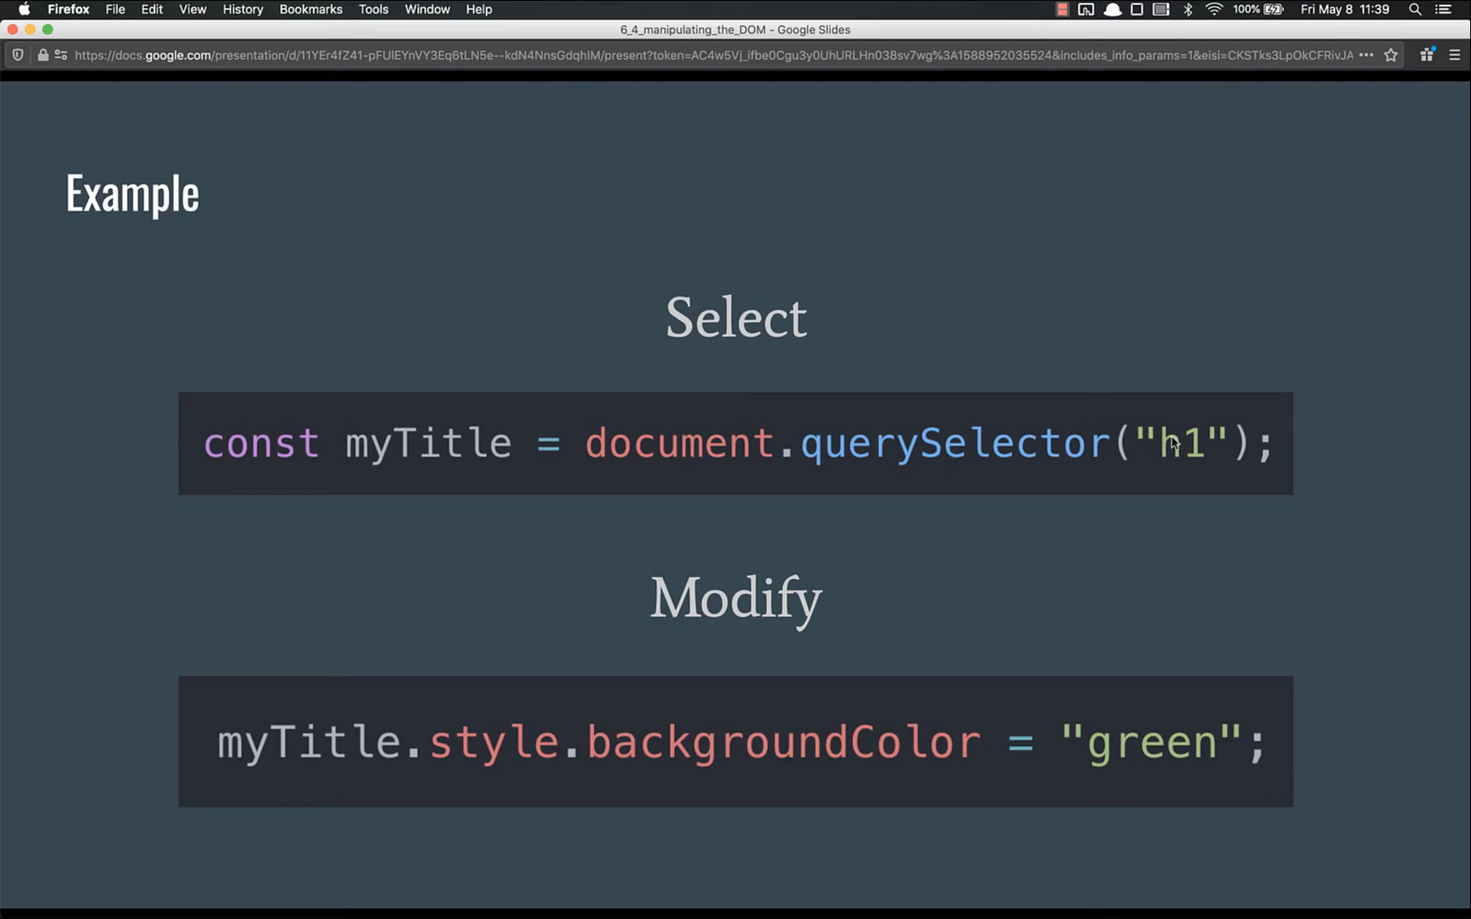
pyautogui.moveTo(792, 496)
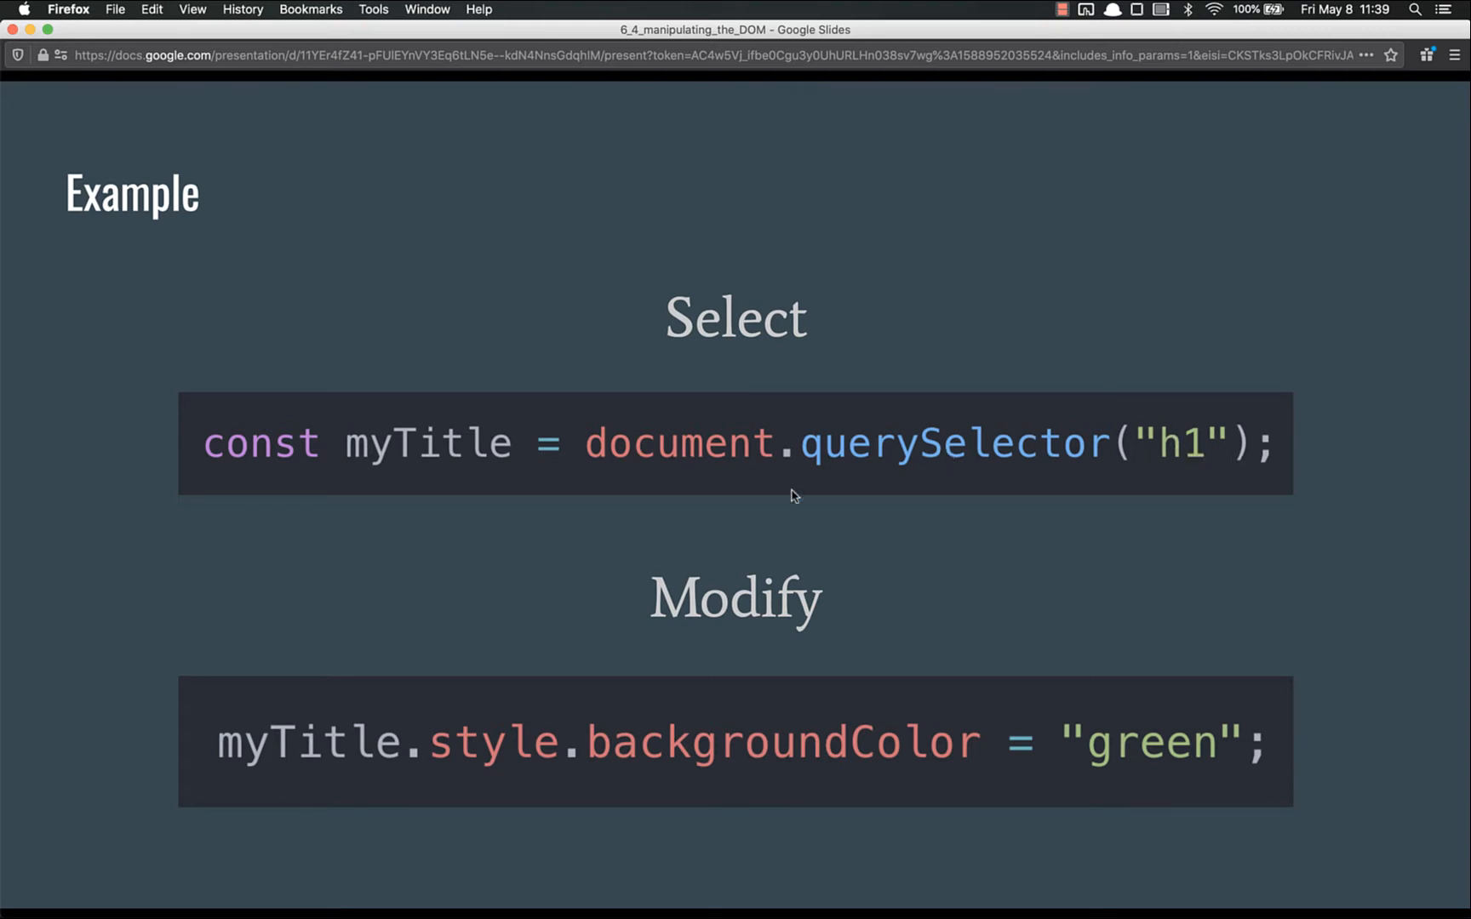
pyautogui.moveTo(287, 755)
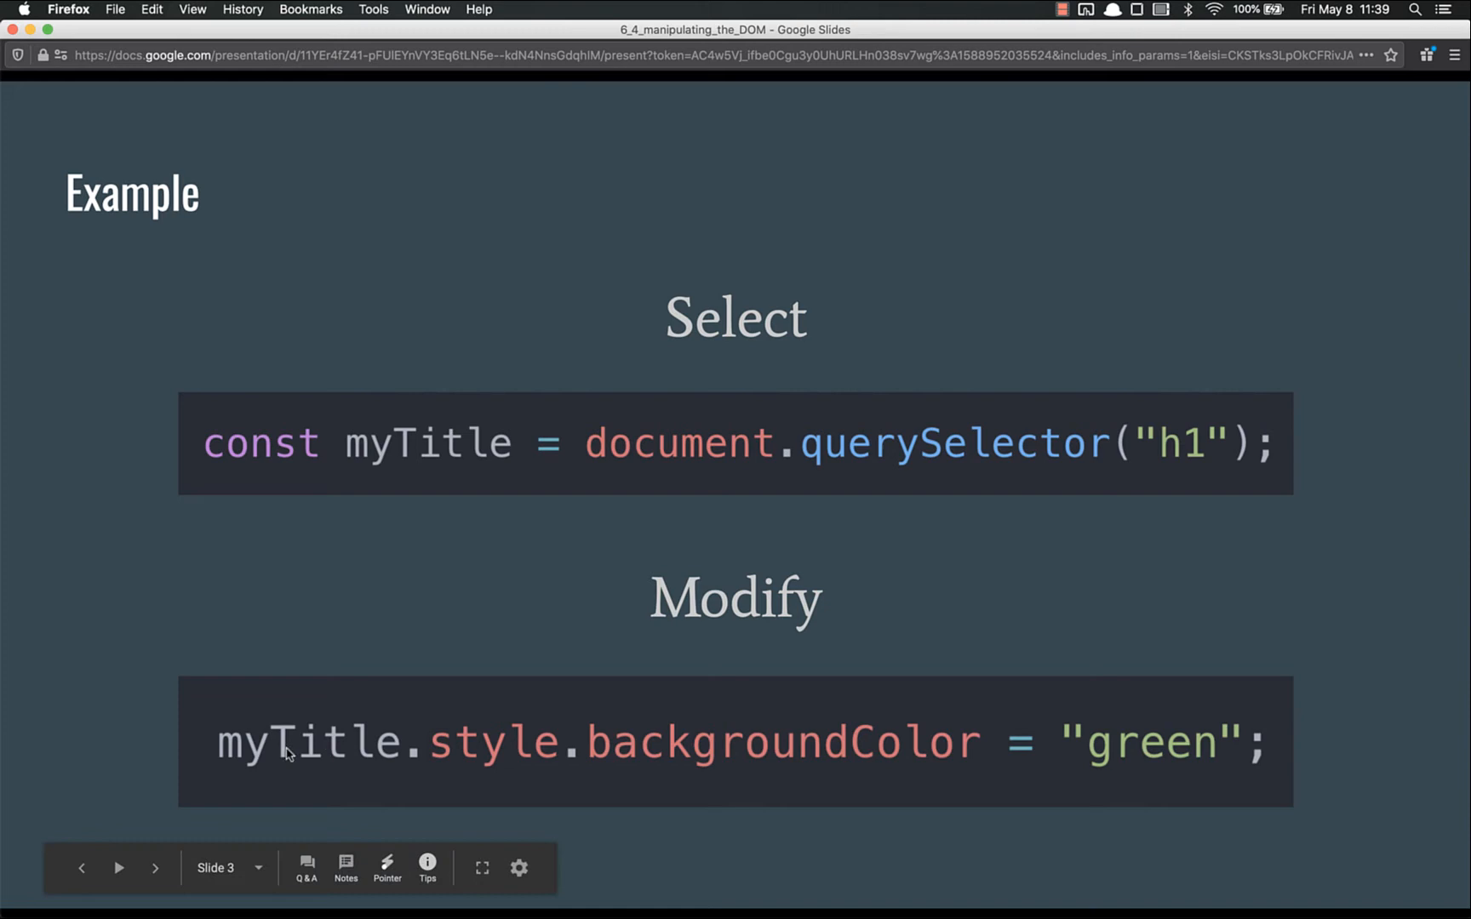
pyautogui.moveTo(511, 669)
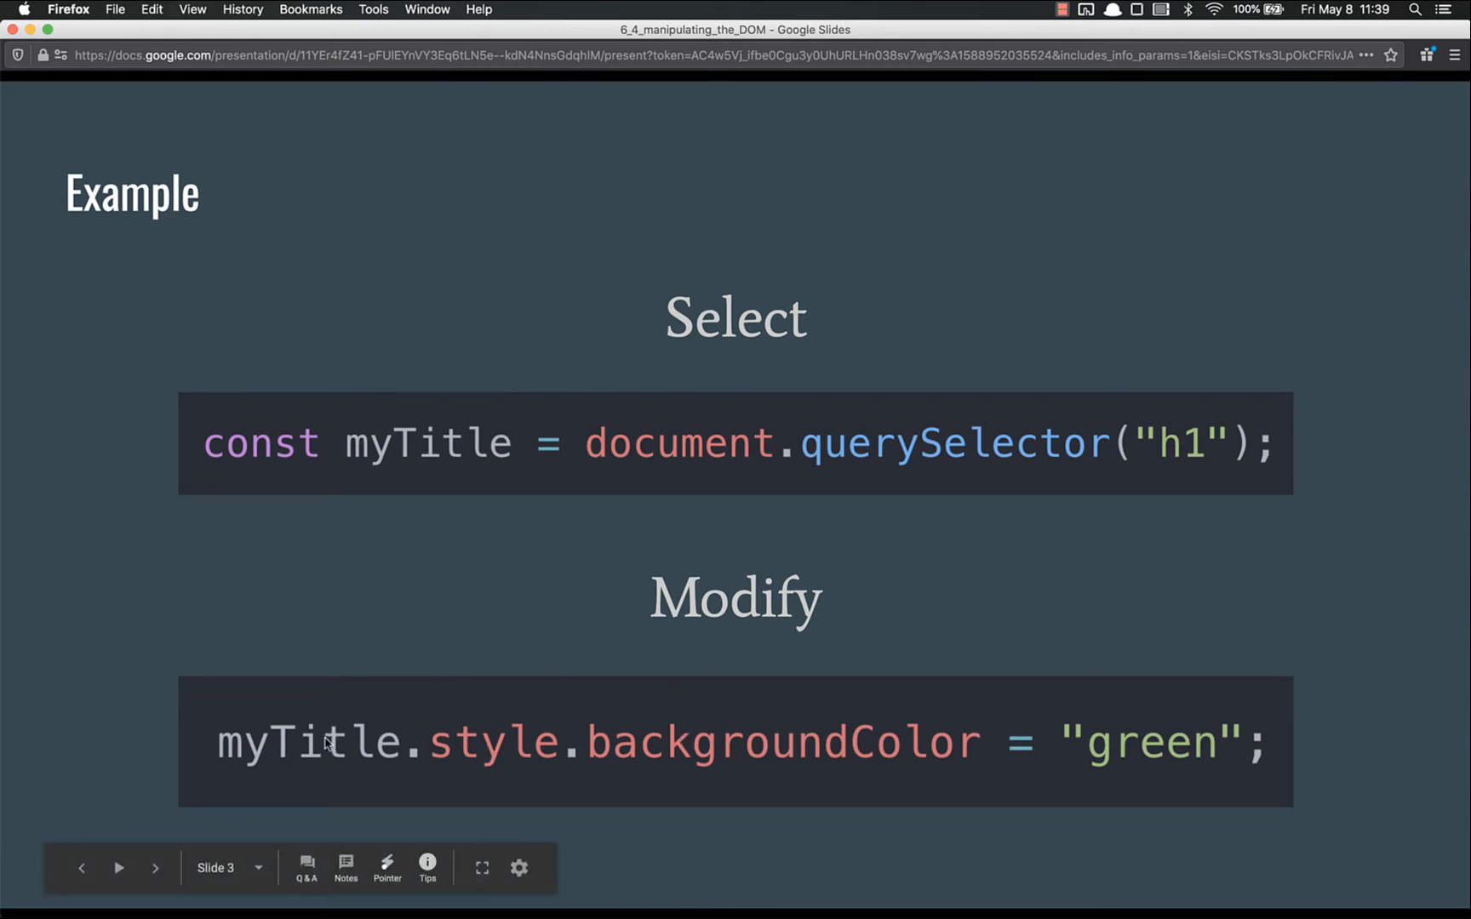
pyautogui.moveTo(486, 755)
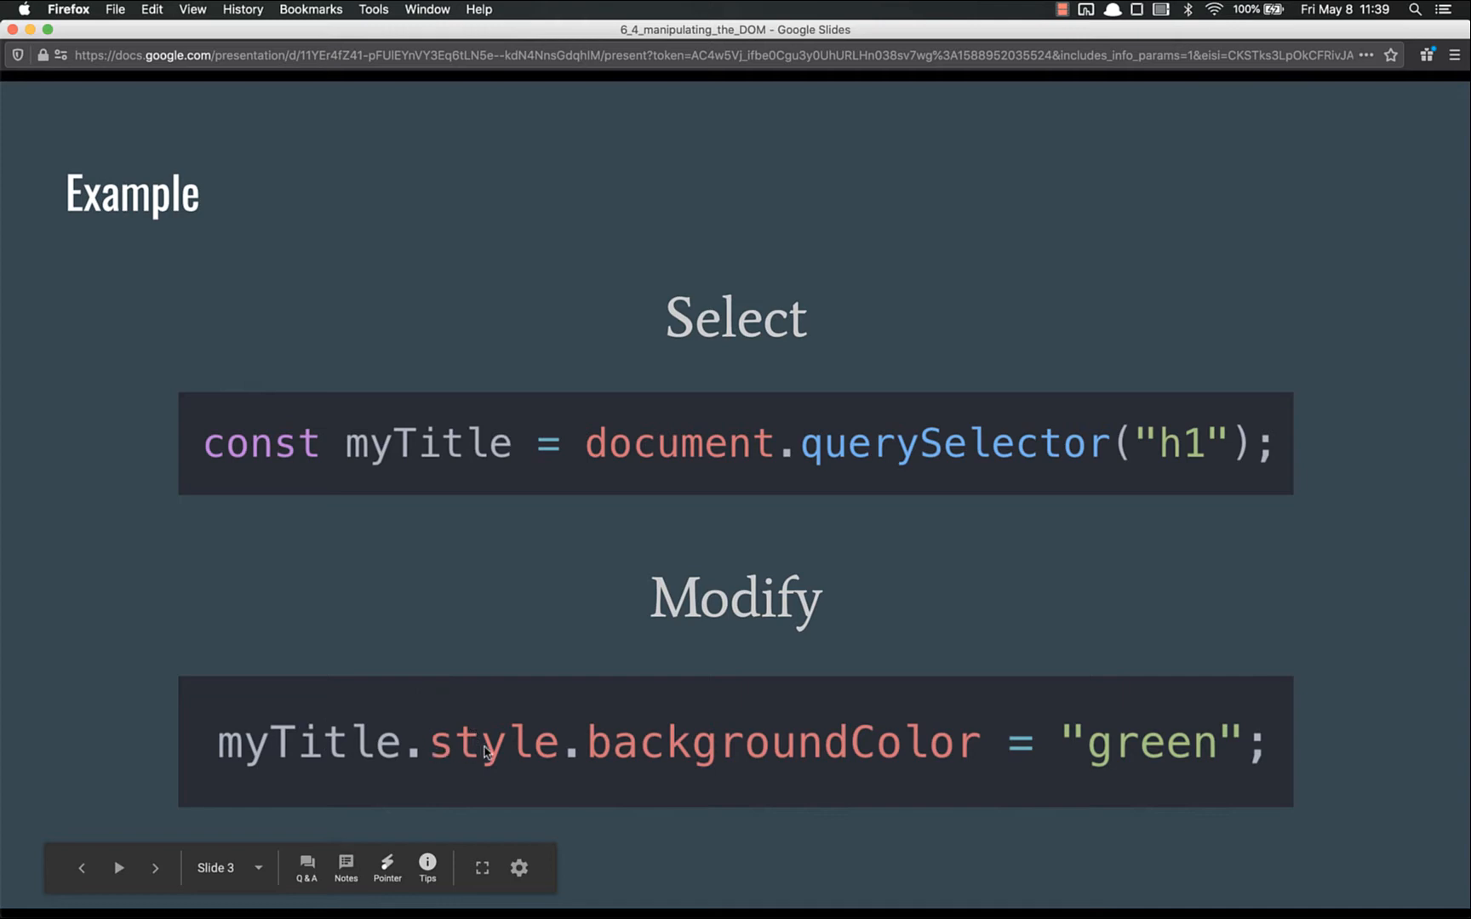
pyautogui.moveTo(554, 641)
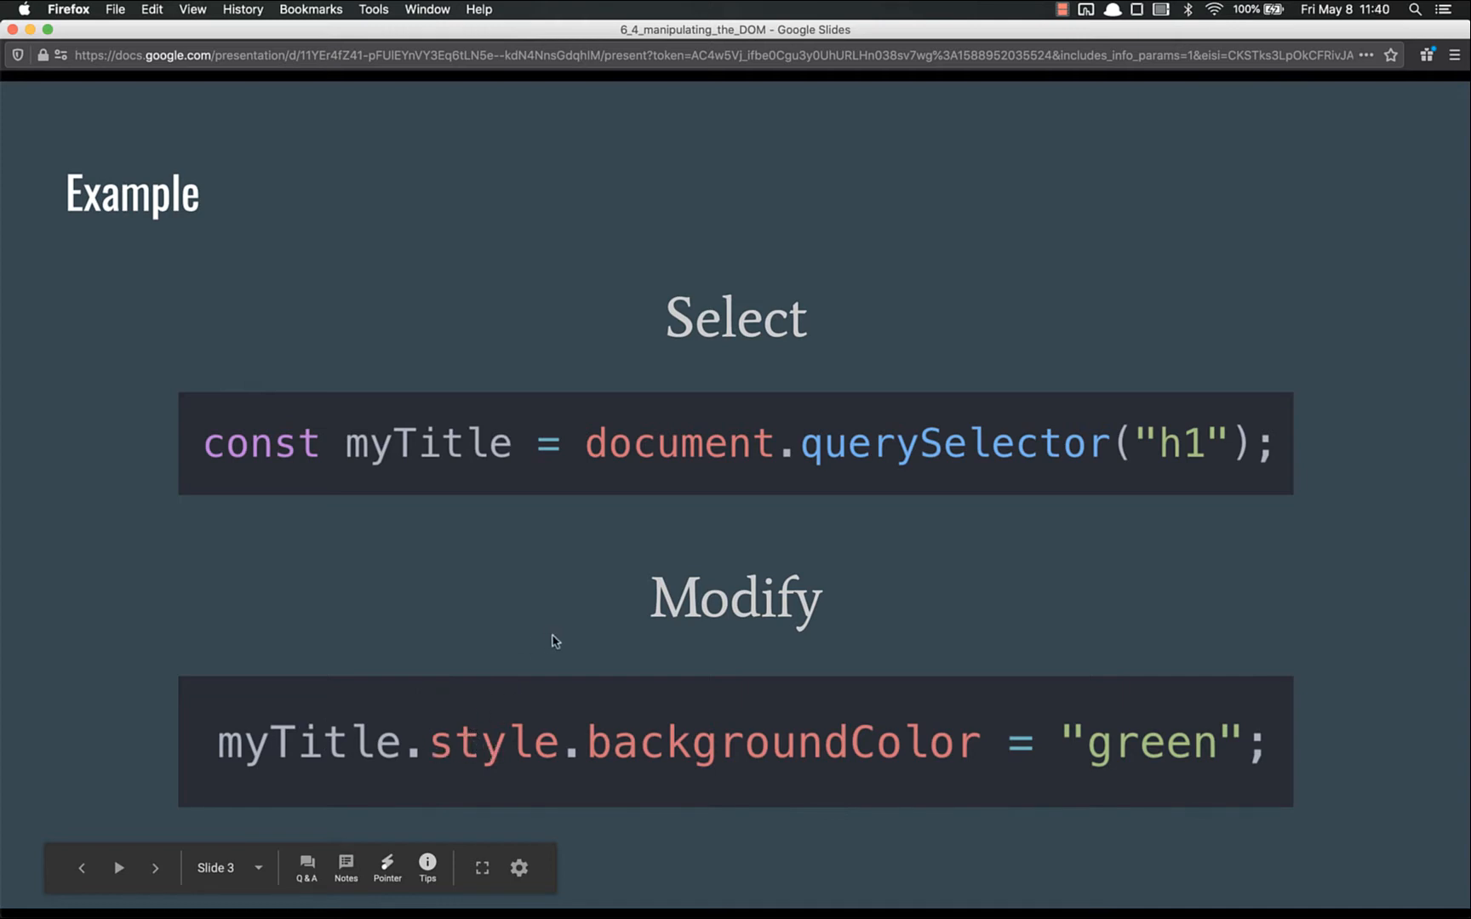
pyautogui.moveTo(742, 749)
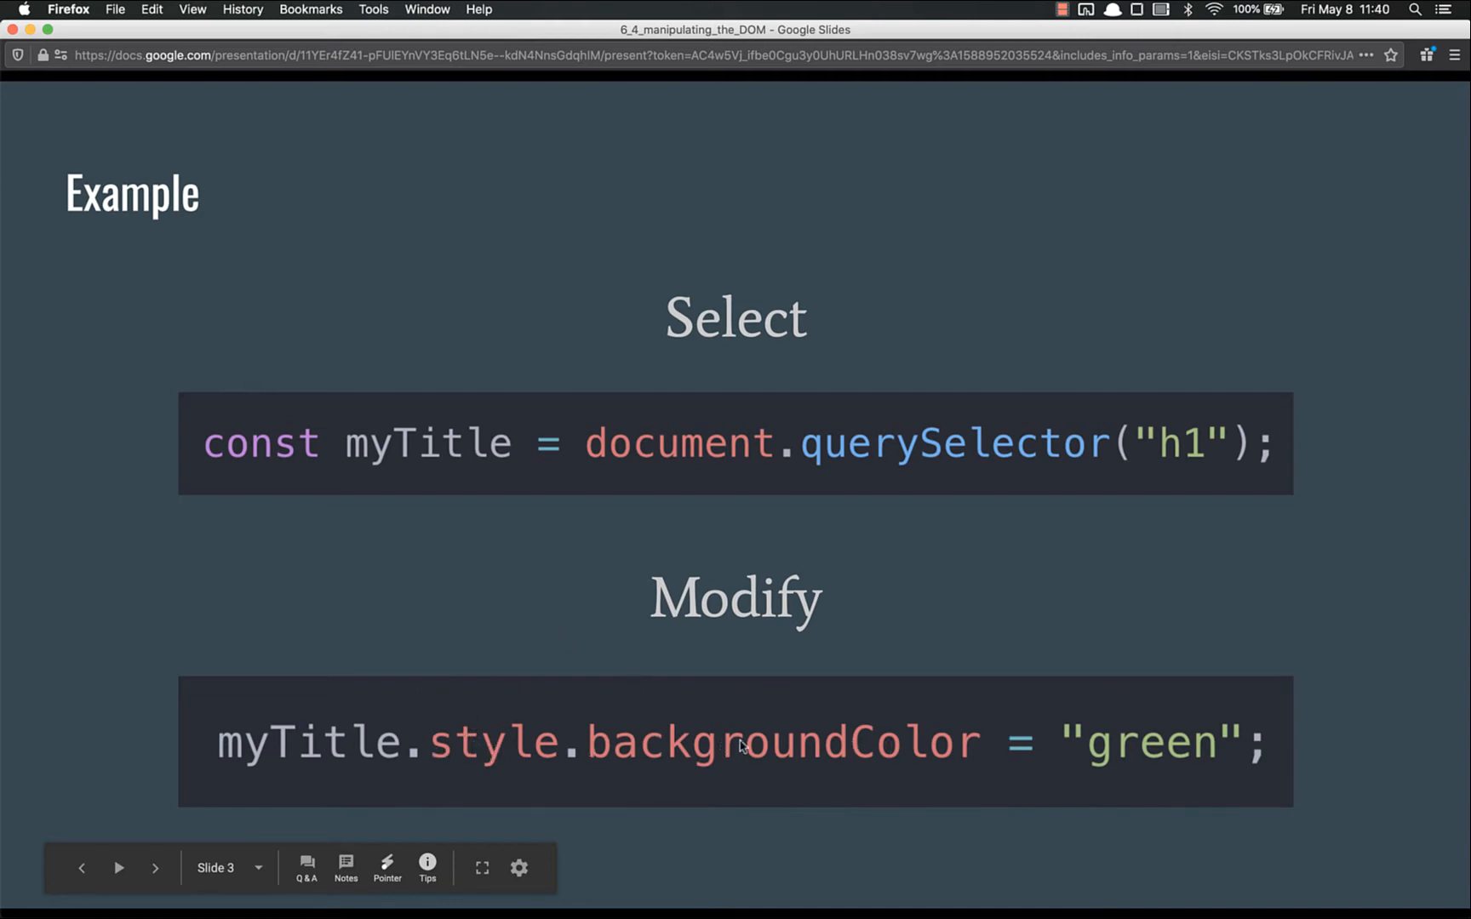
pyautogui.moveTo(1155, 742)
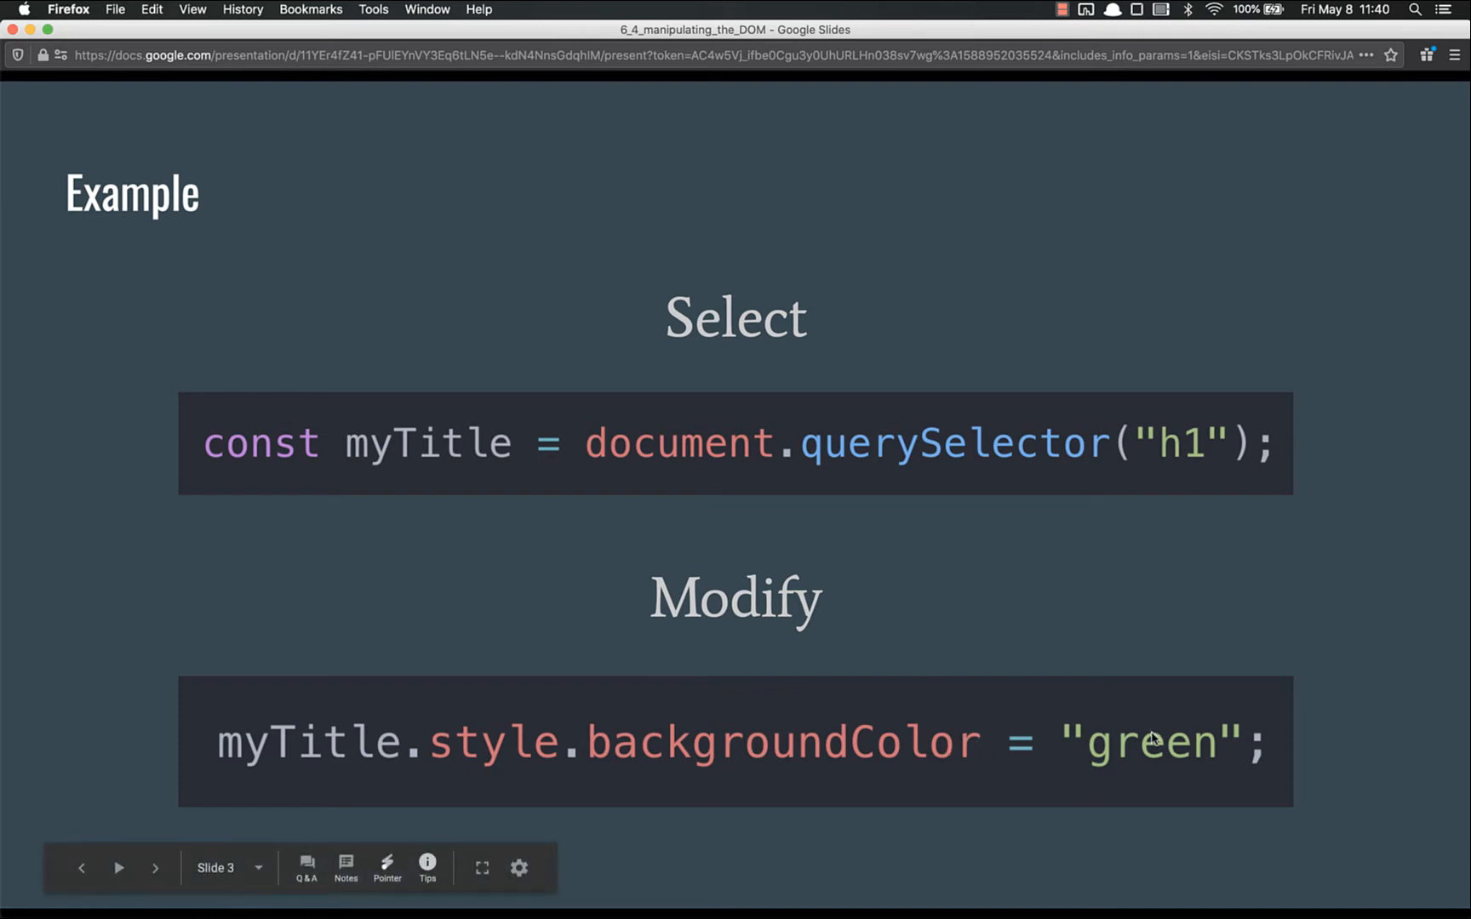
pyautogui.moveTo(903, 471)
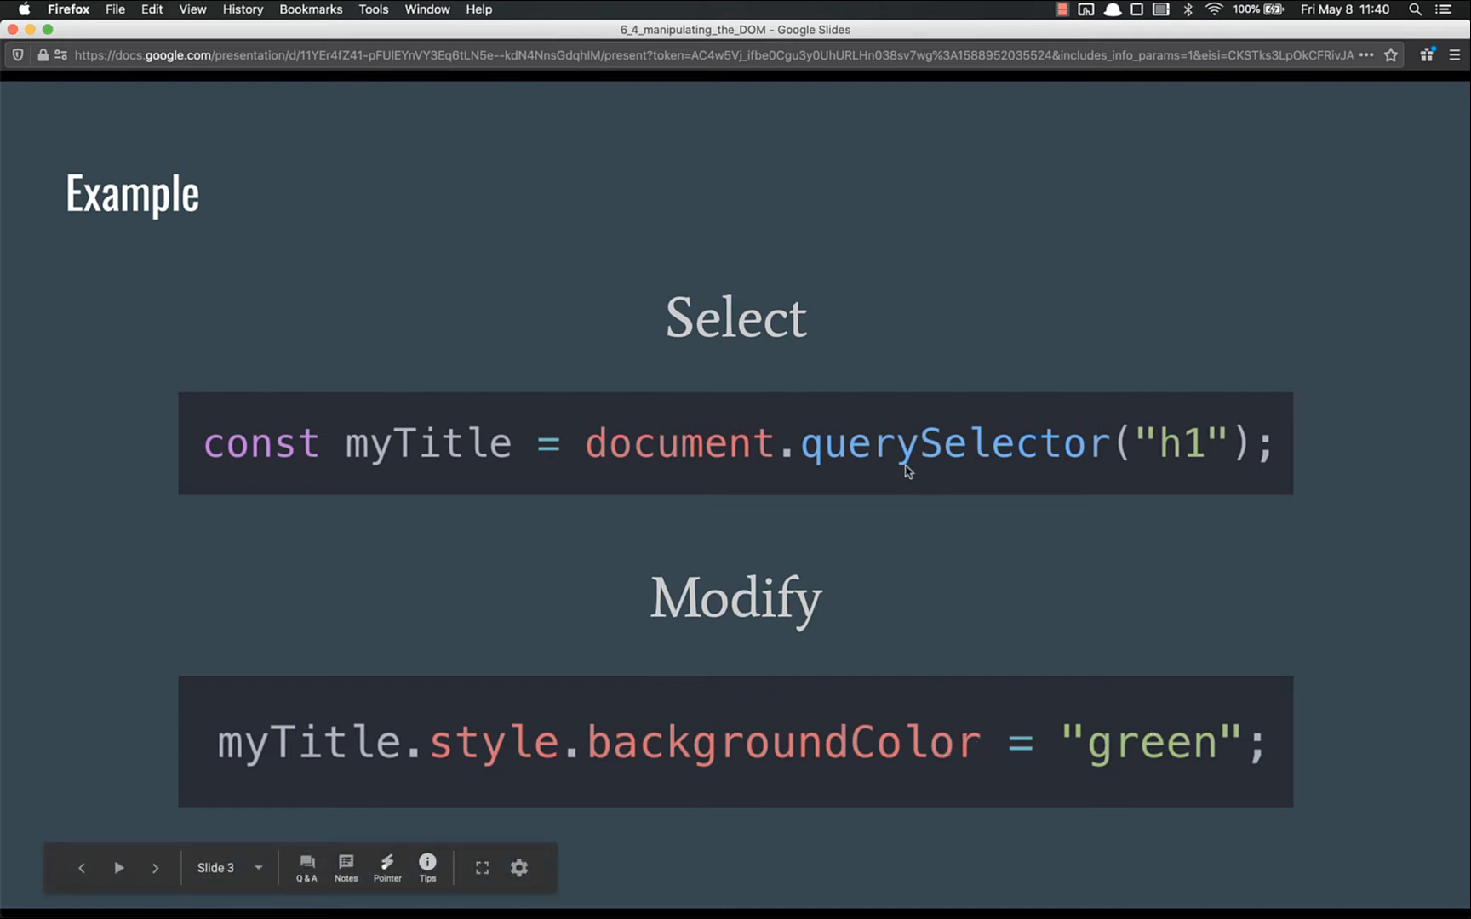
pyautogui.moveTo(851, 563)
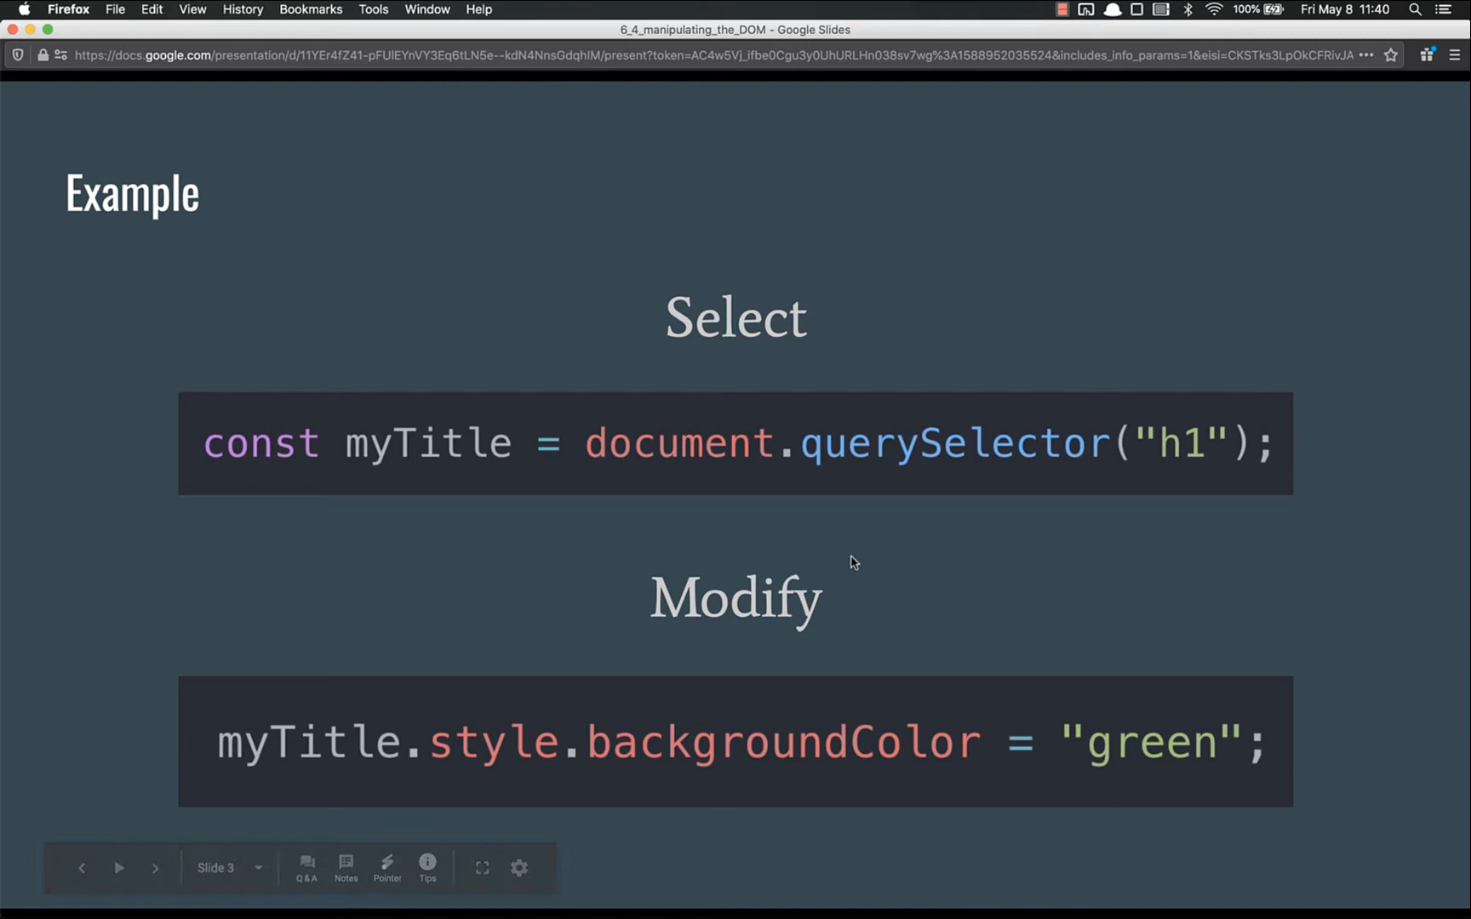
pyautogui.moveTo(374, 467)
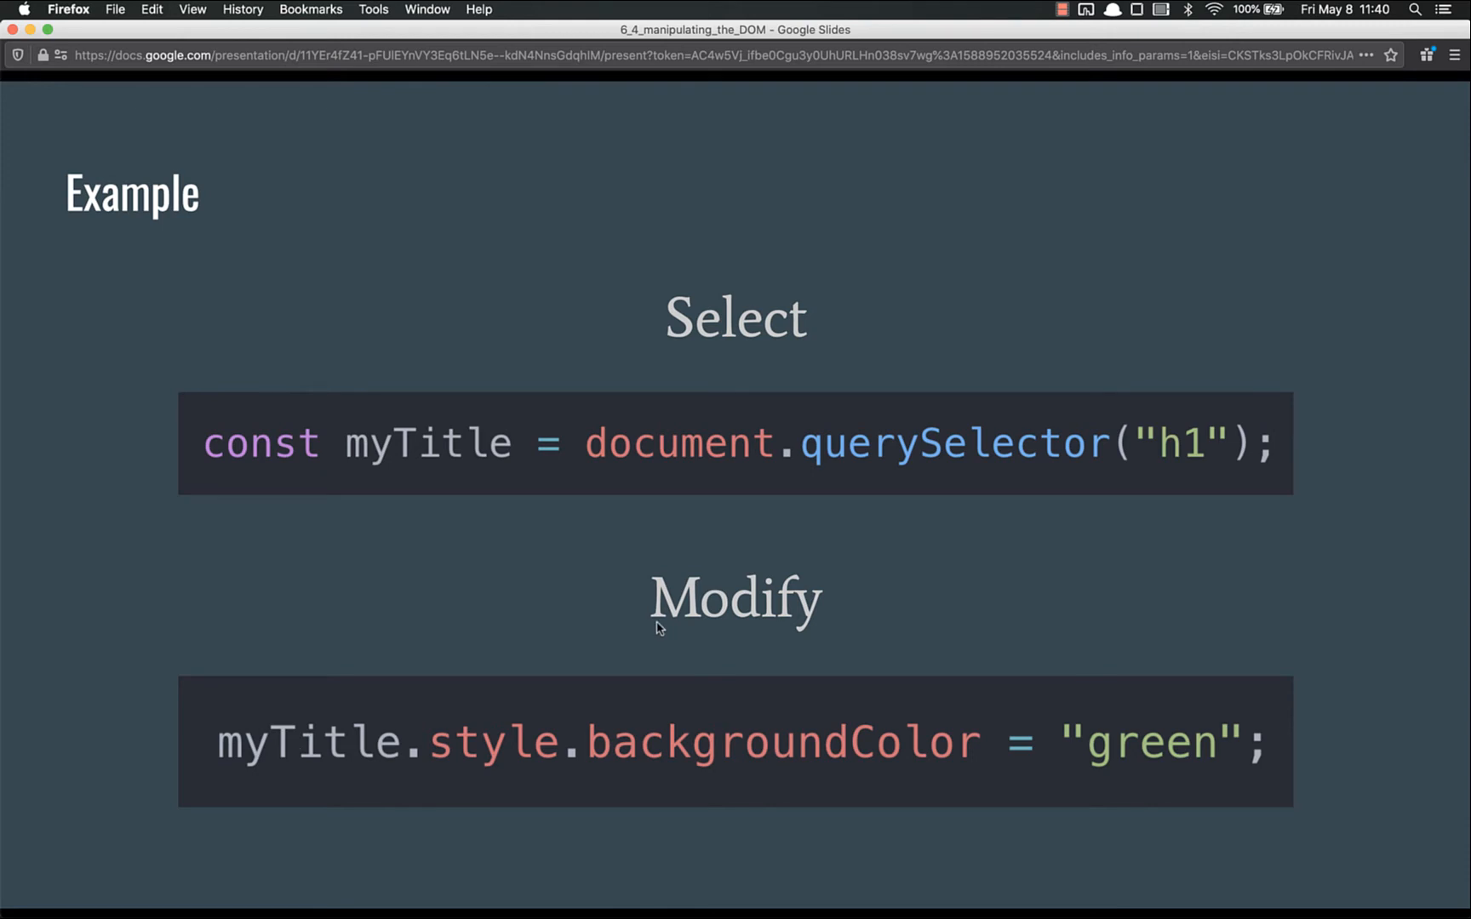
pyautogui.press('Right')
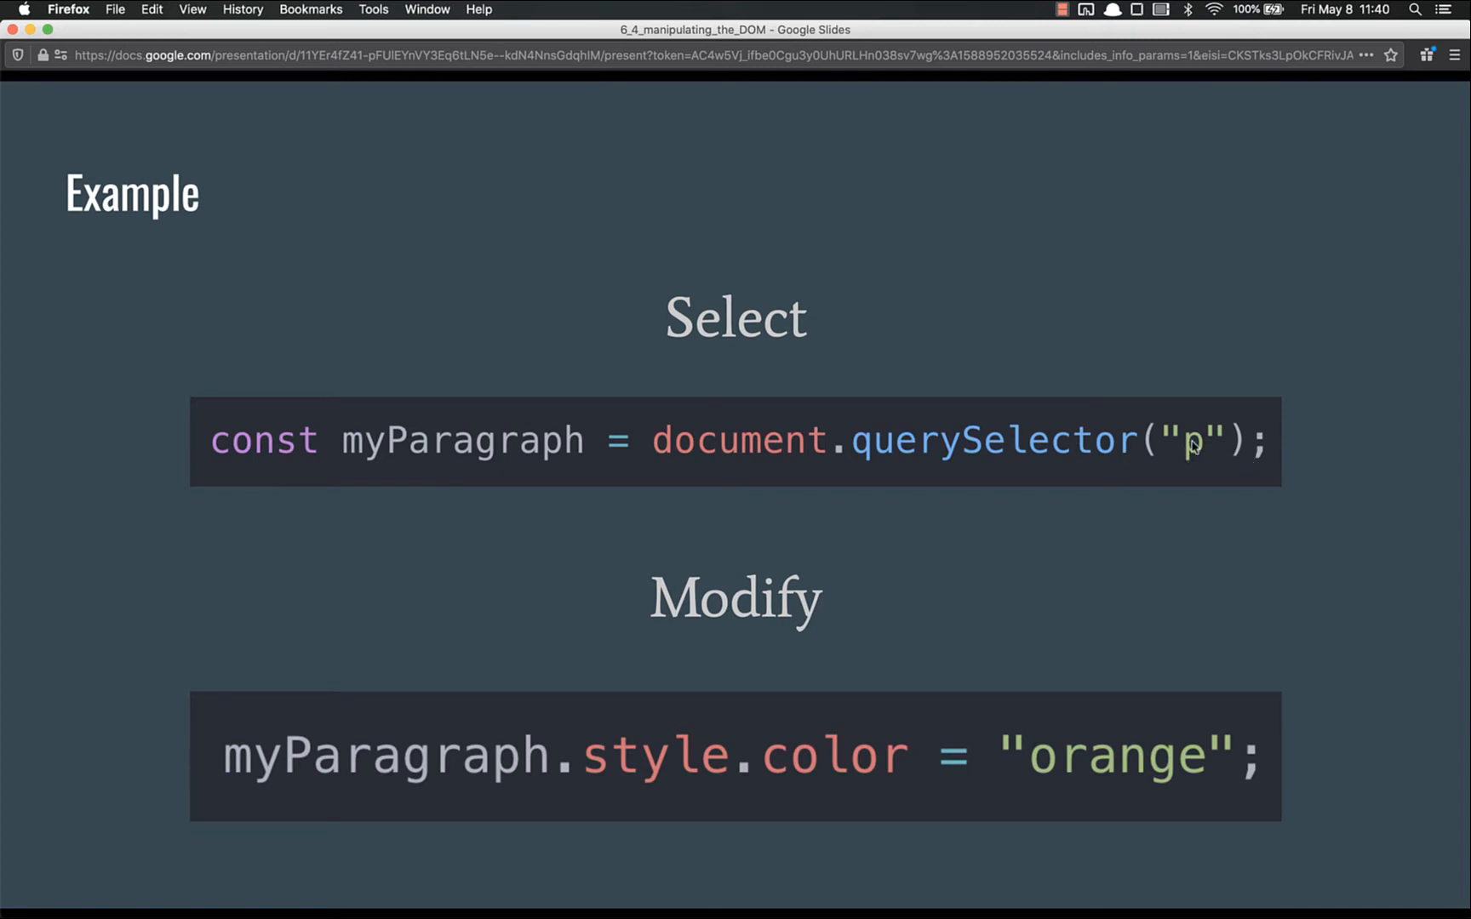
pyautogui.moveTo(1220, 448)
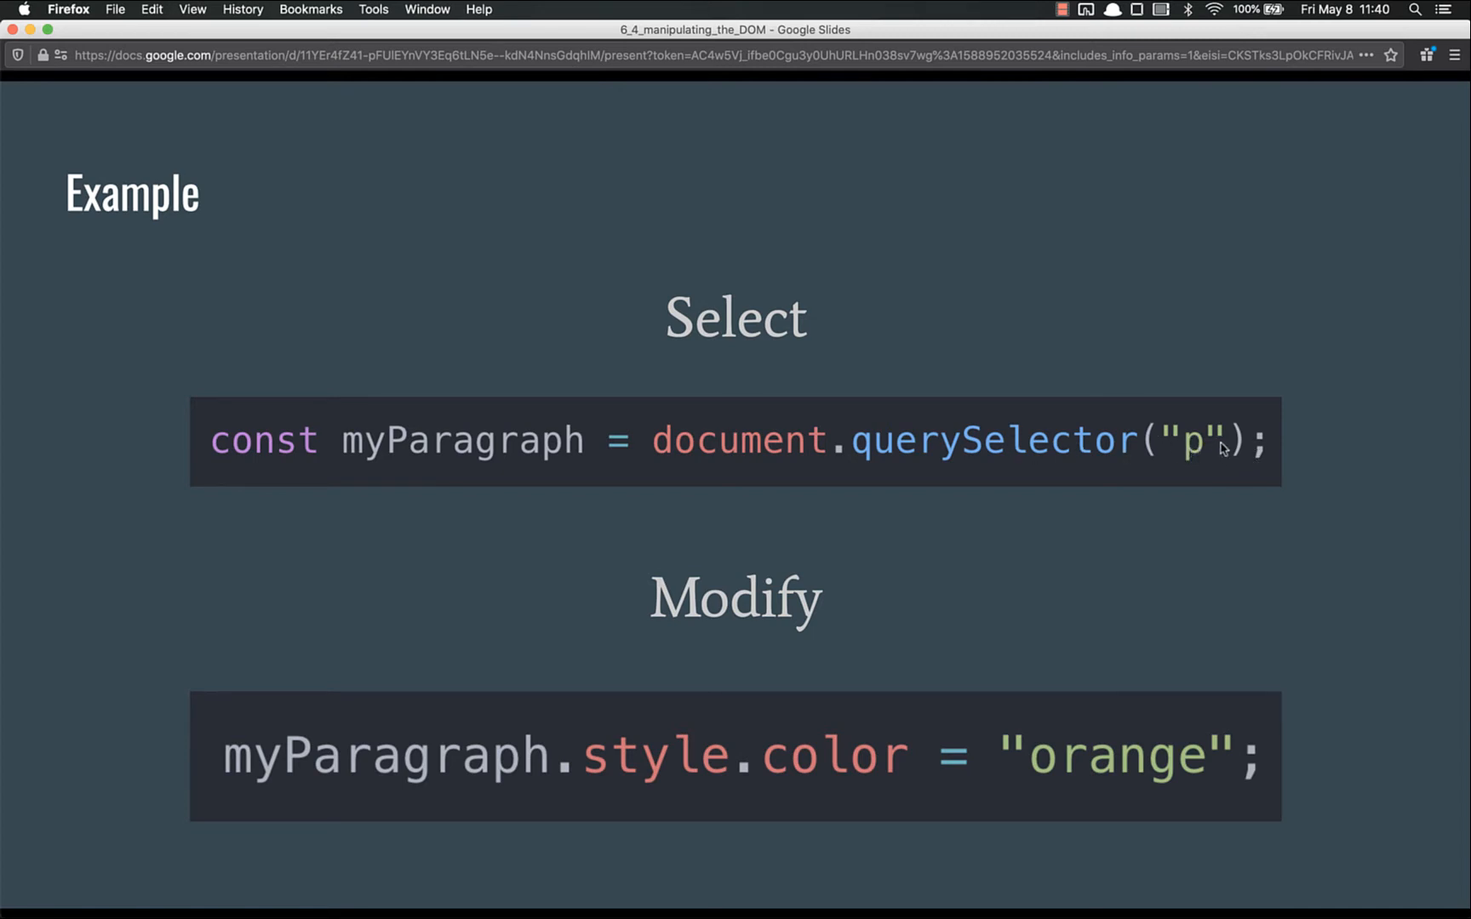
pyautogui.moveTo(394, 681)
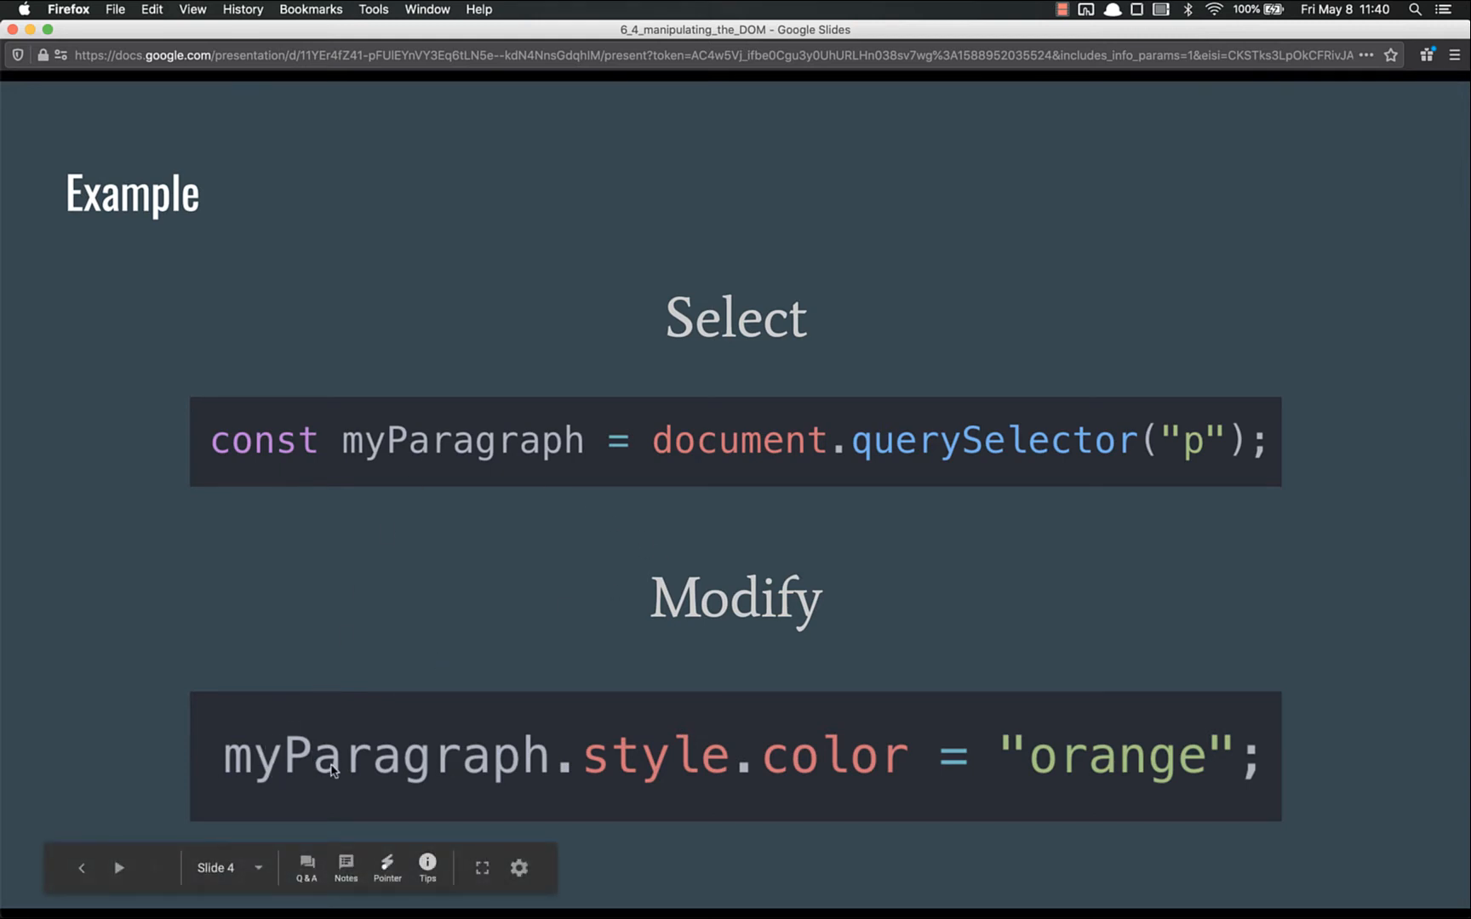
pyautogui.moveTo(473, 439)
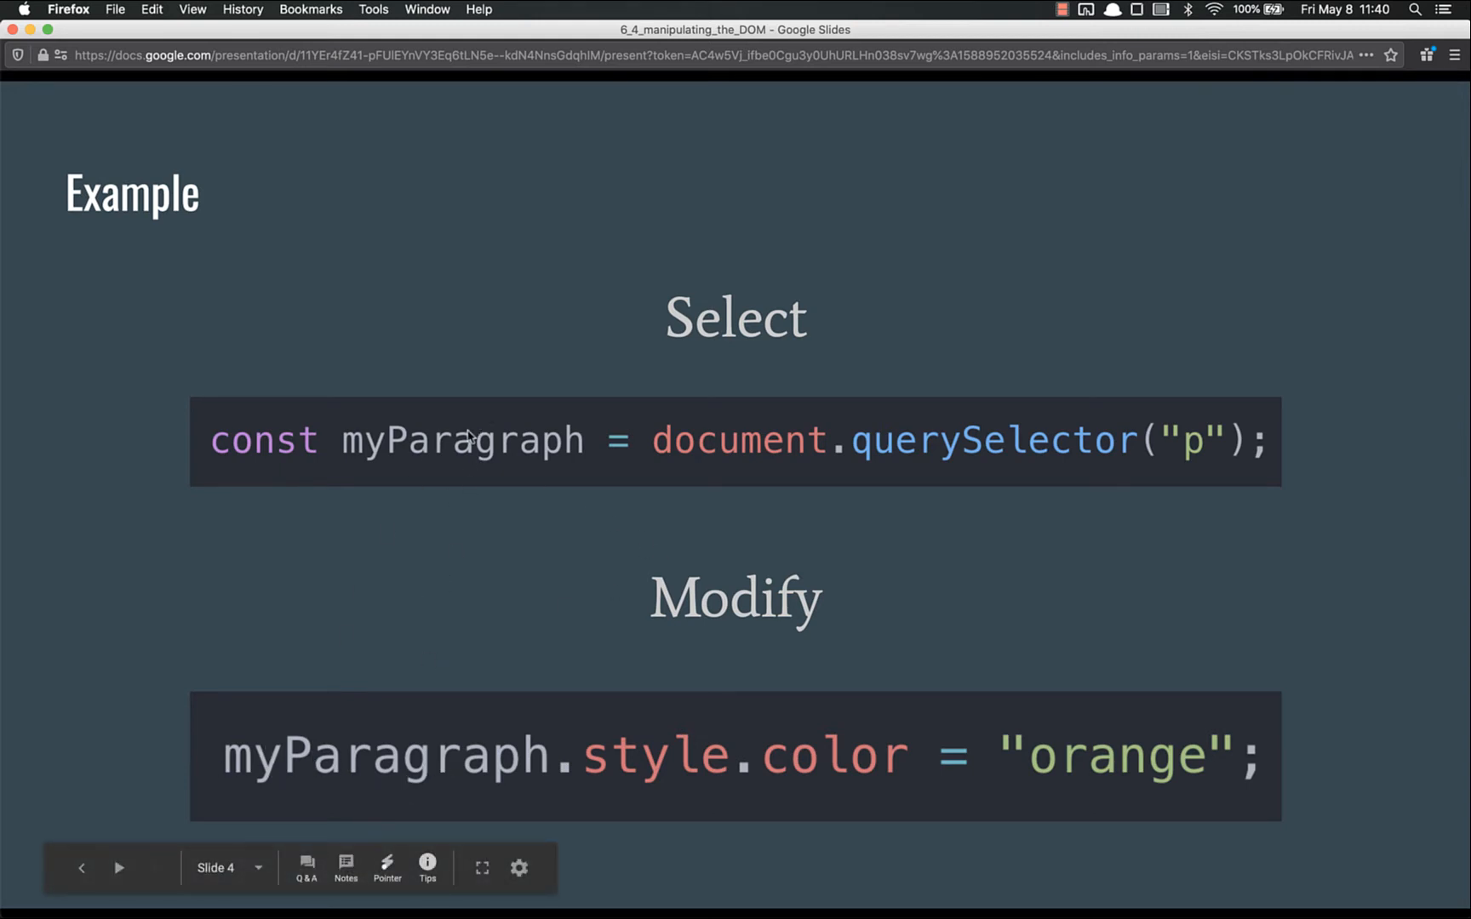
pyautogui.moveTo(424, 454)
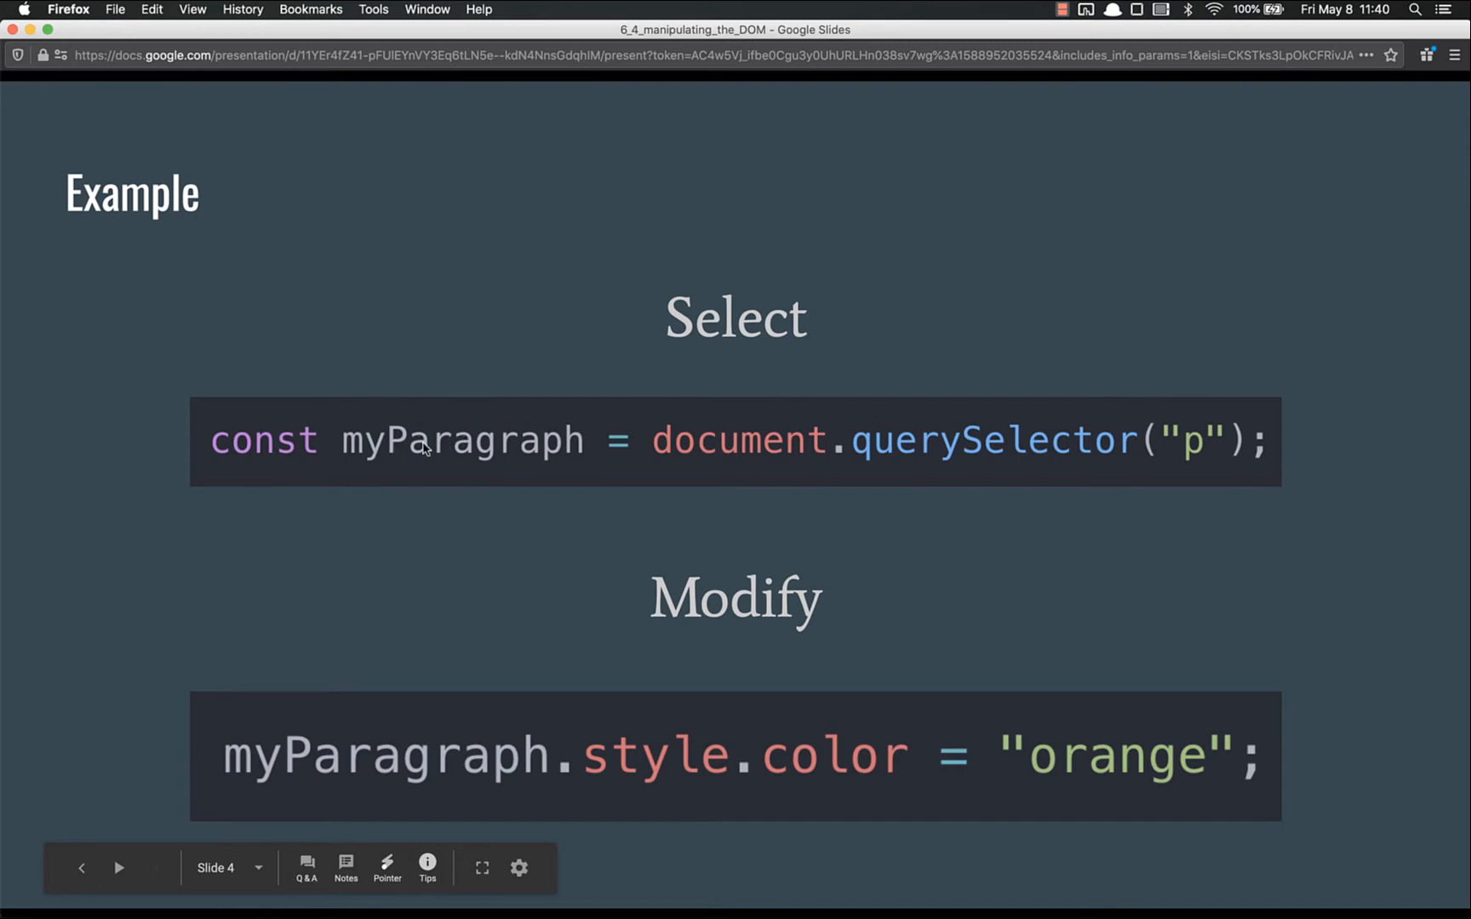
pyautogui.moveTo(393, 565)
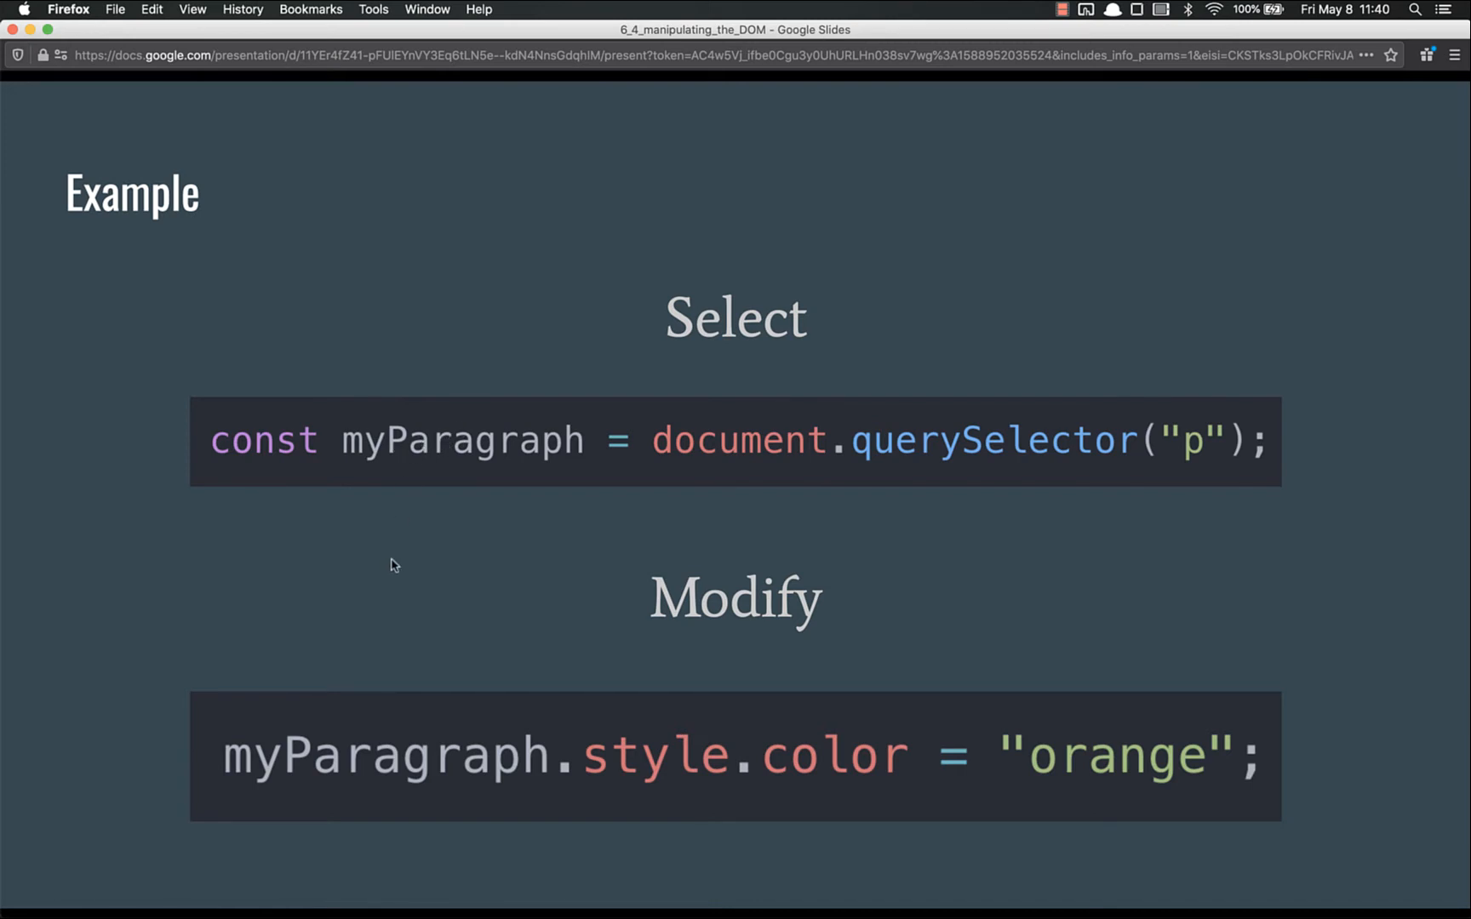
pyautogui.moveTo(324, 777)
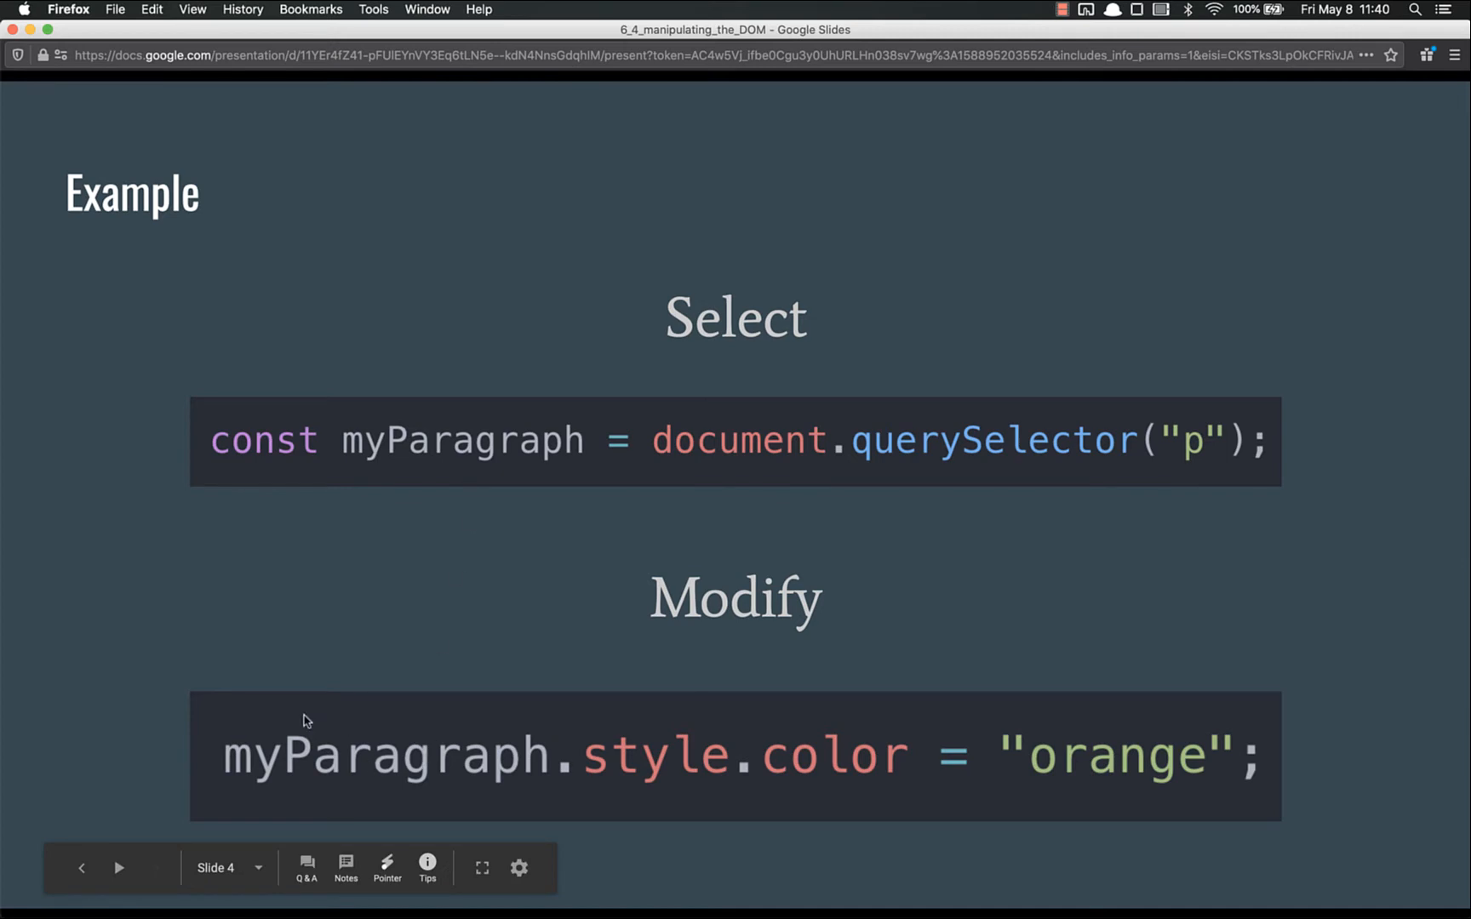
pyautogui.moveTo(385, 752)
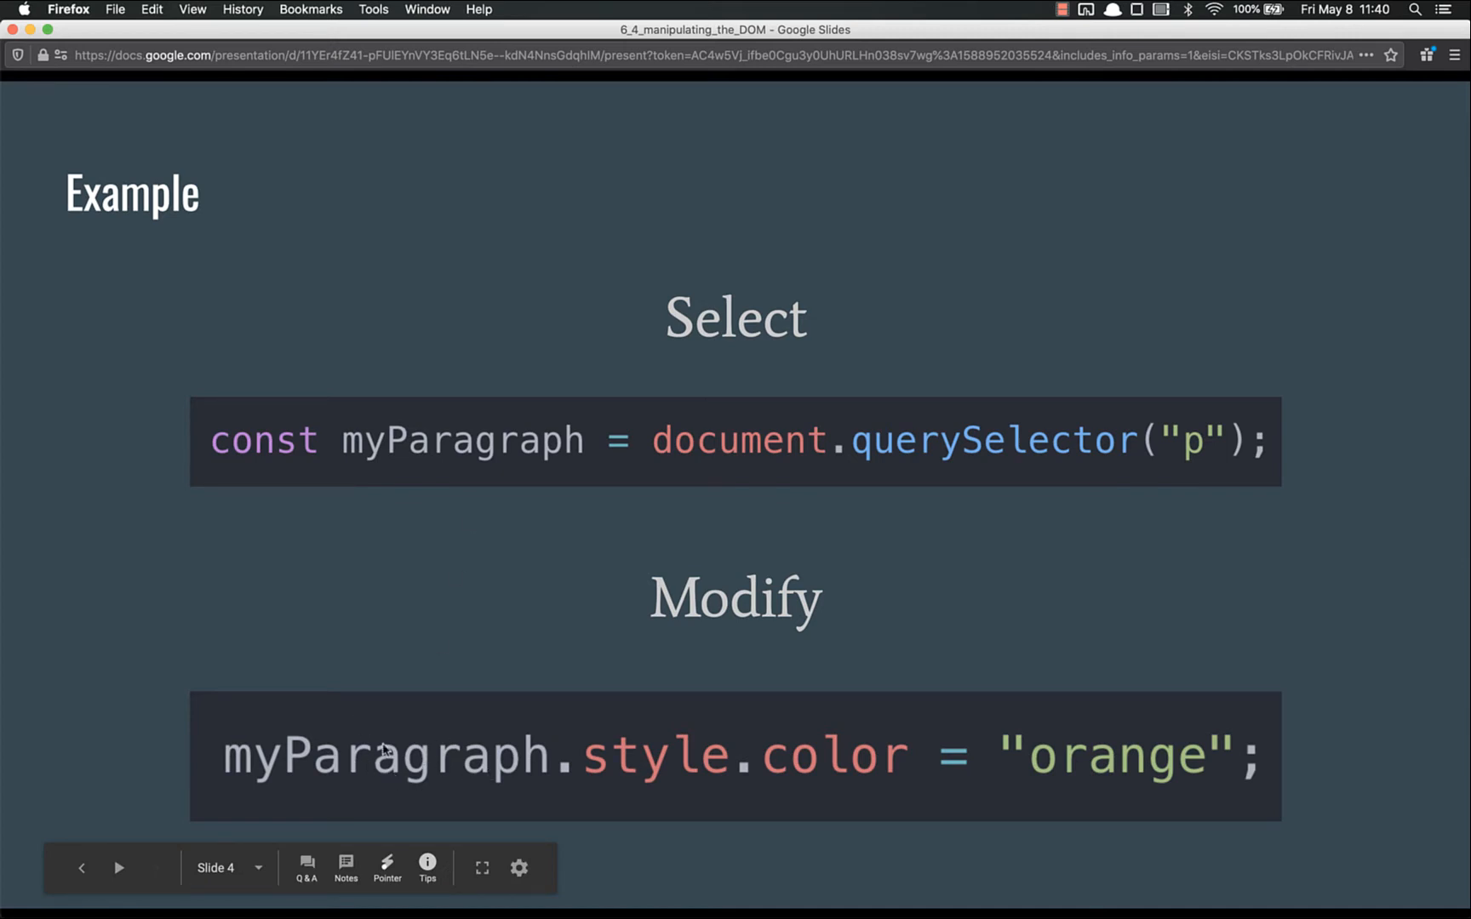
pyautogui.moveTo(698, 731)
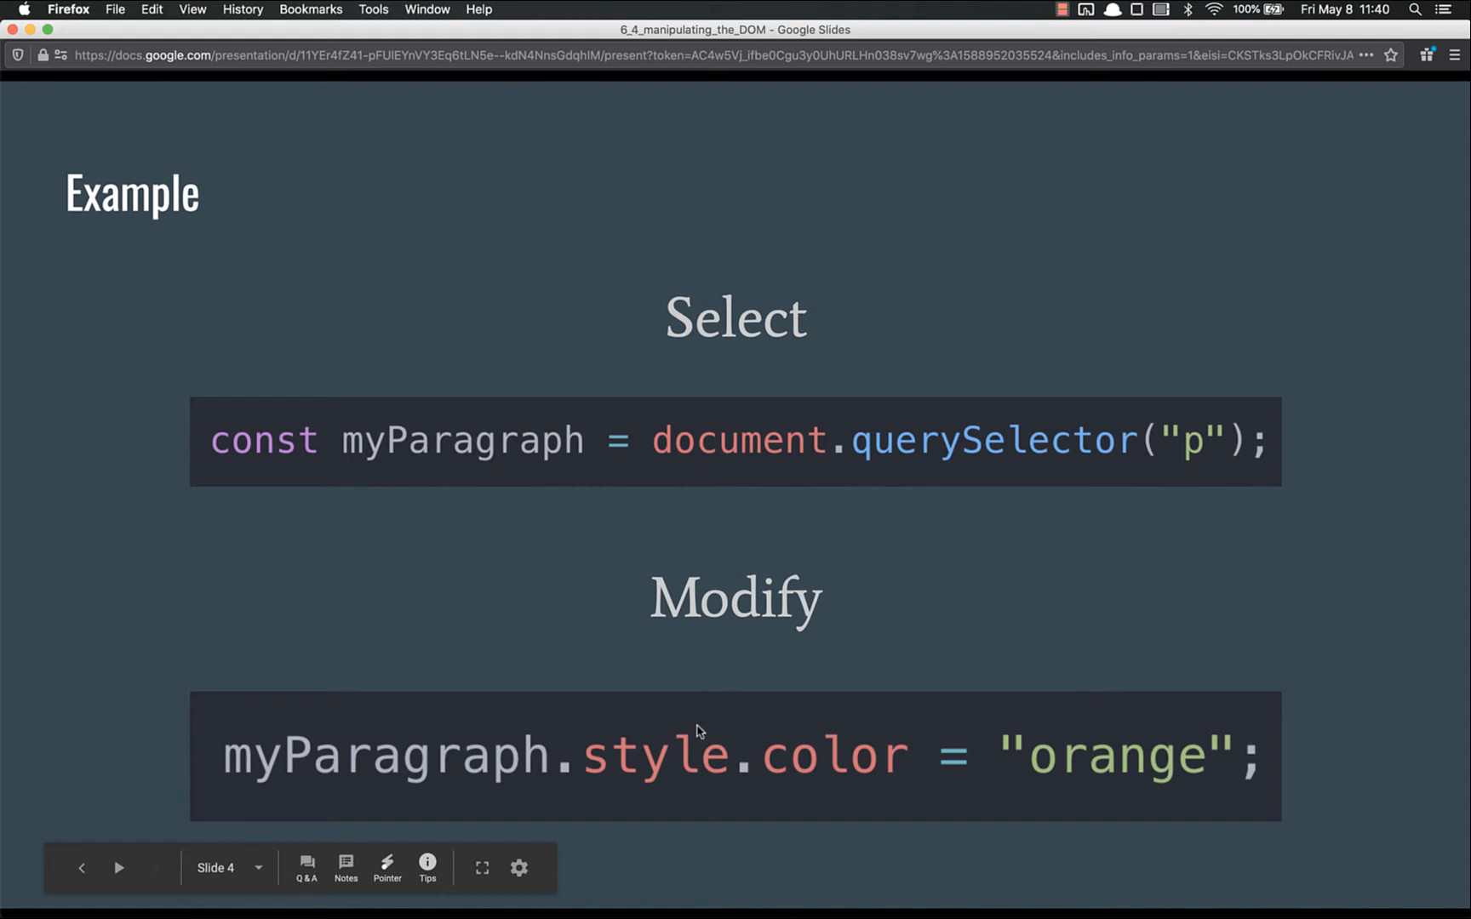
pyautogui.moveTo(647, 770)
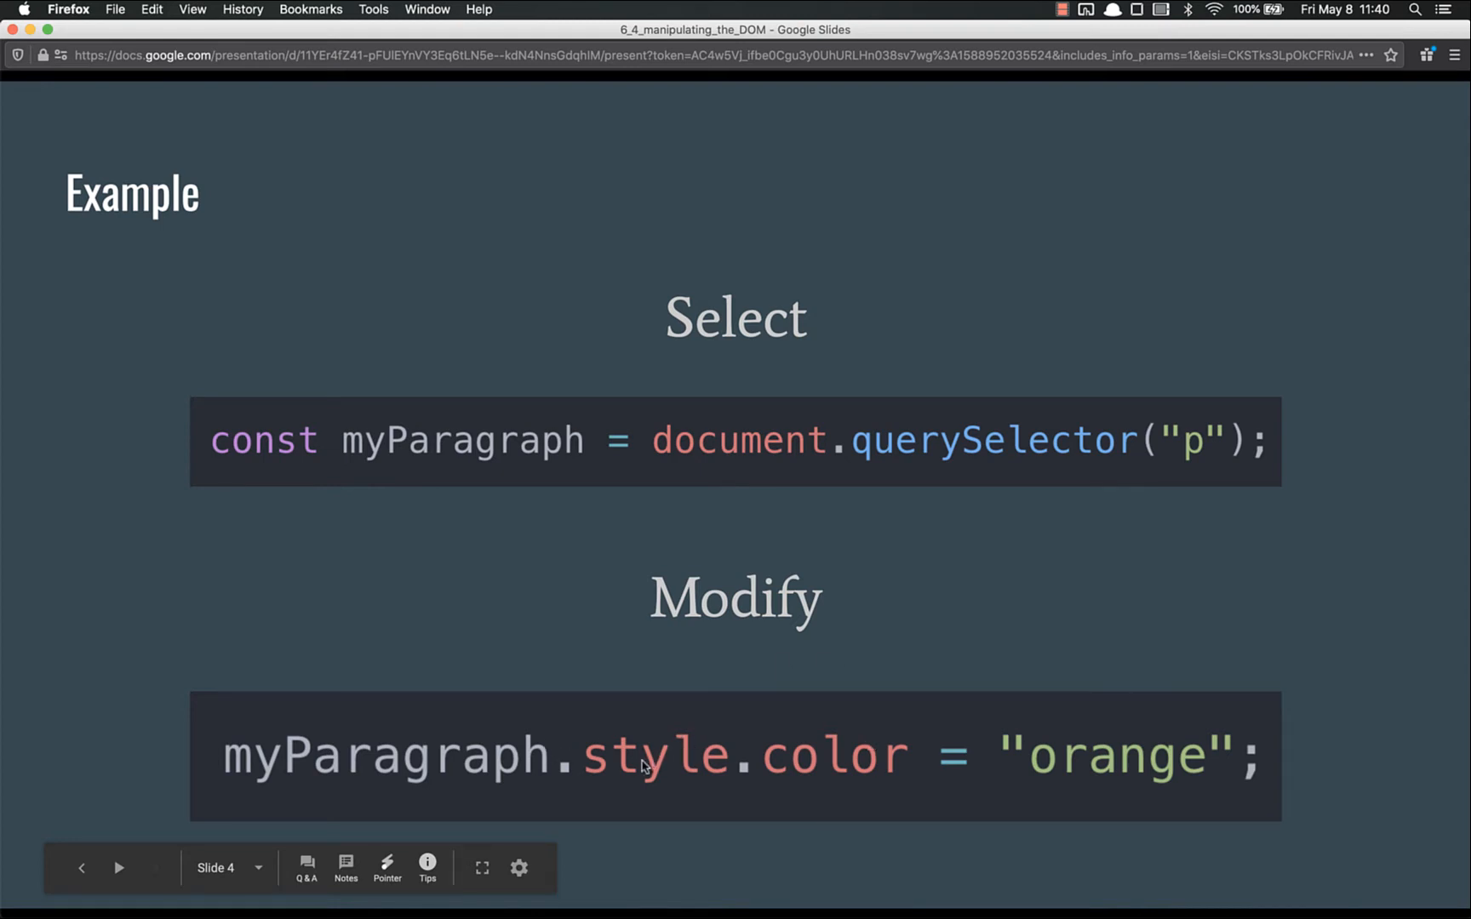
pyautogui.moveTo(757, 774)
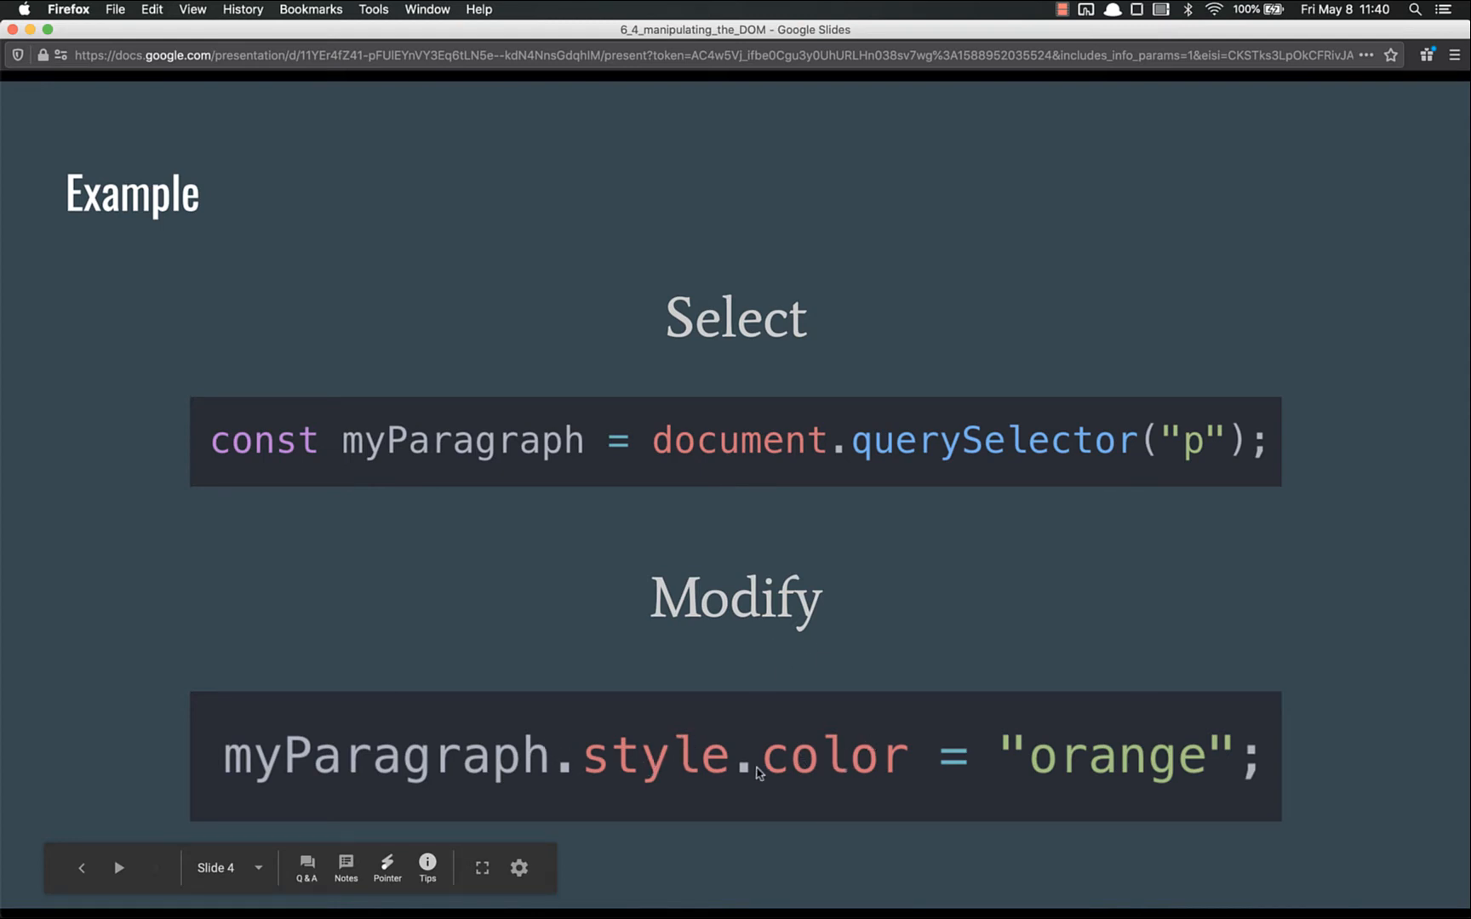
pyautogui.moveTo(1072, 715)
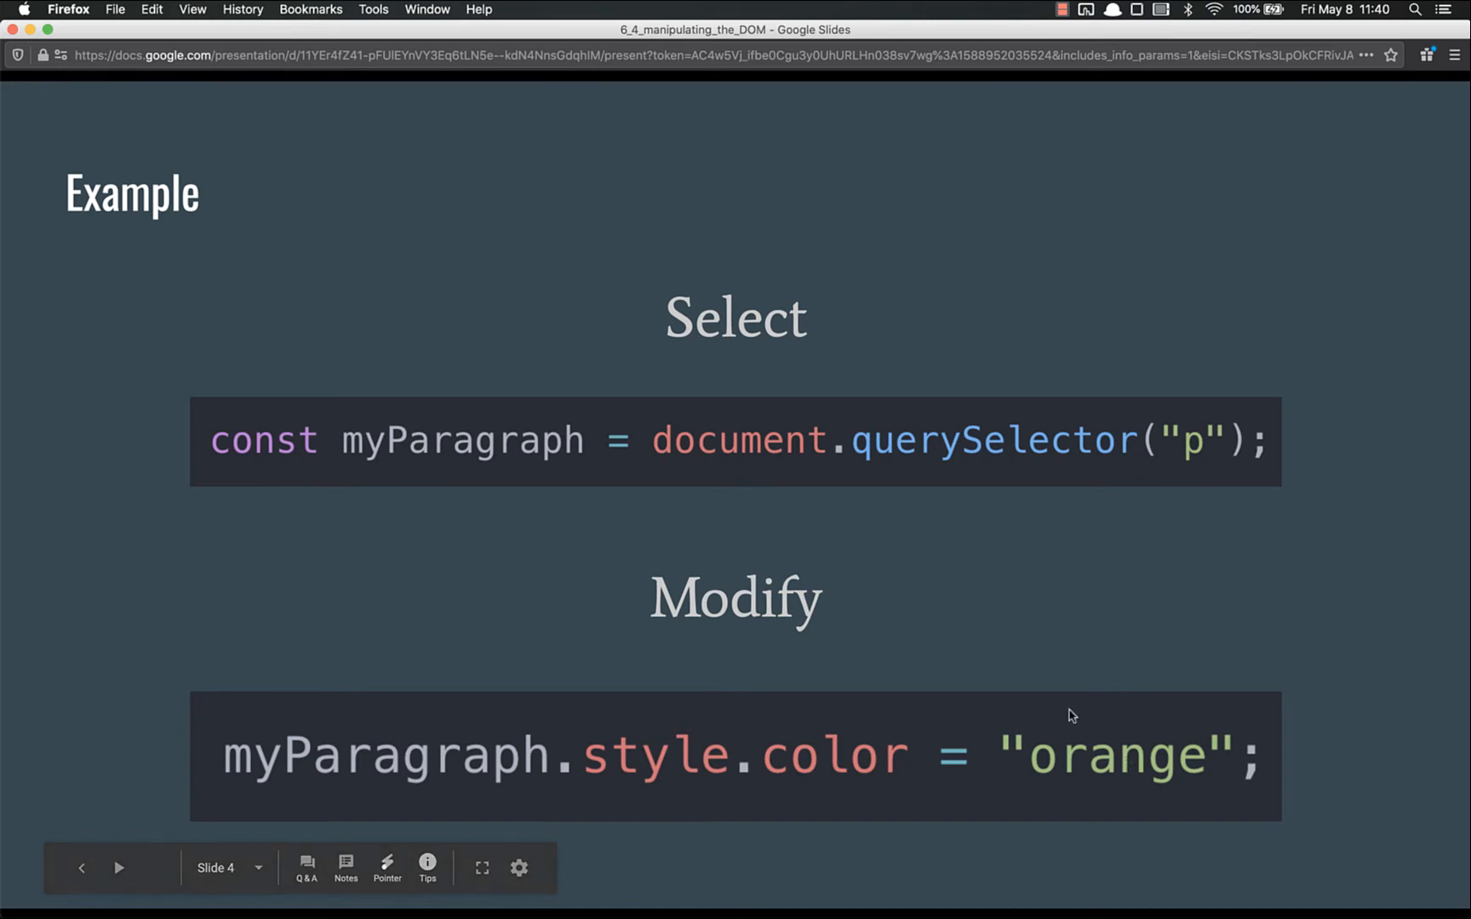
pyautogui.moveTo(369, 76)
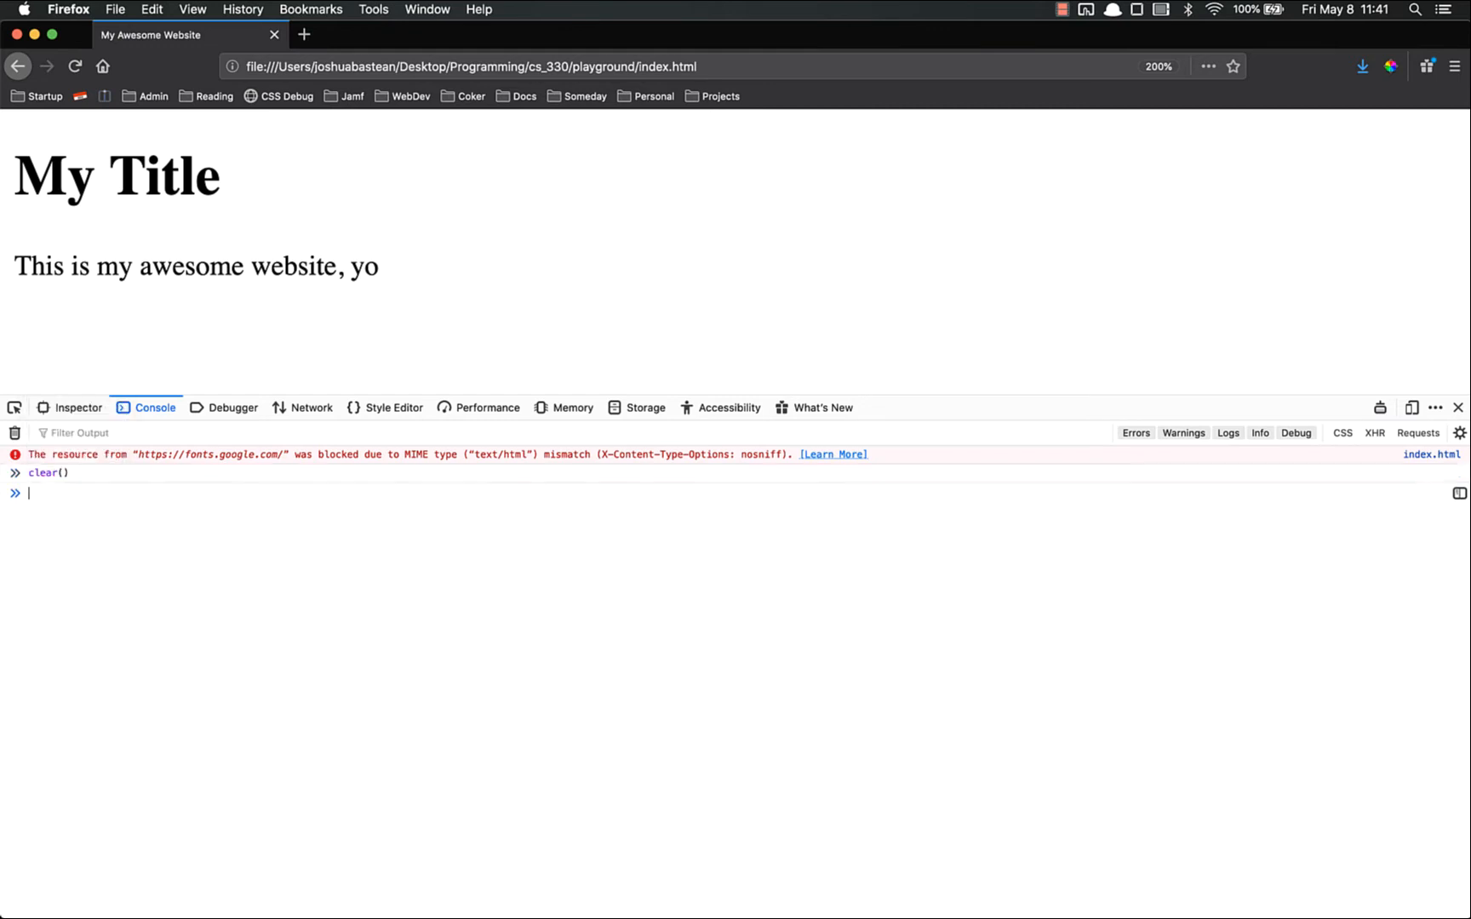
# Clear the console on the My Title page, glance at Inspector, then return to Console
pyautogui.press('Enter')
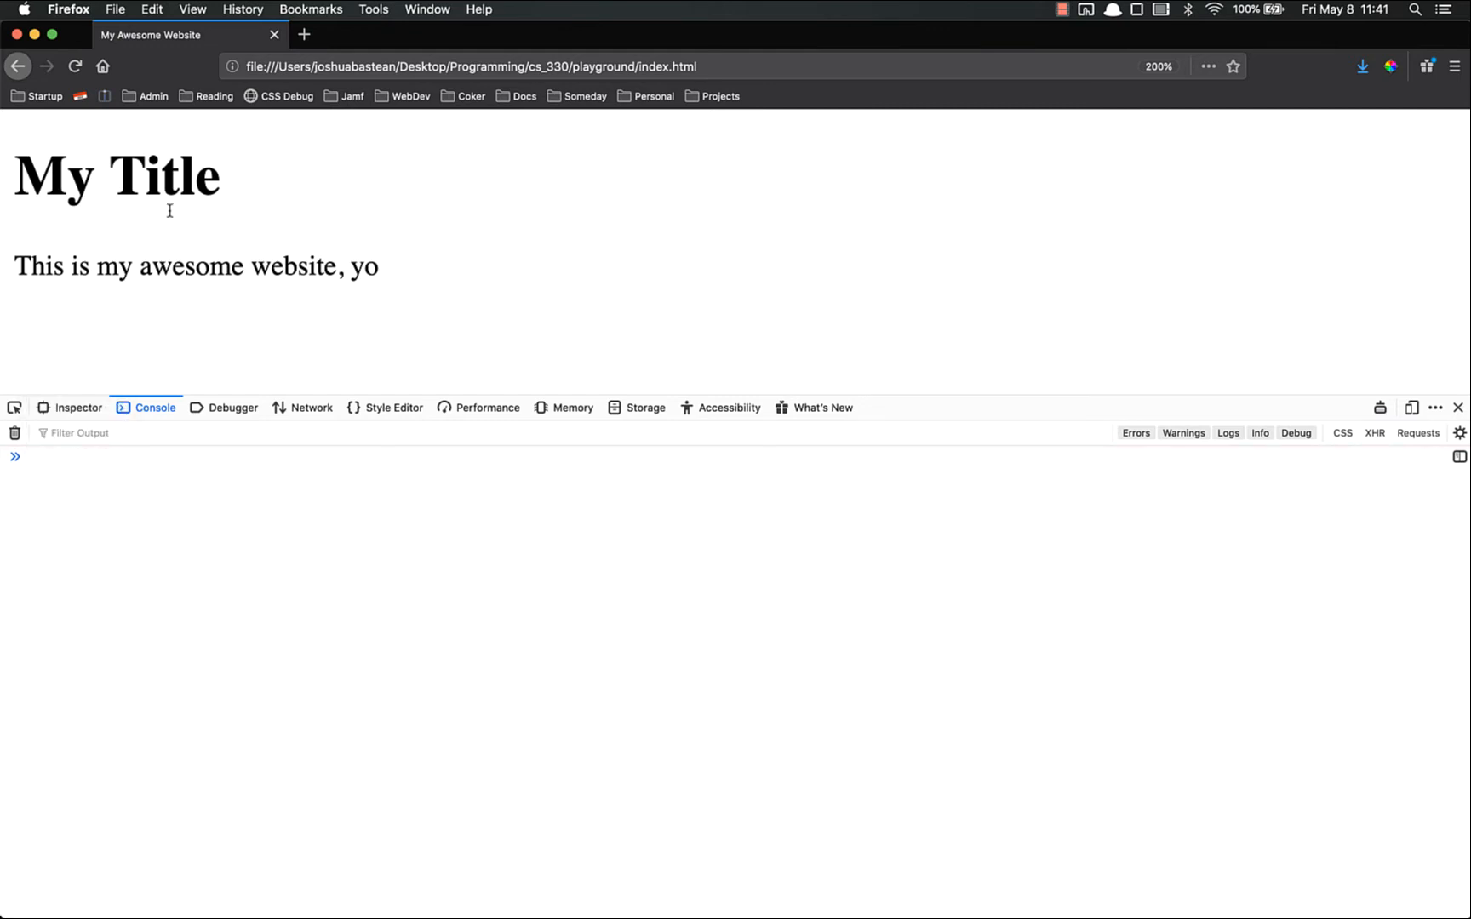
pyautogui.doubleClick(116, 177)
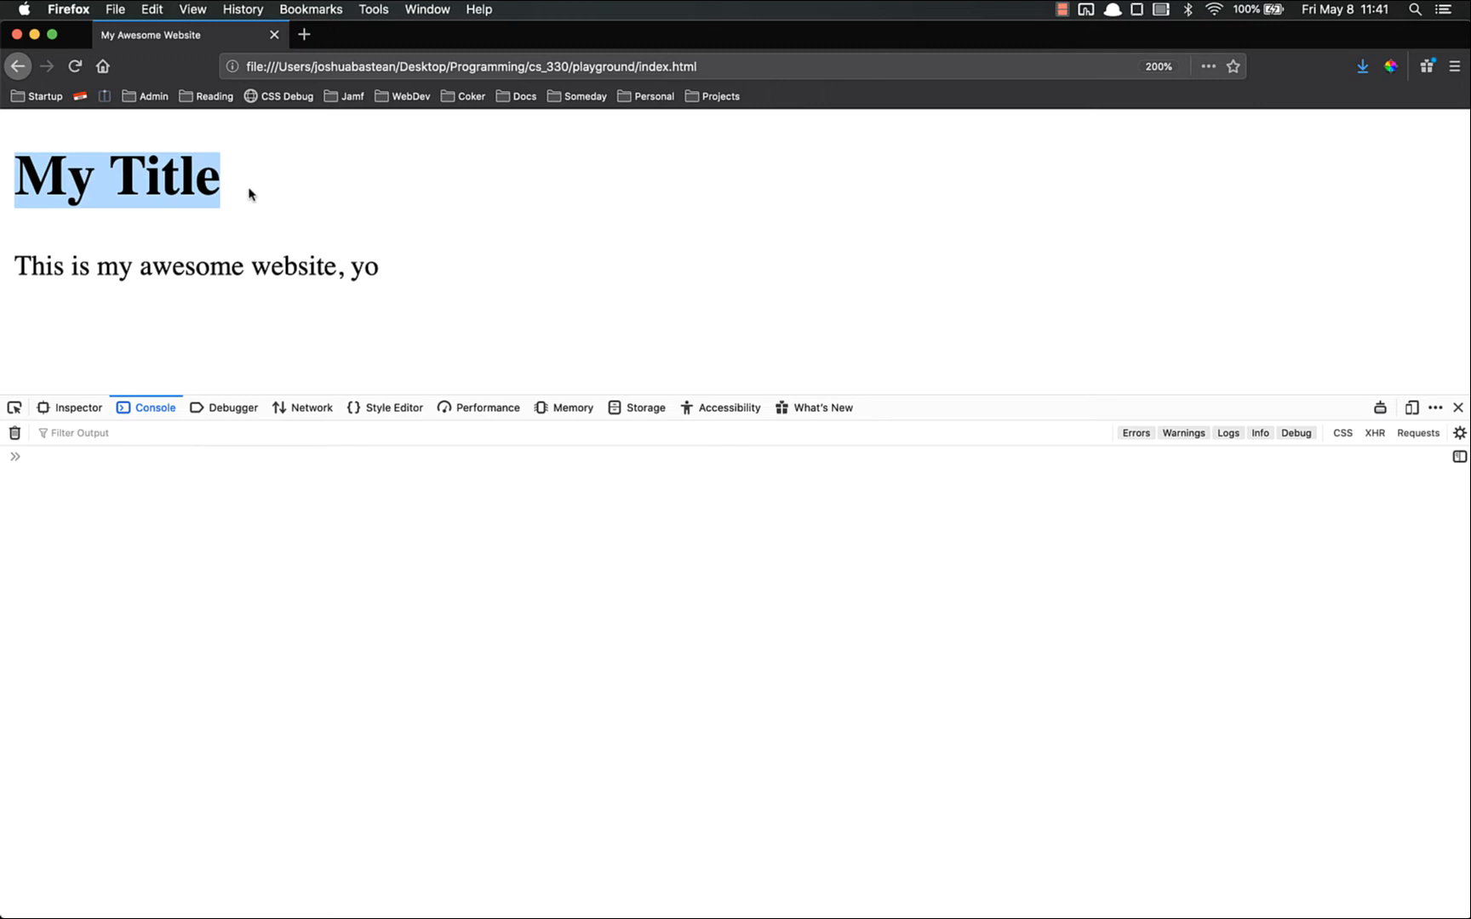
pyautogui.click(248, 191)
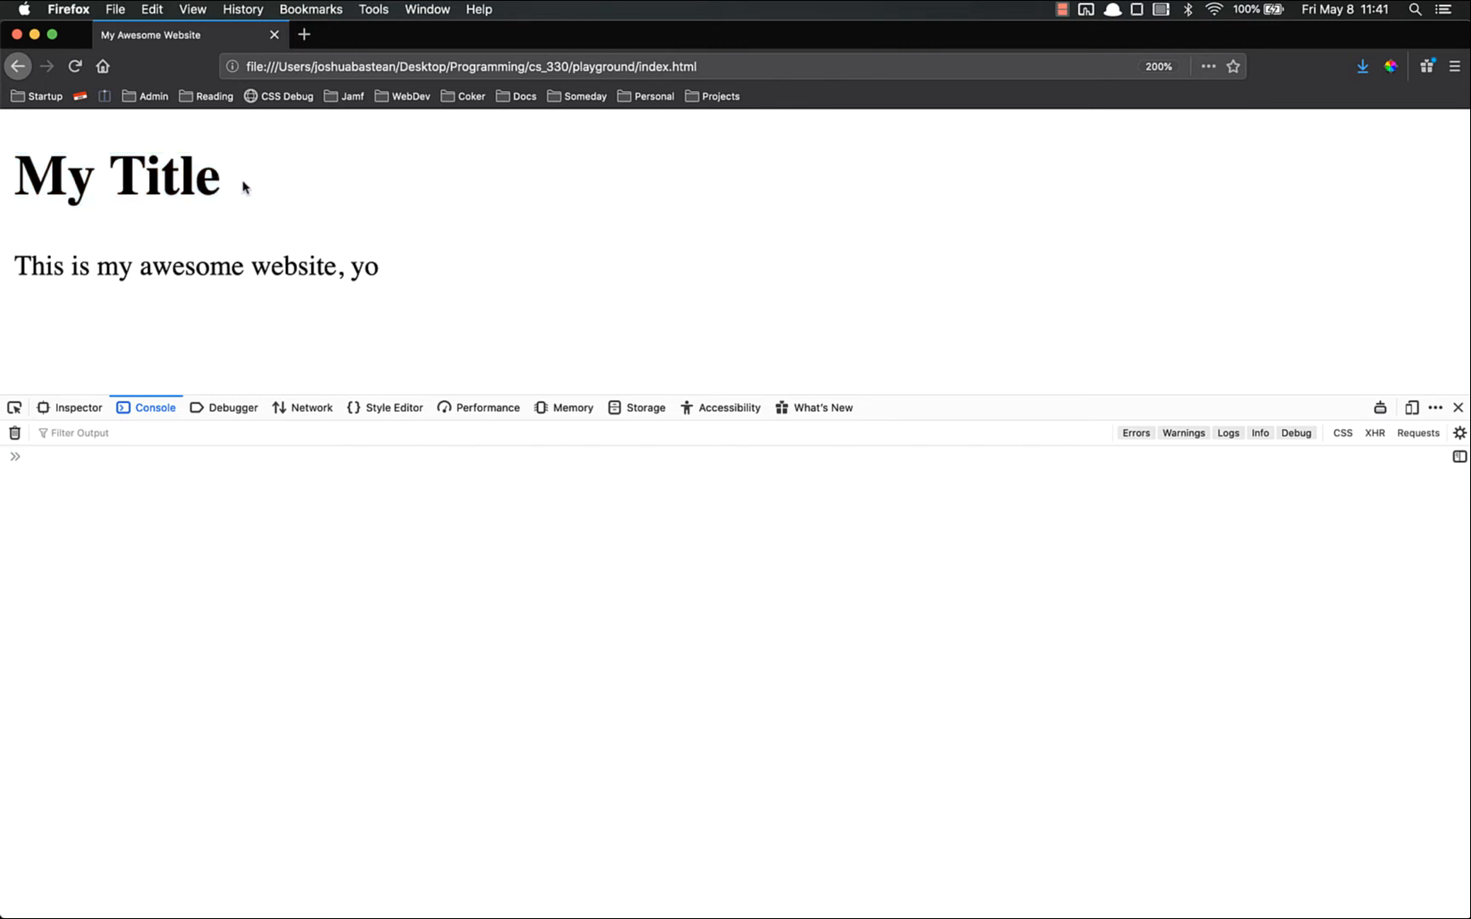
pyautogui.click(77, 408)
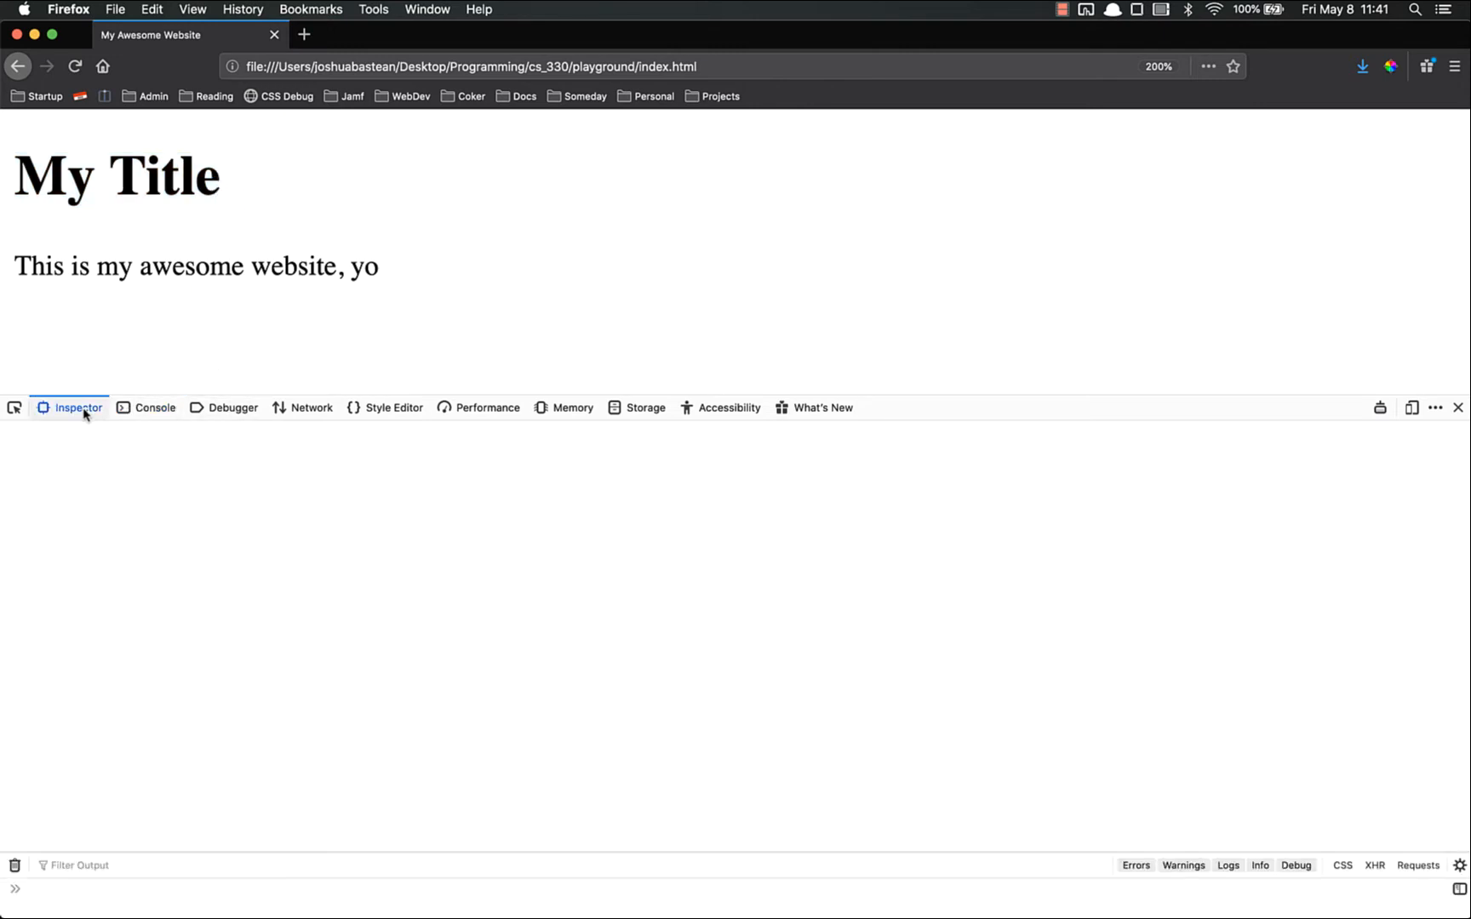
pyautogui.click(78, 407)
pyautogui.write('do')
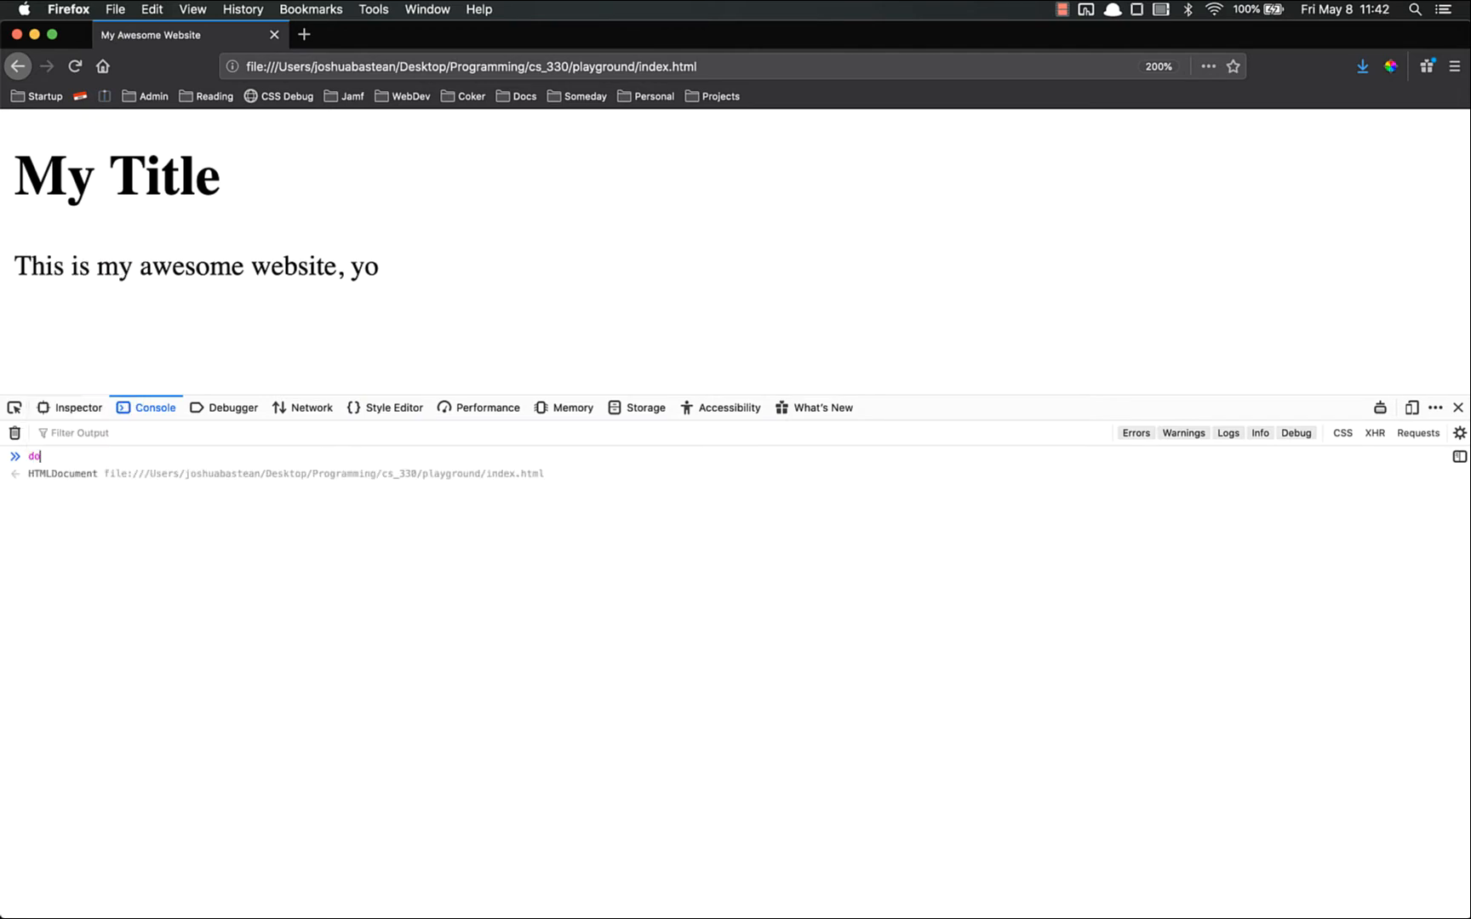
# Store the h1 in const myTitle via document.querySelector("h1") and evaluate myTitle
pyautogui.write('const my')
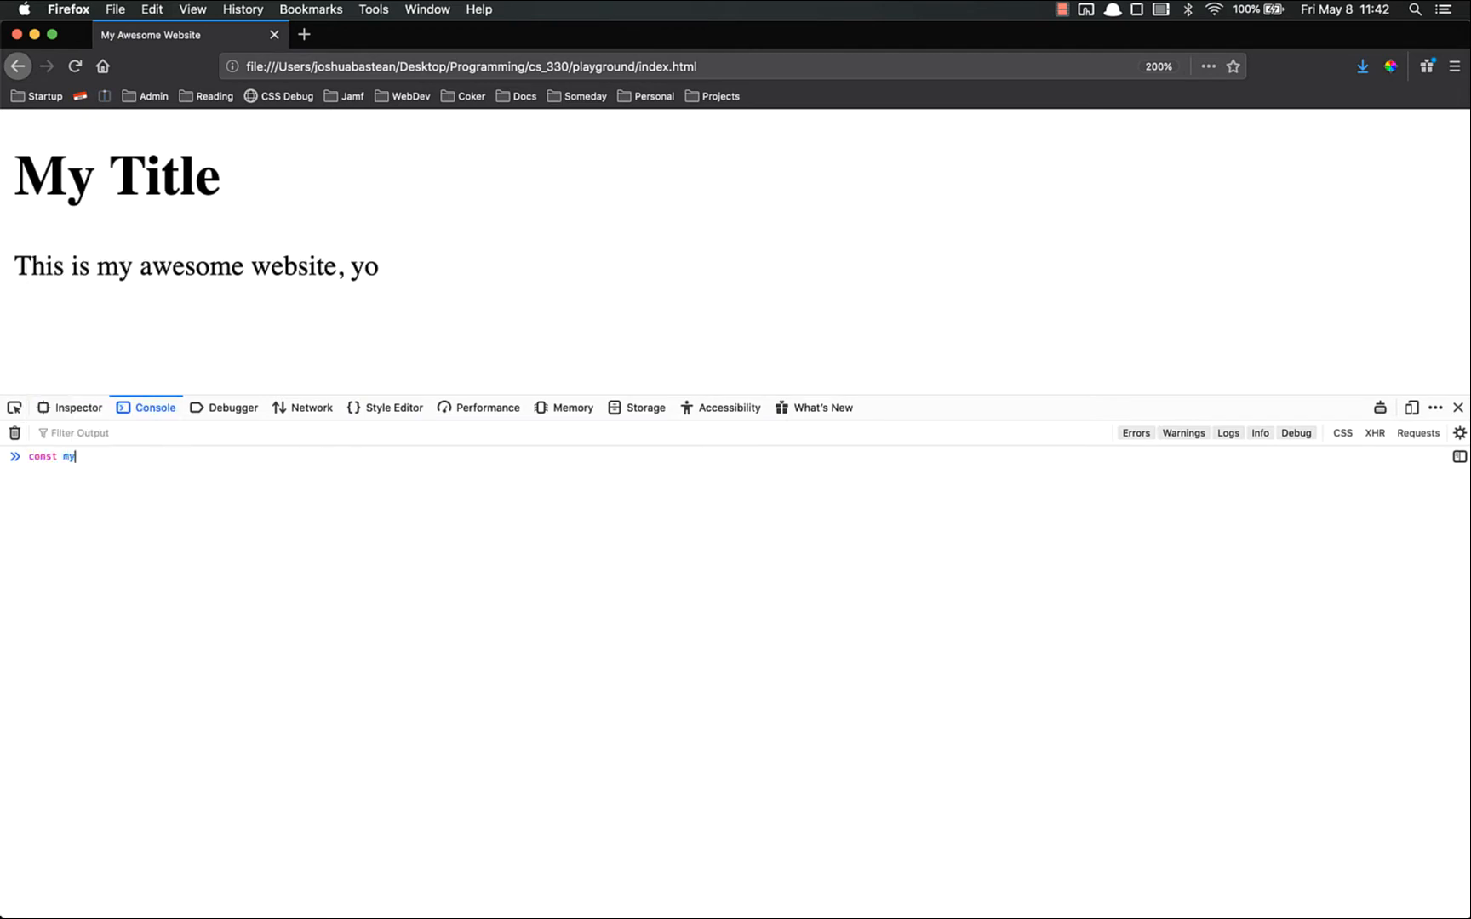
pyautogui.write('Title = document')
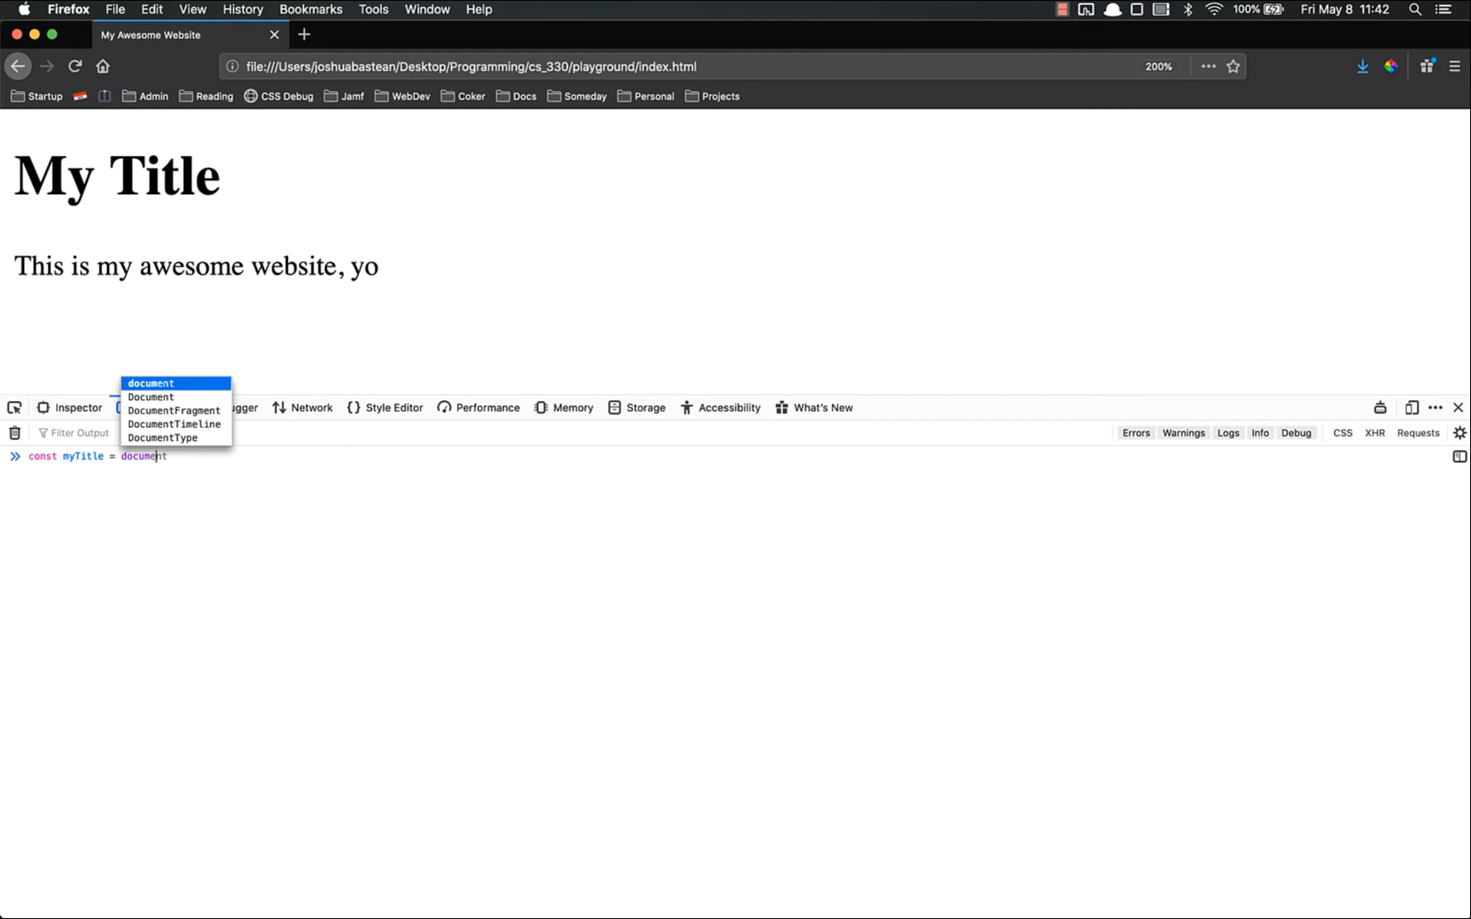
pyautogui.write('.queryS')
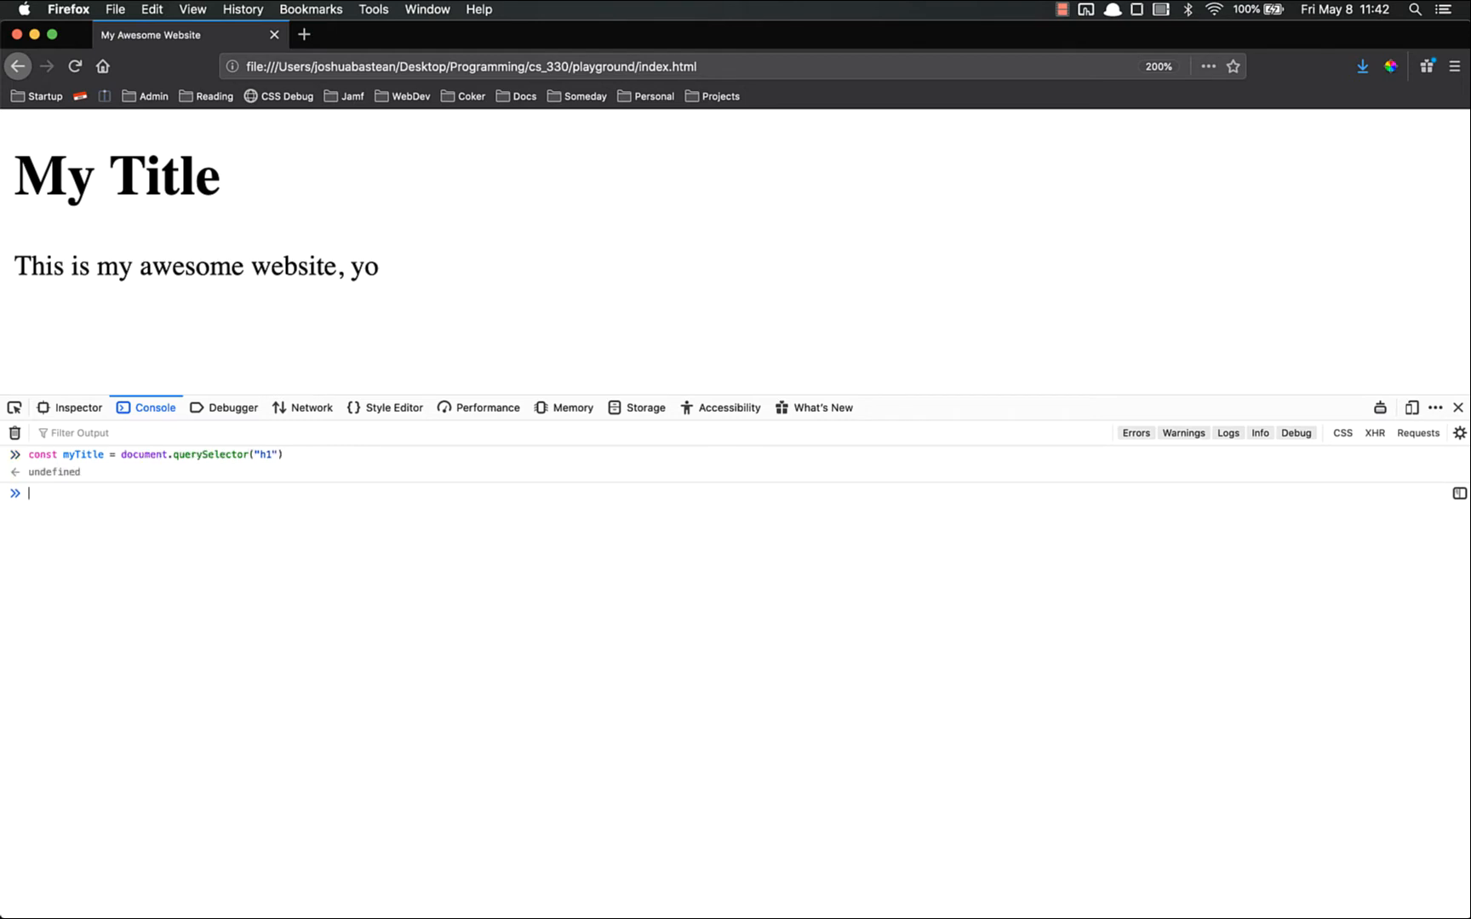
pyautogui.write('myTitle')
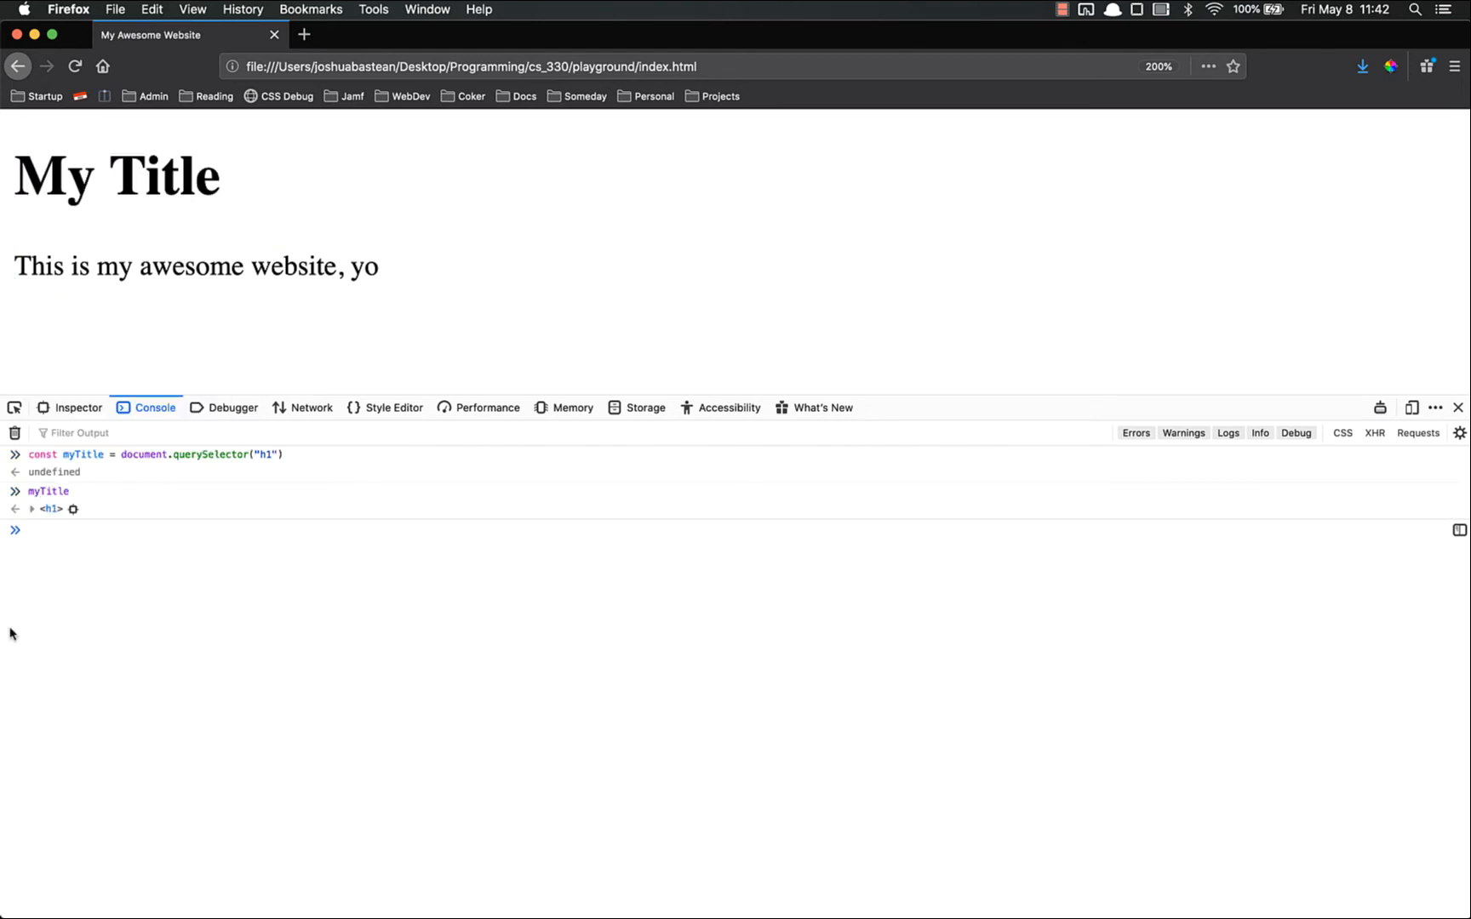
# Expand and collapse the logged h1 element's property list, scrolling through it
pyautogui.click(34, 508)
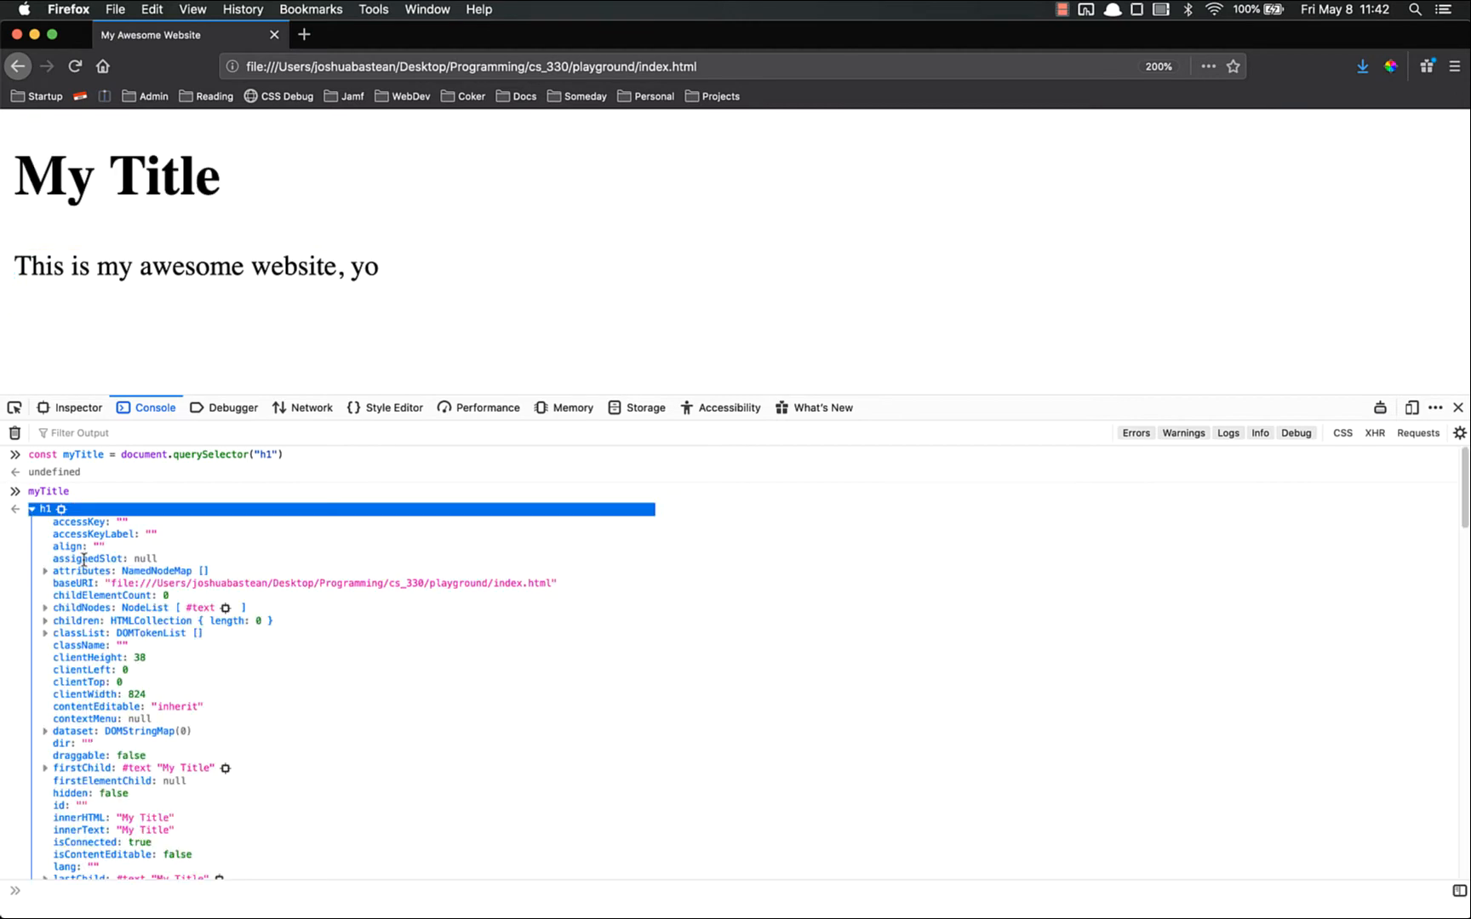
pyautogui.scroll(-3)
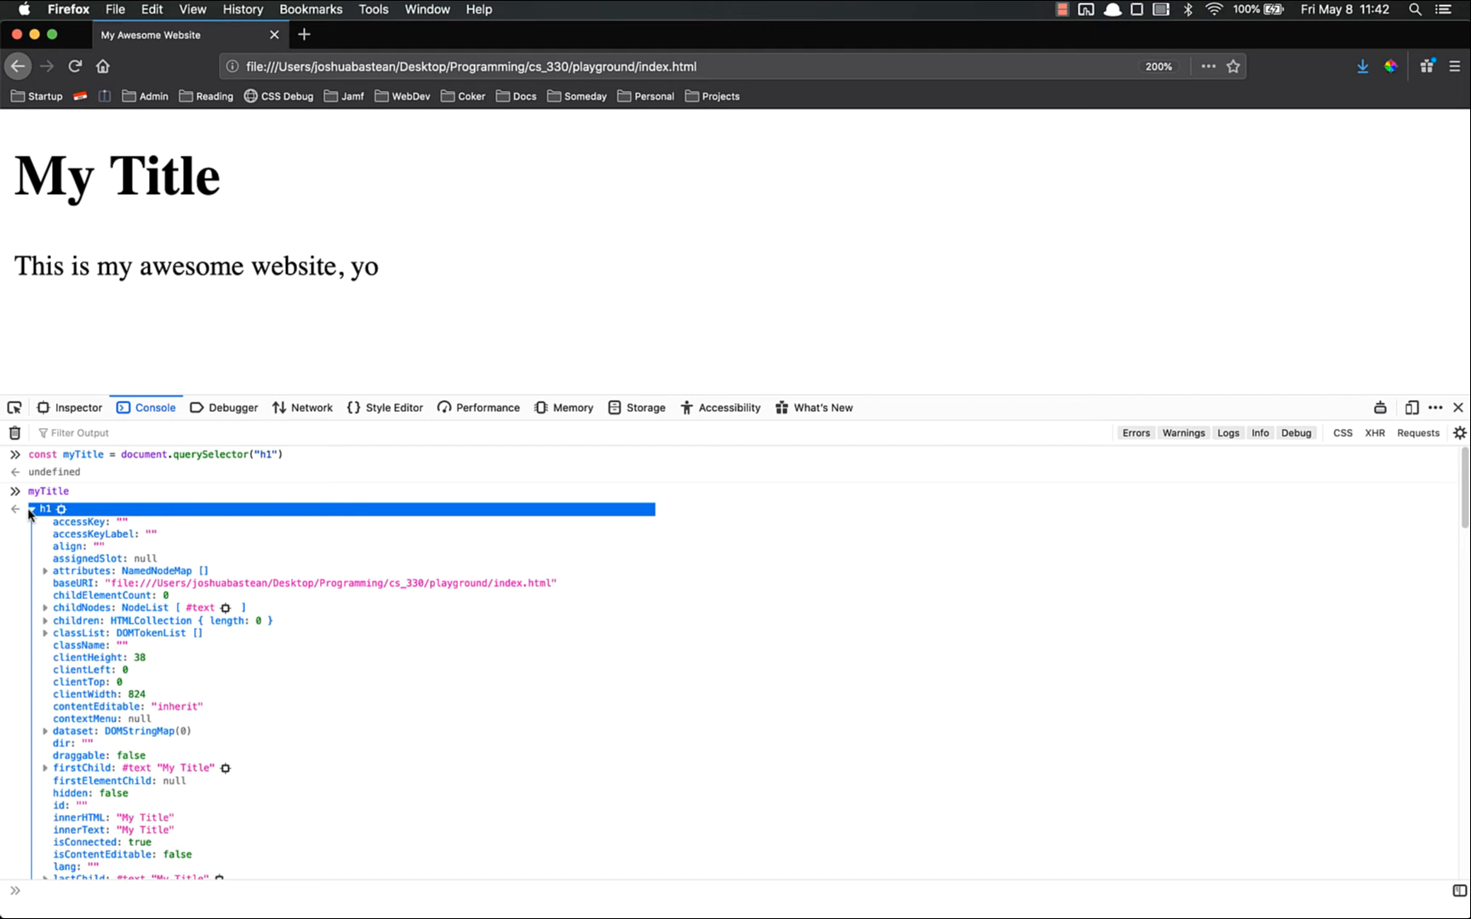
pyautogui.click(33, 509)
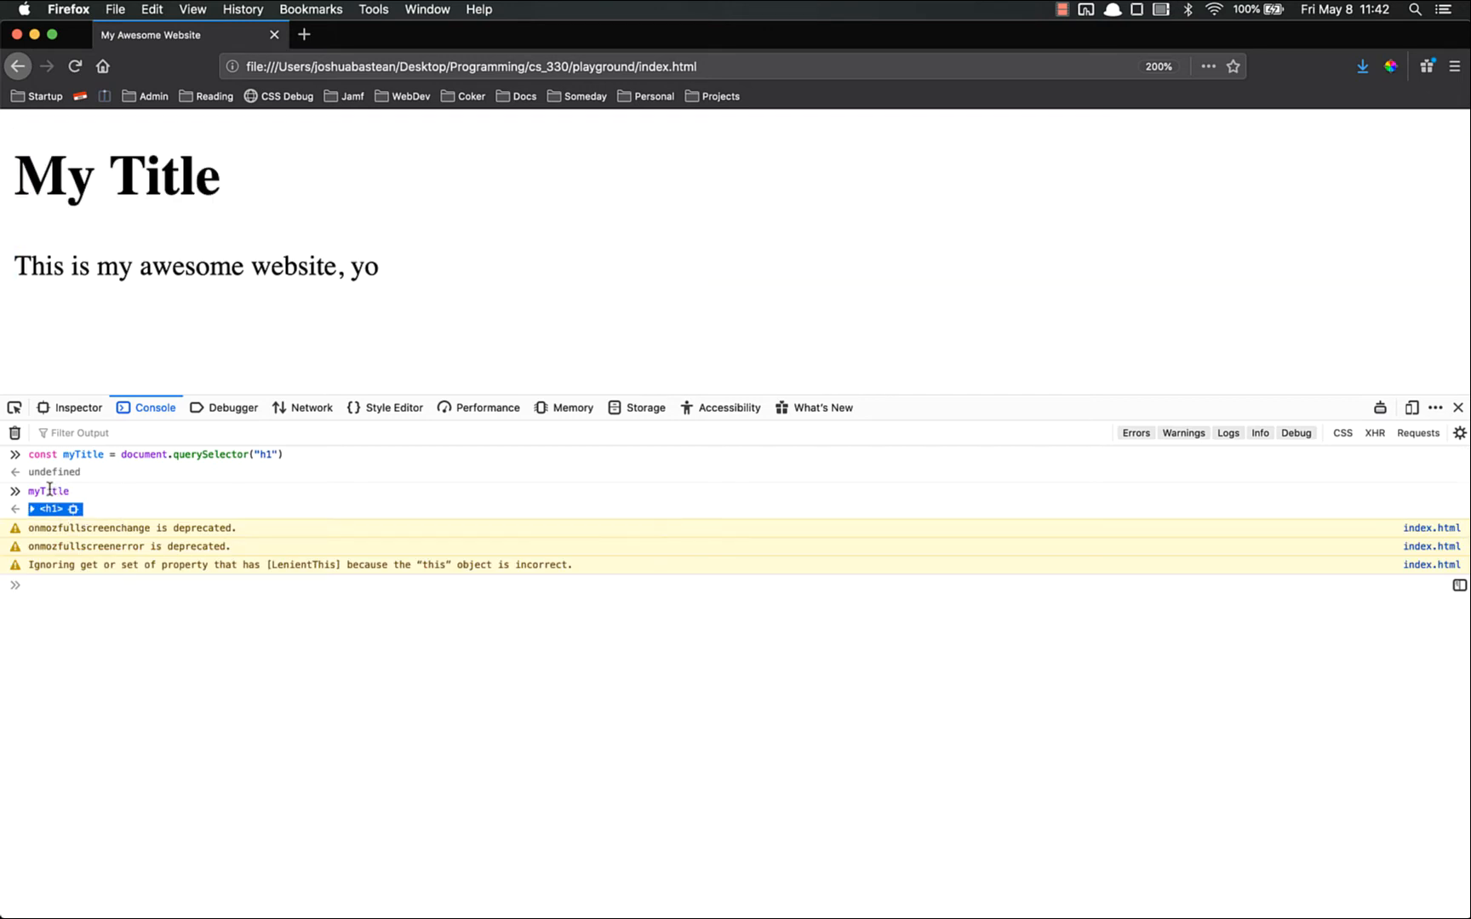
pyautogui.click(37, 509)
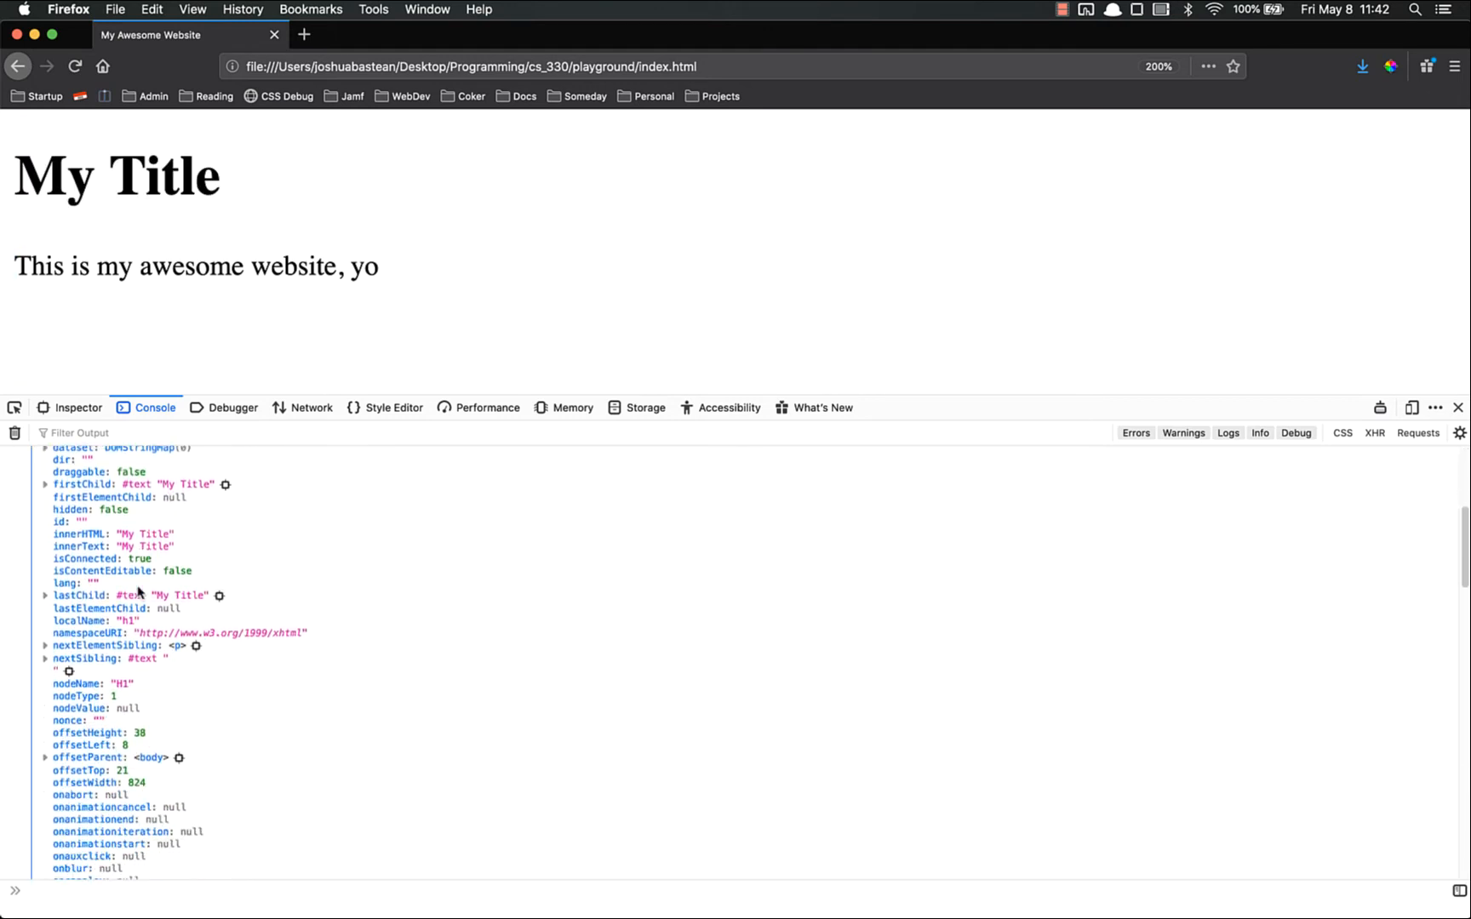
pyautogui.scroll(-3)
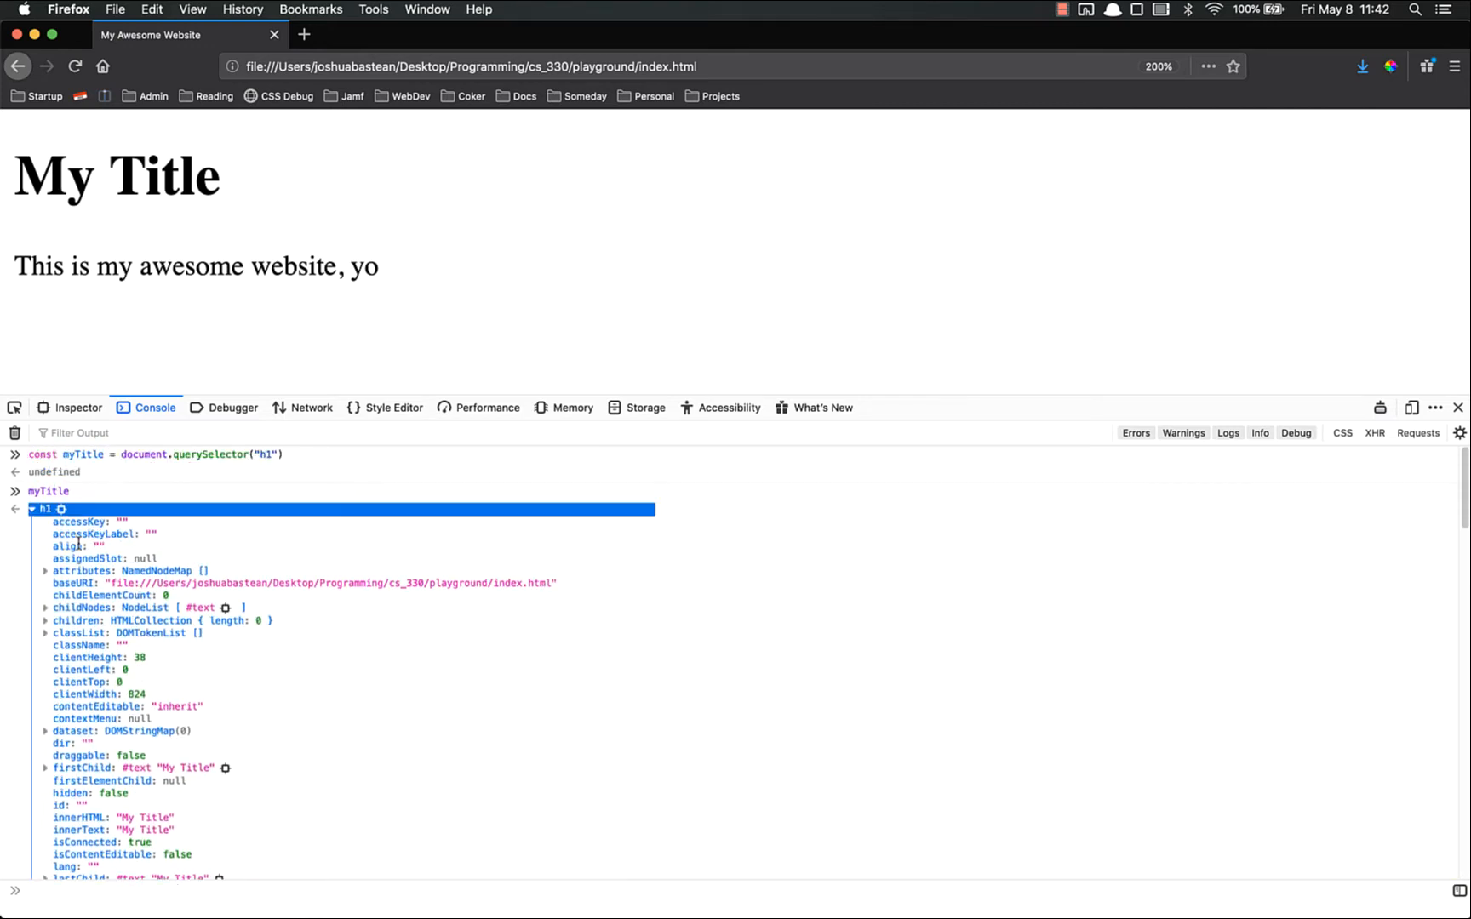
pyautogui.click(32, 509)
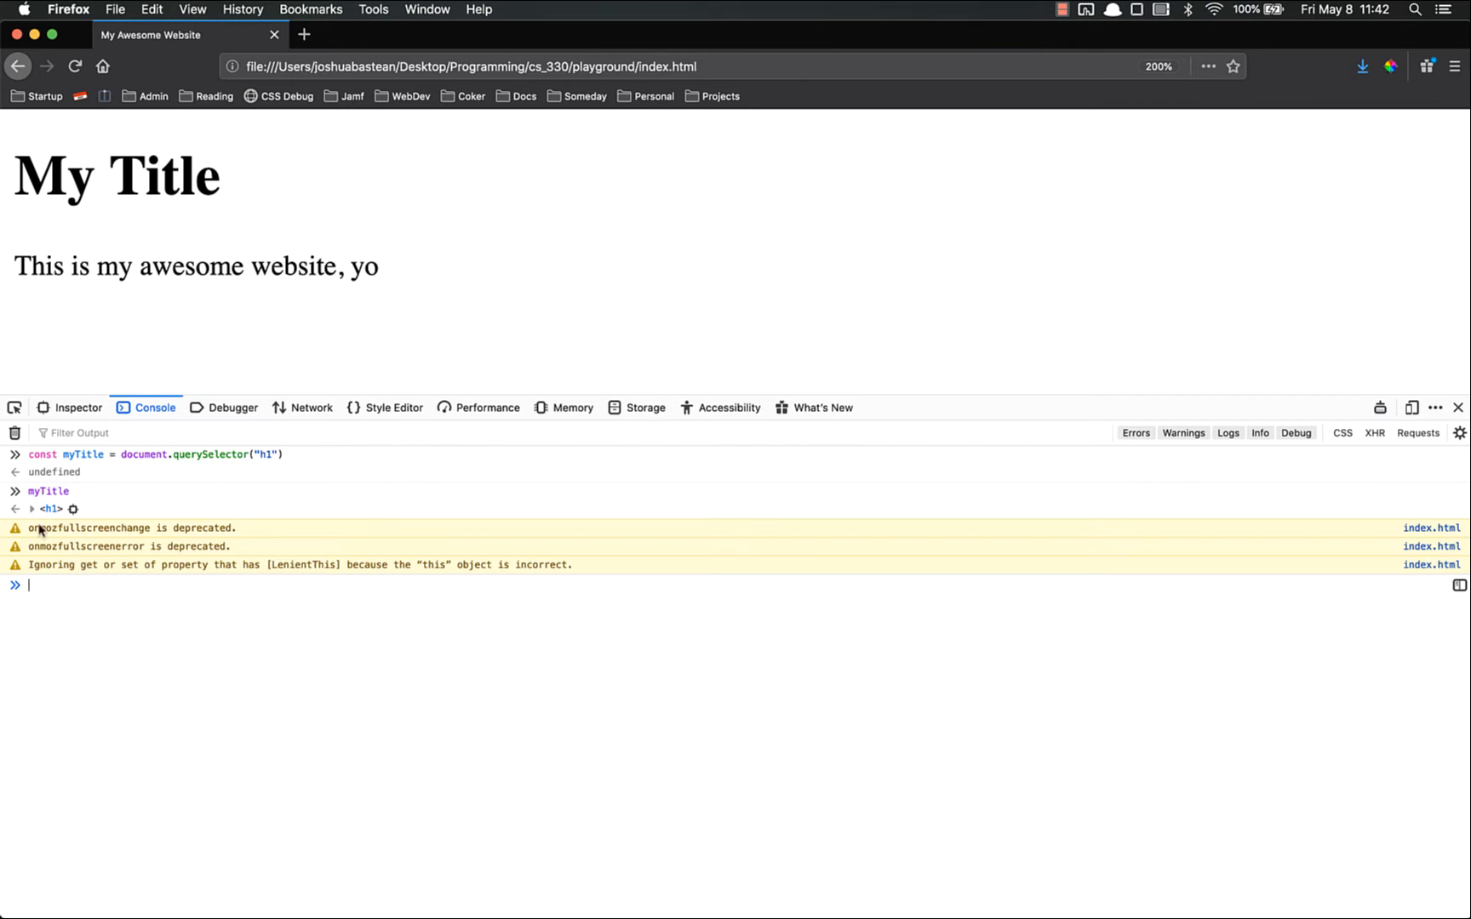
# Expand the h1 properties again and scroll down to the background-color style property
pyautogui.click(32, 510)
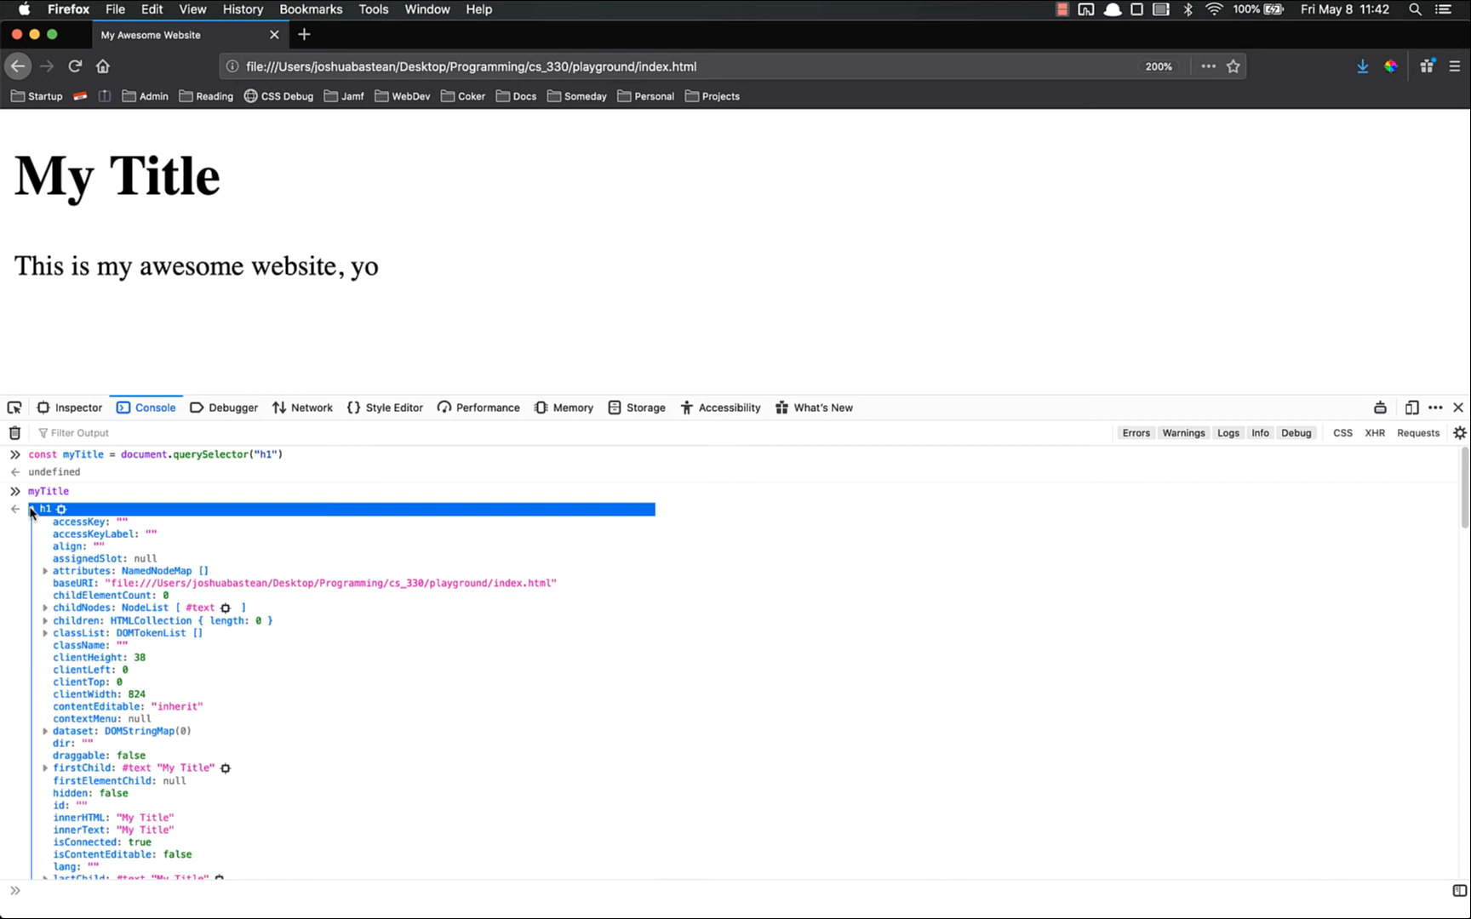
pyautogui.scroll(-3)
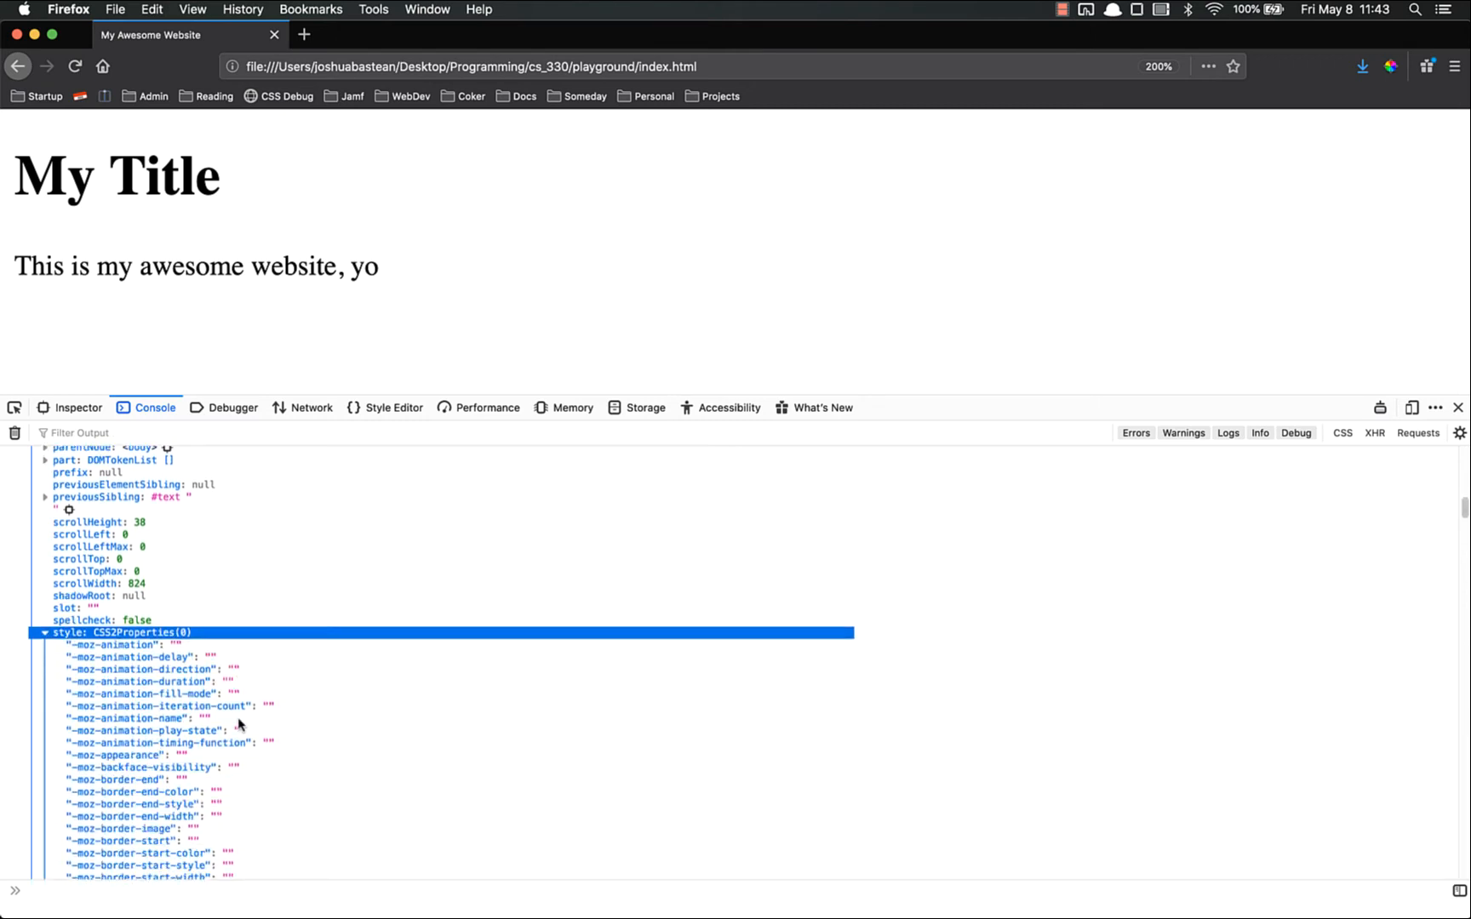
pyautogui.scroll(-3)
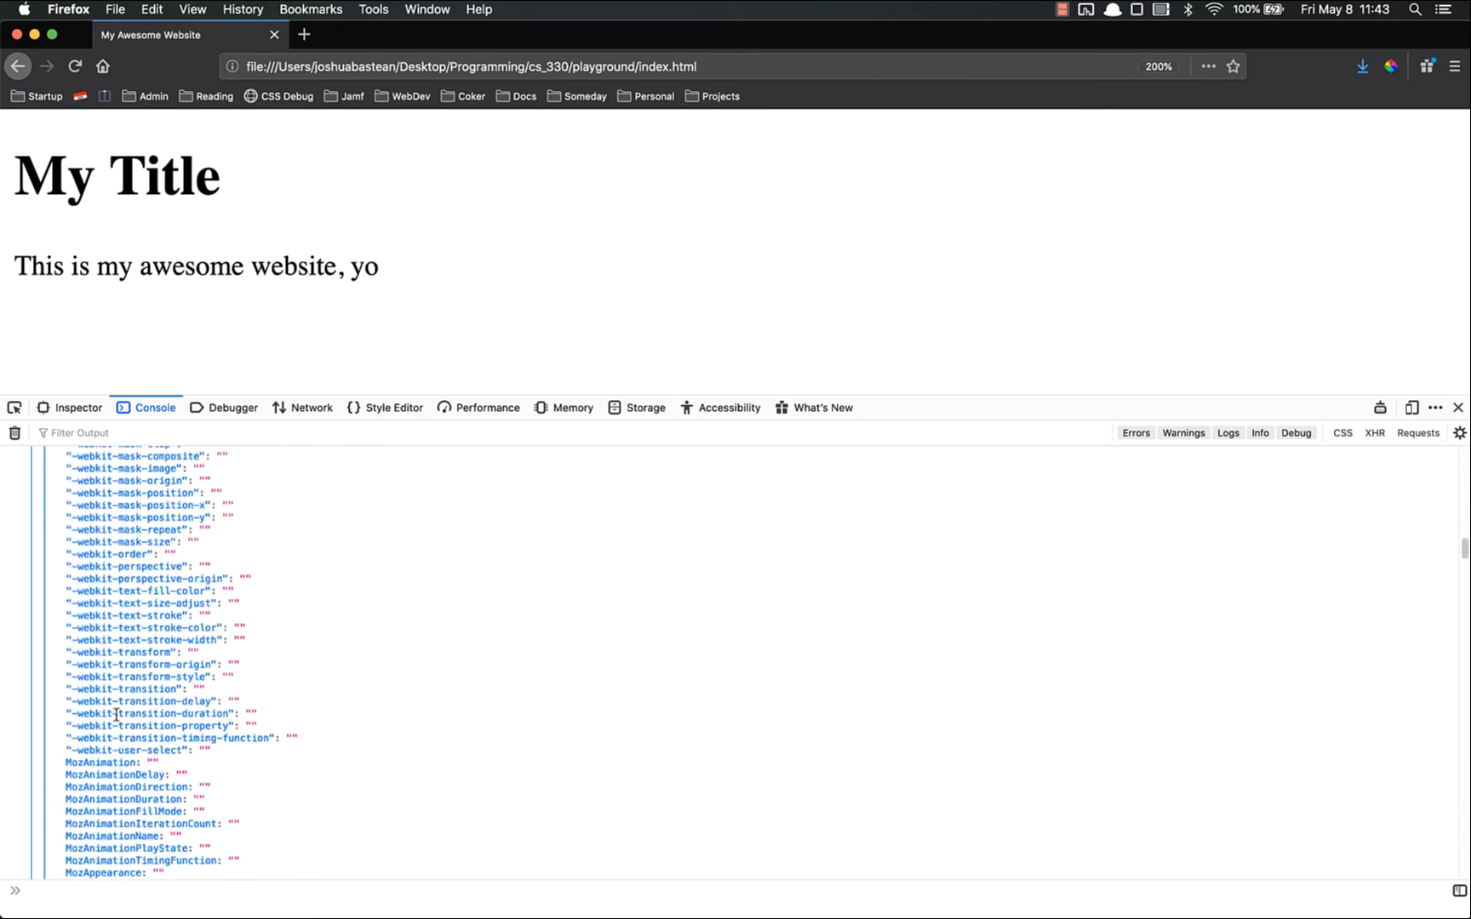
pyautogui.scroll(-3)
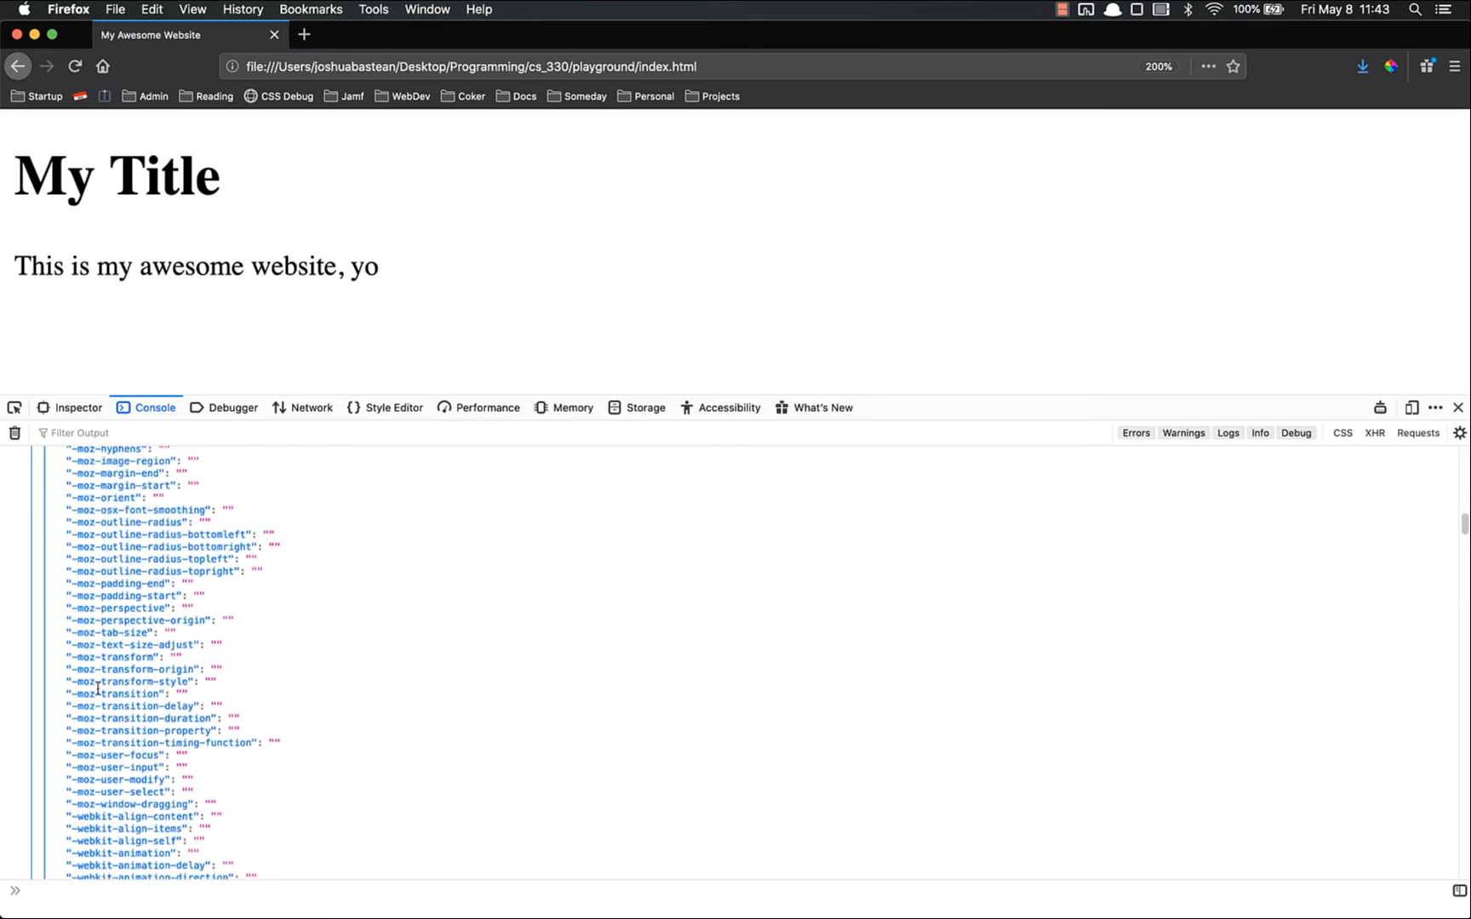
pyautogui.scroll(-3)
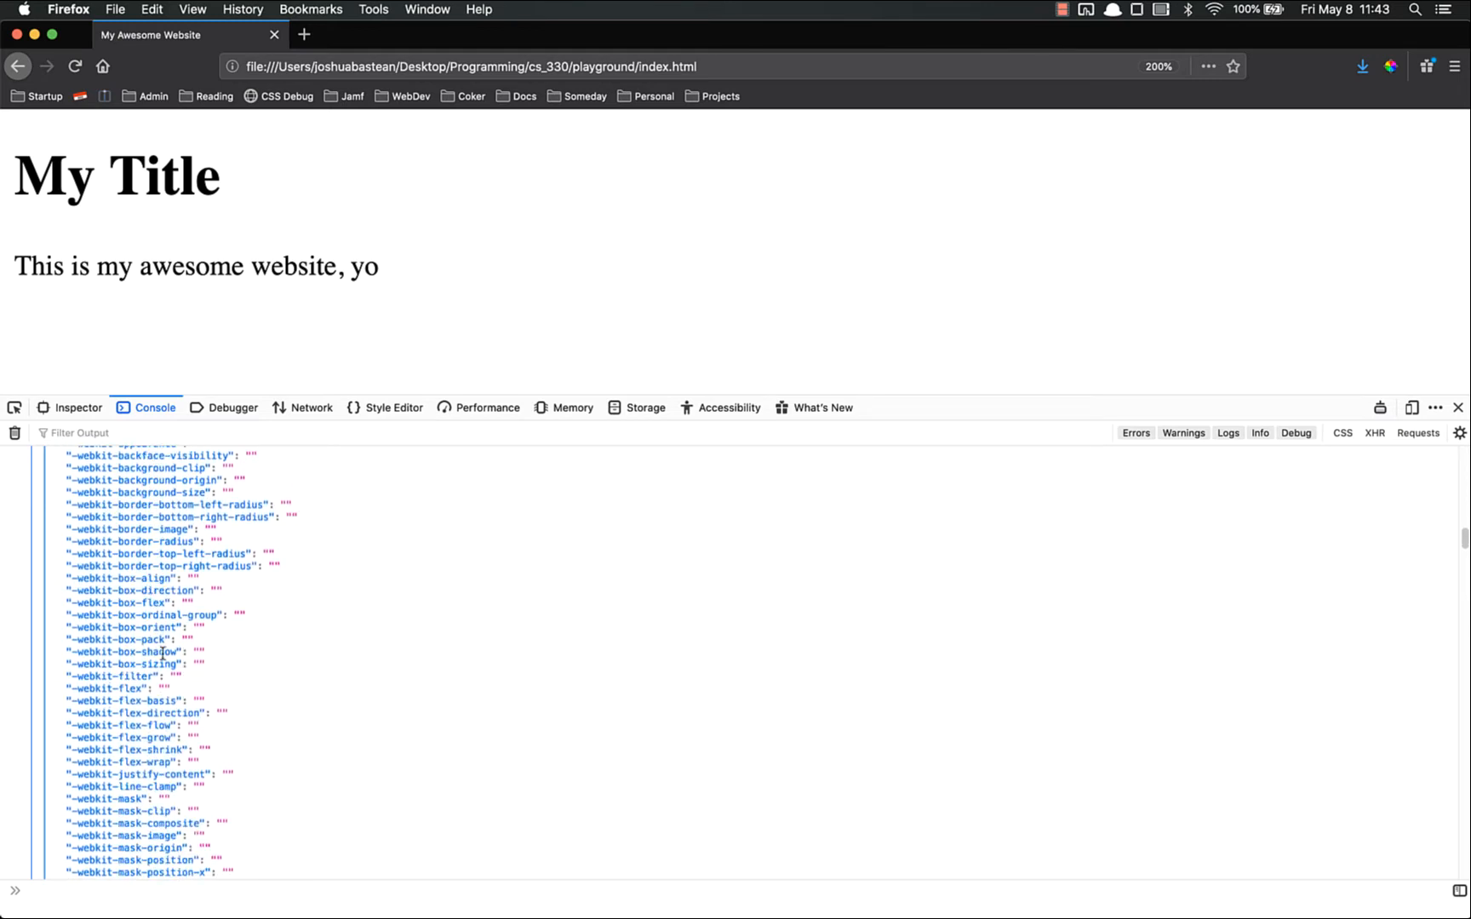
pyautogui.scroll(-3)
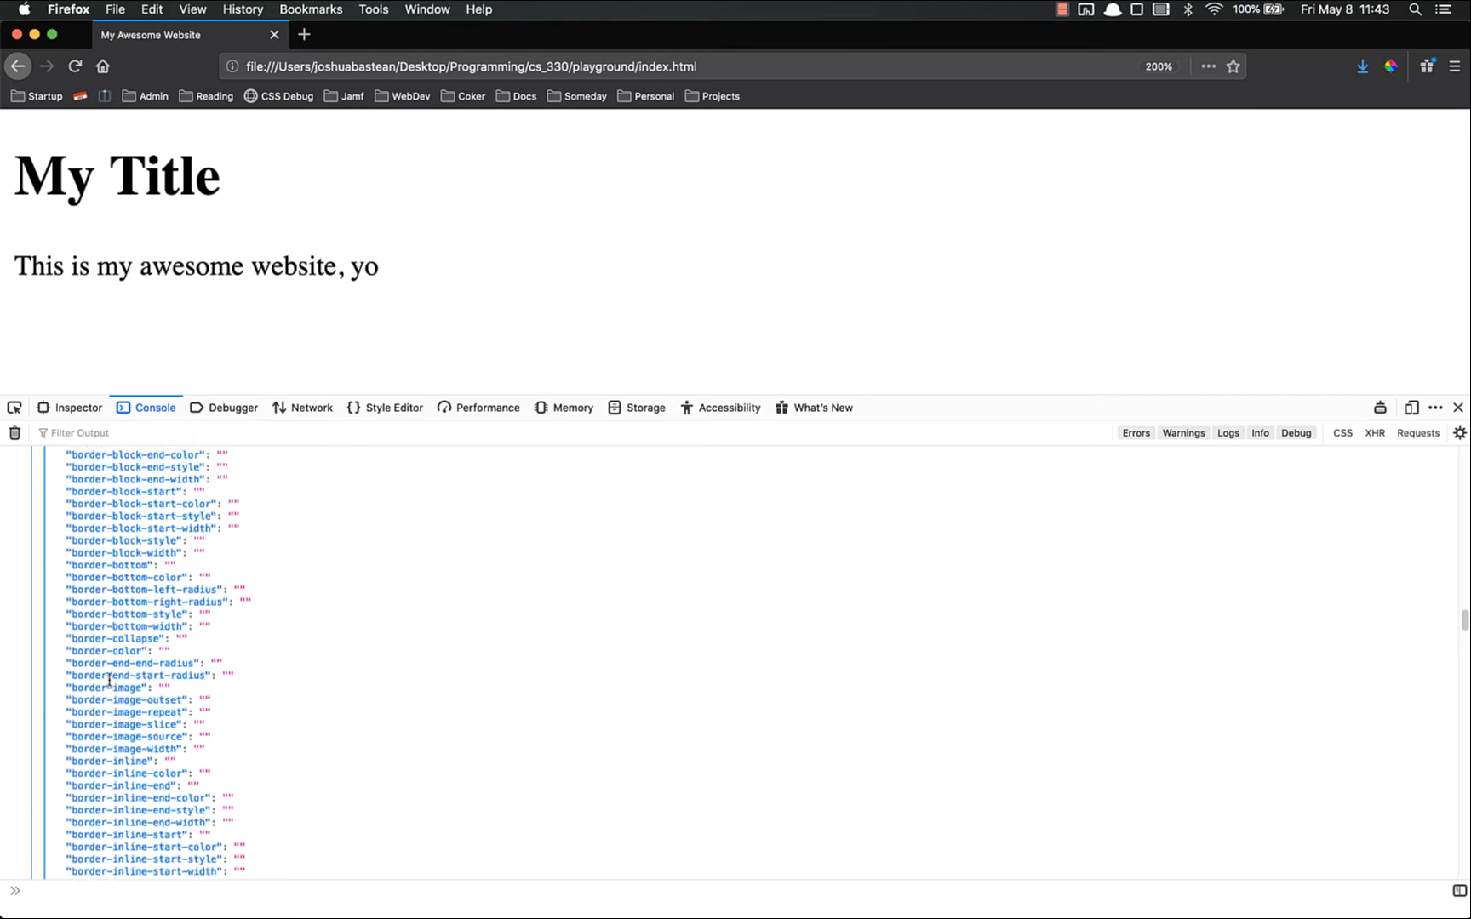
pyautogui.scroll(-3)
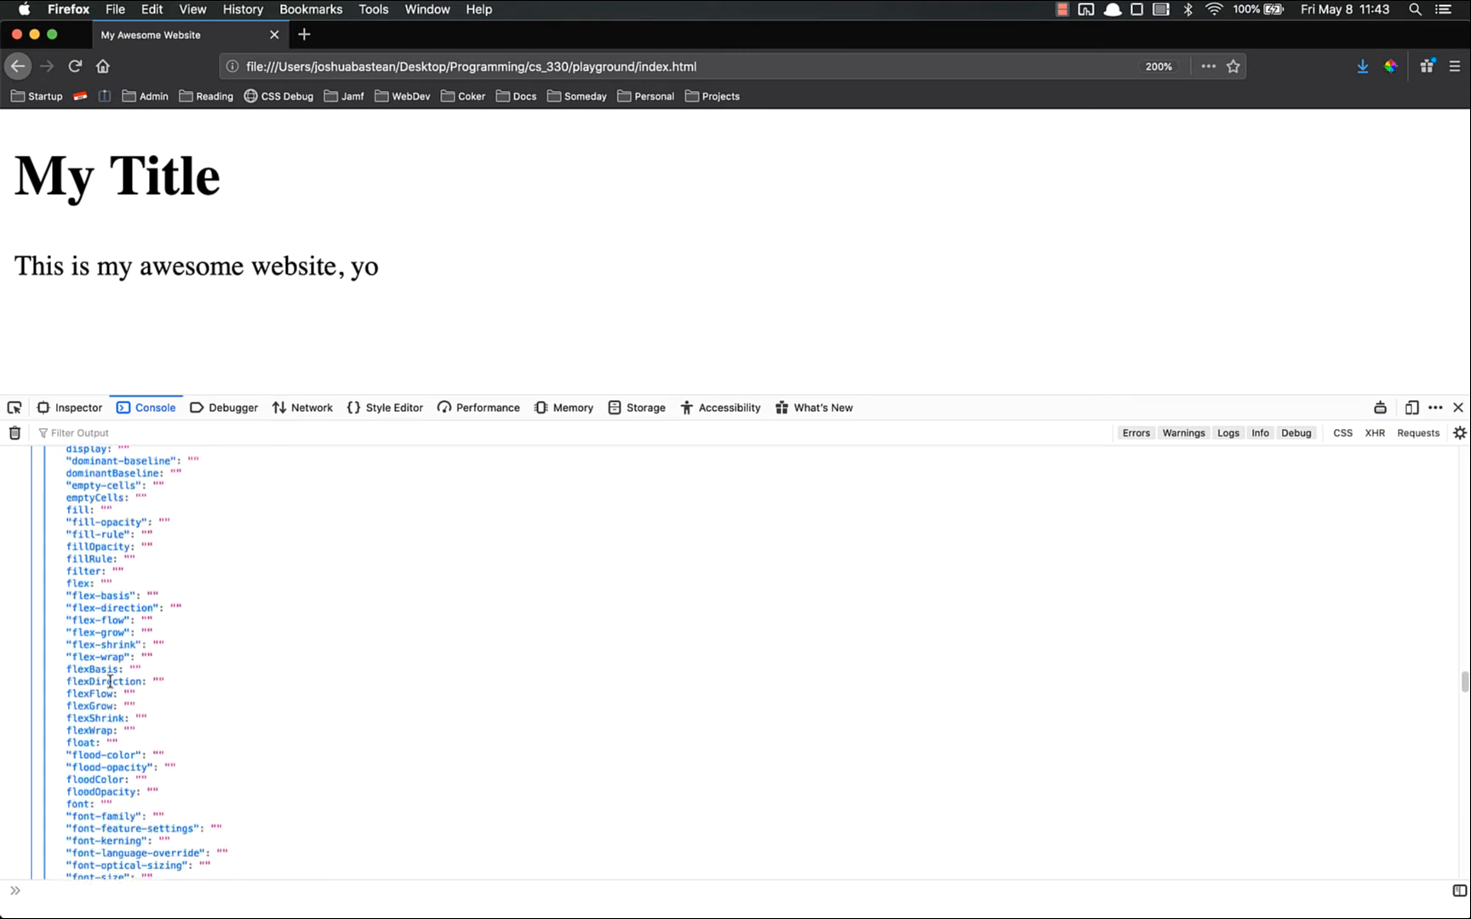
pyautogui.scroll(-3)
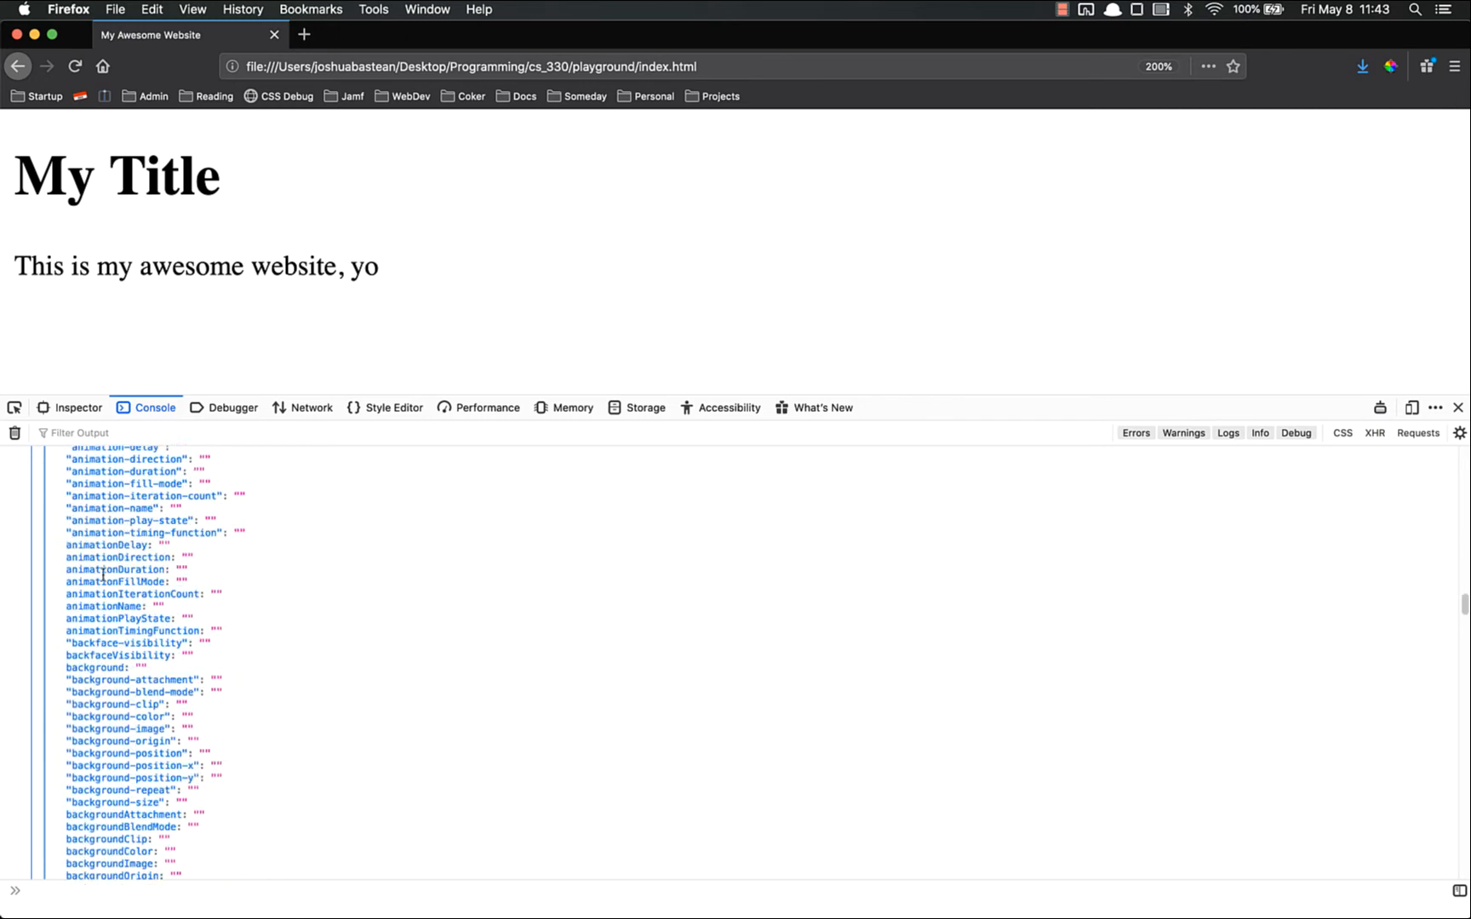
pyautogui.scroll(-3)
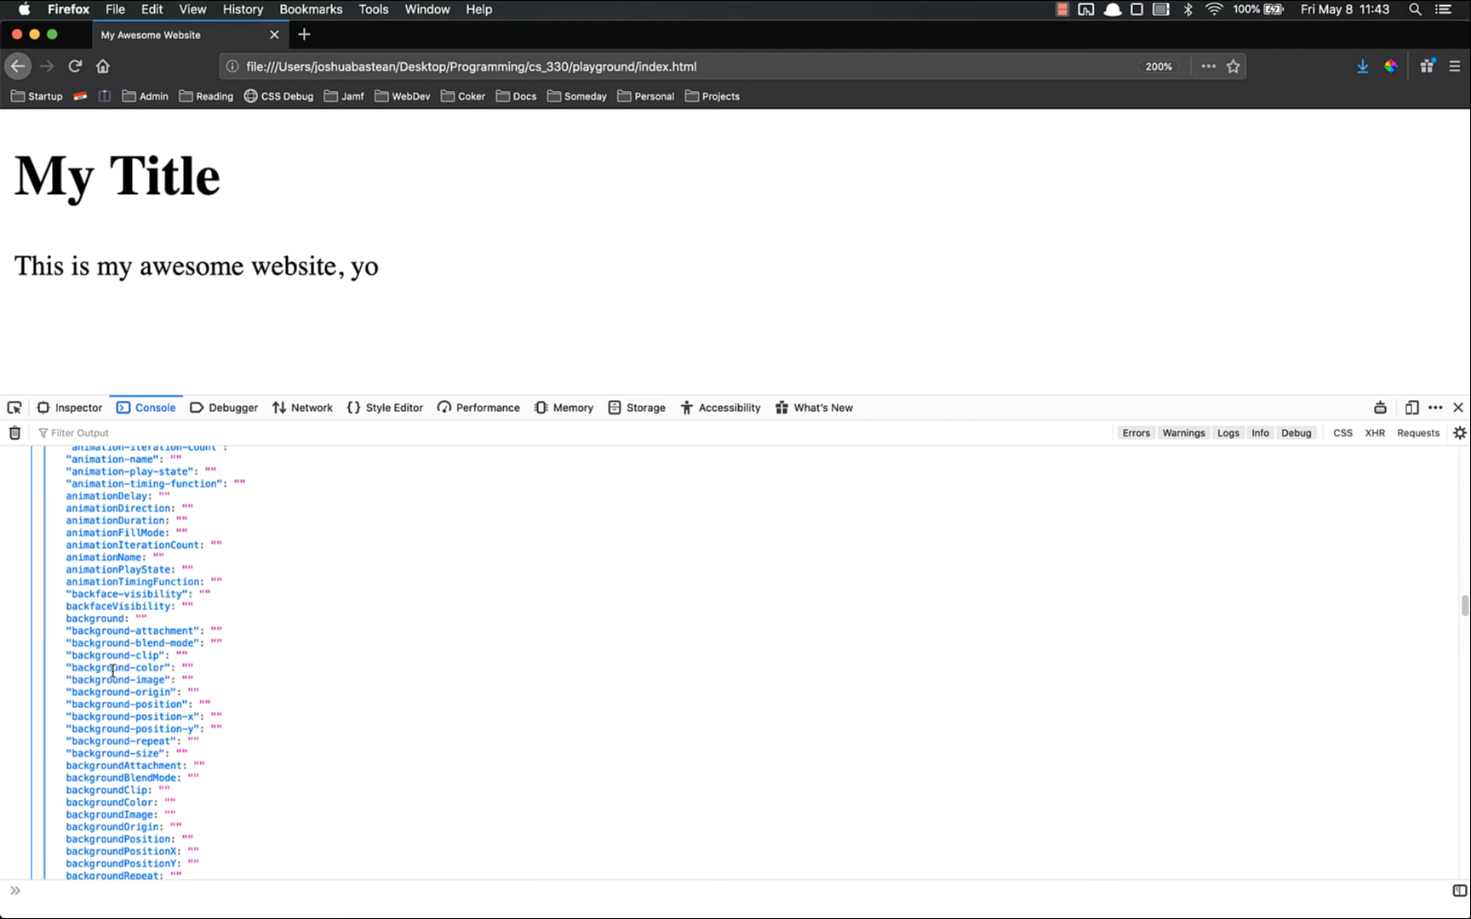
pyautogui.click(132, 666)
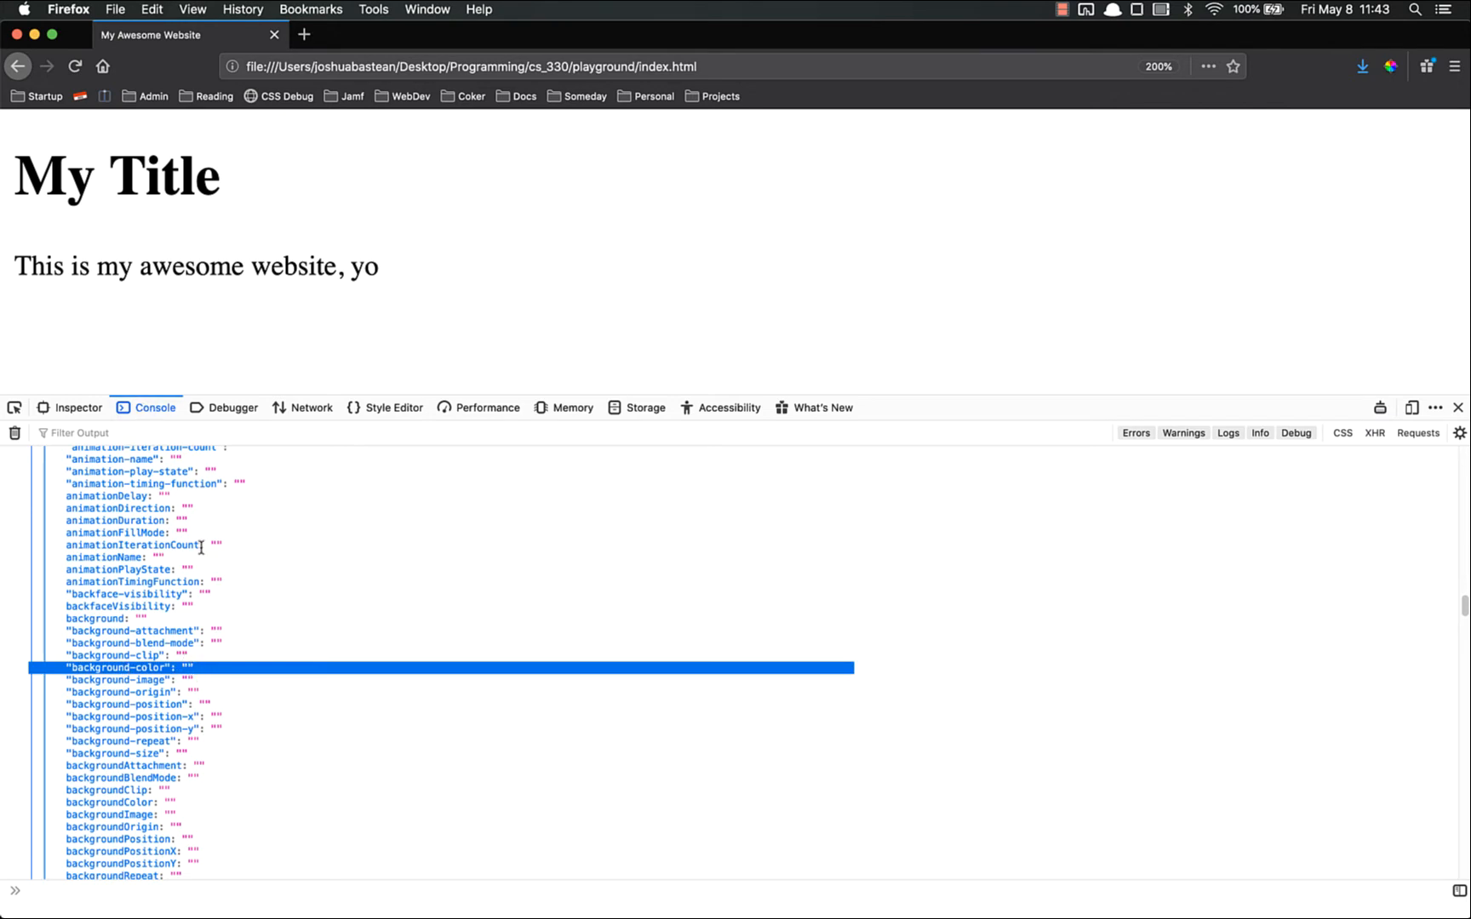
pyautogui.scroll(-3)
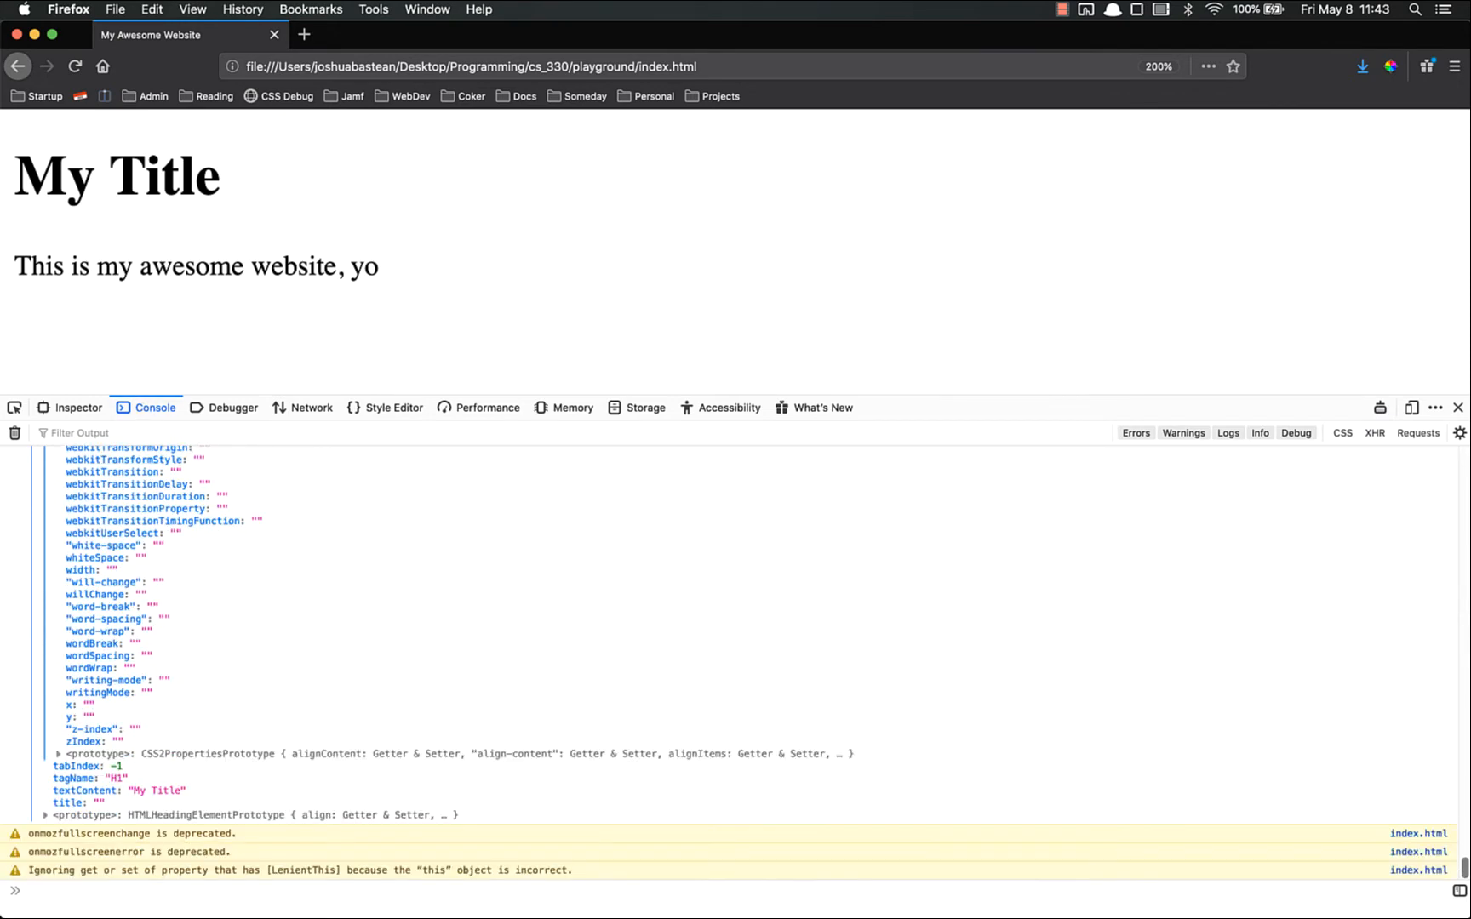
# Set myTitle.style.backgroundColor to "blue" and evaluate myTitle to check its style
pyautogui.write('myTitle.style')
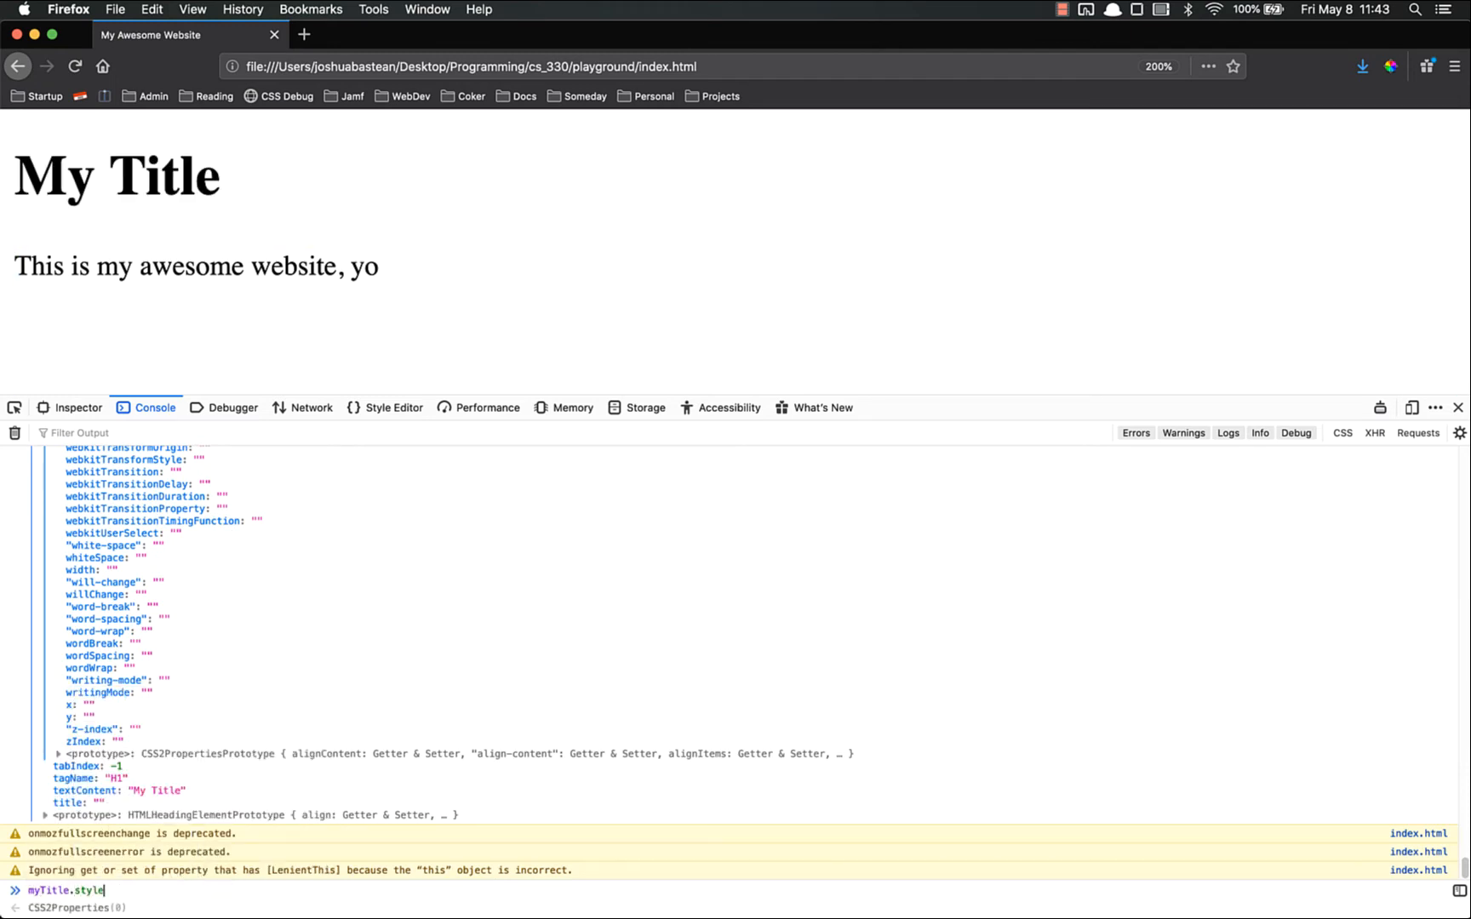
pyautogui.write('.backgroundColor = "')
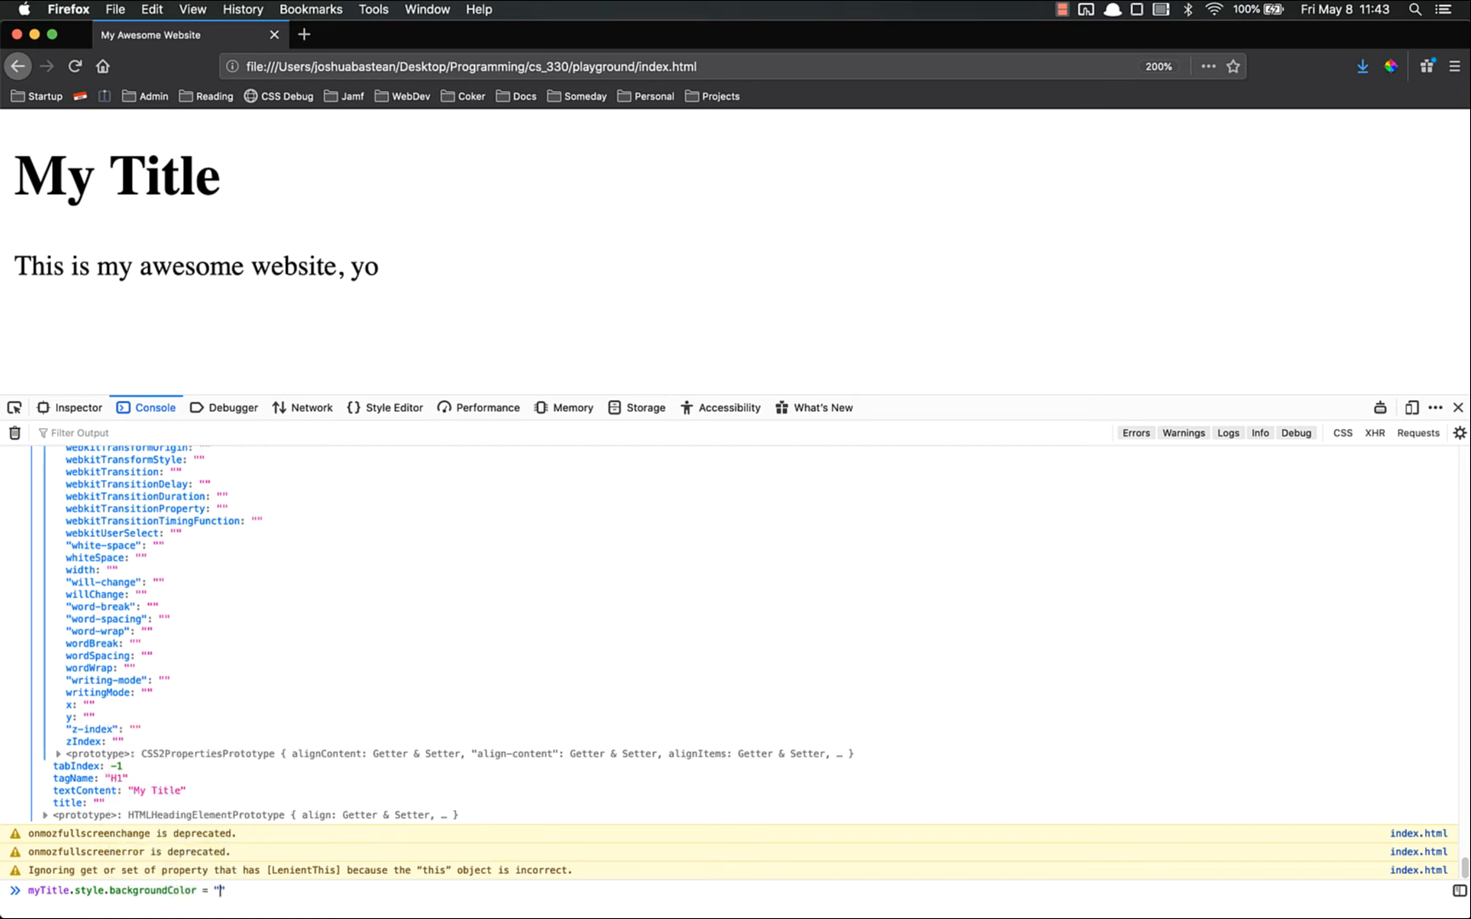
pyautogui.press('Enter')
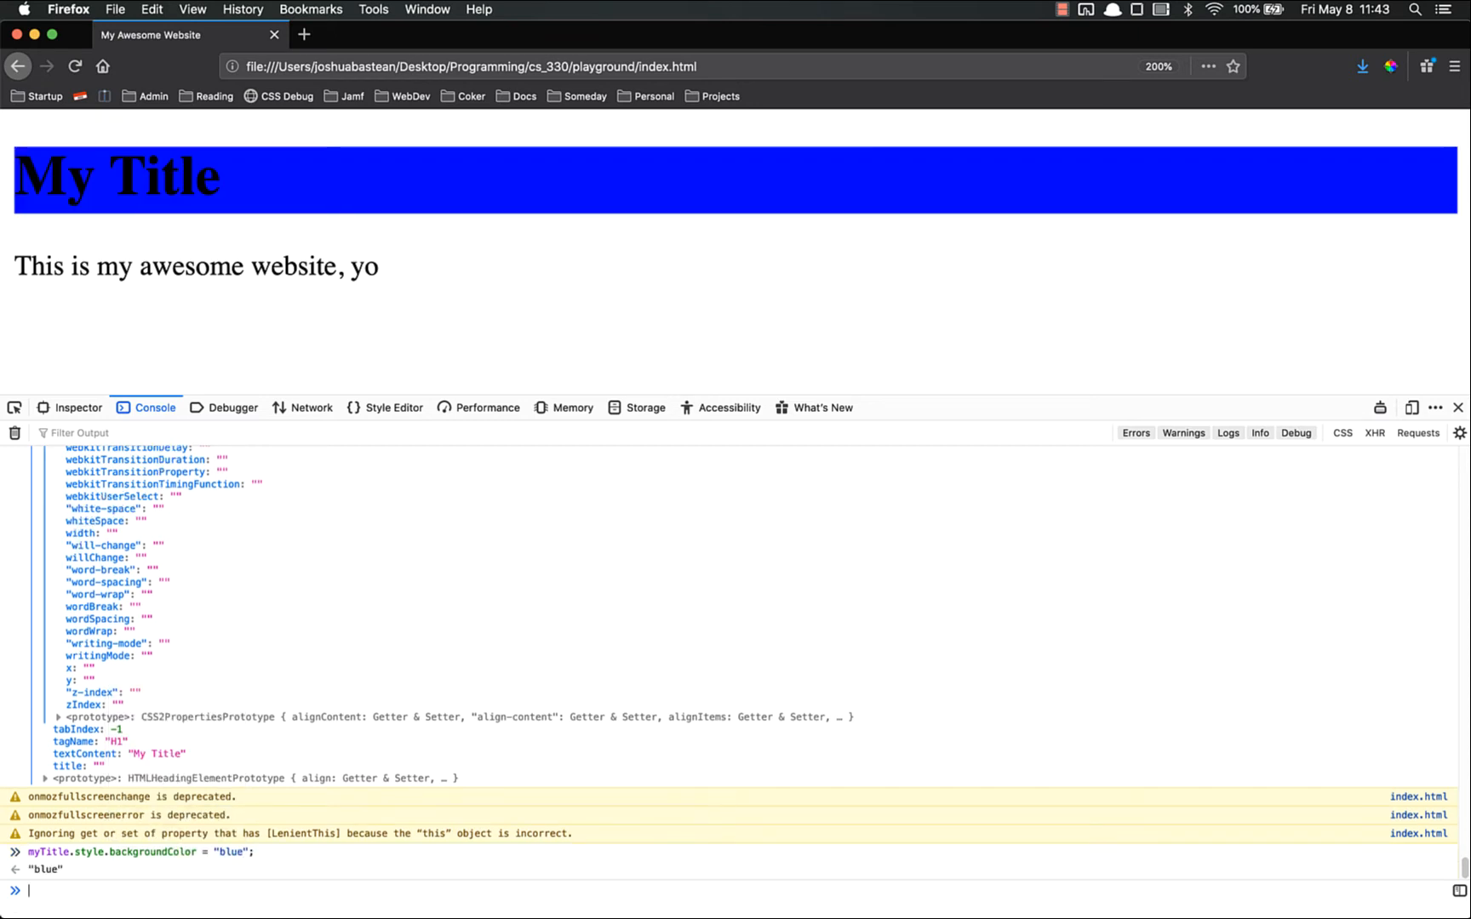
pyautogui.moveTo(275, 769)
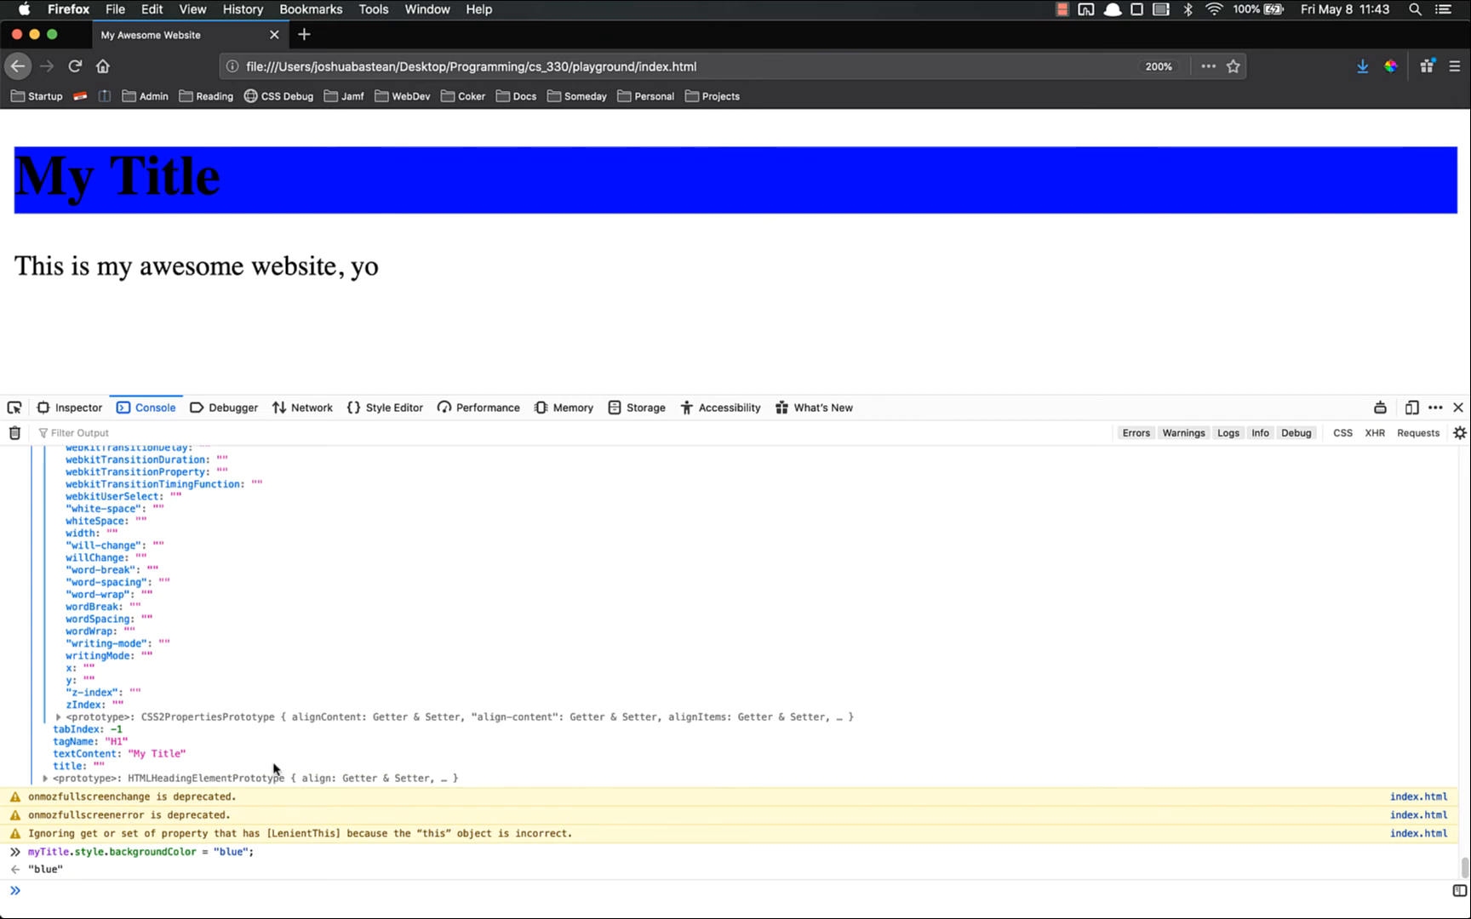
pyautogui.write('myTitle')
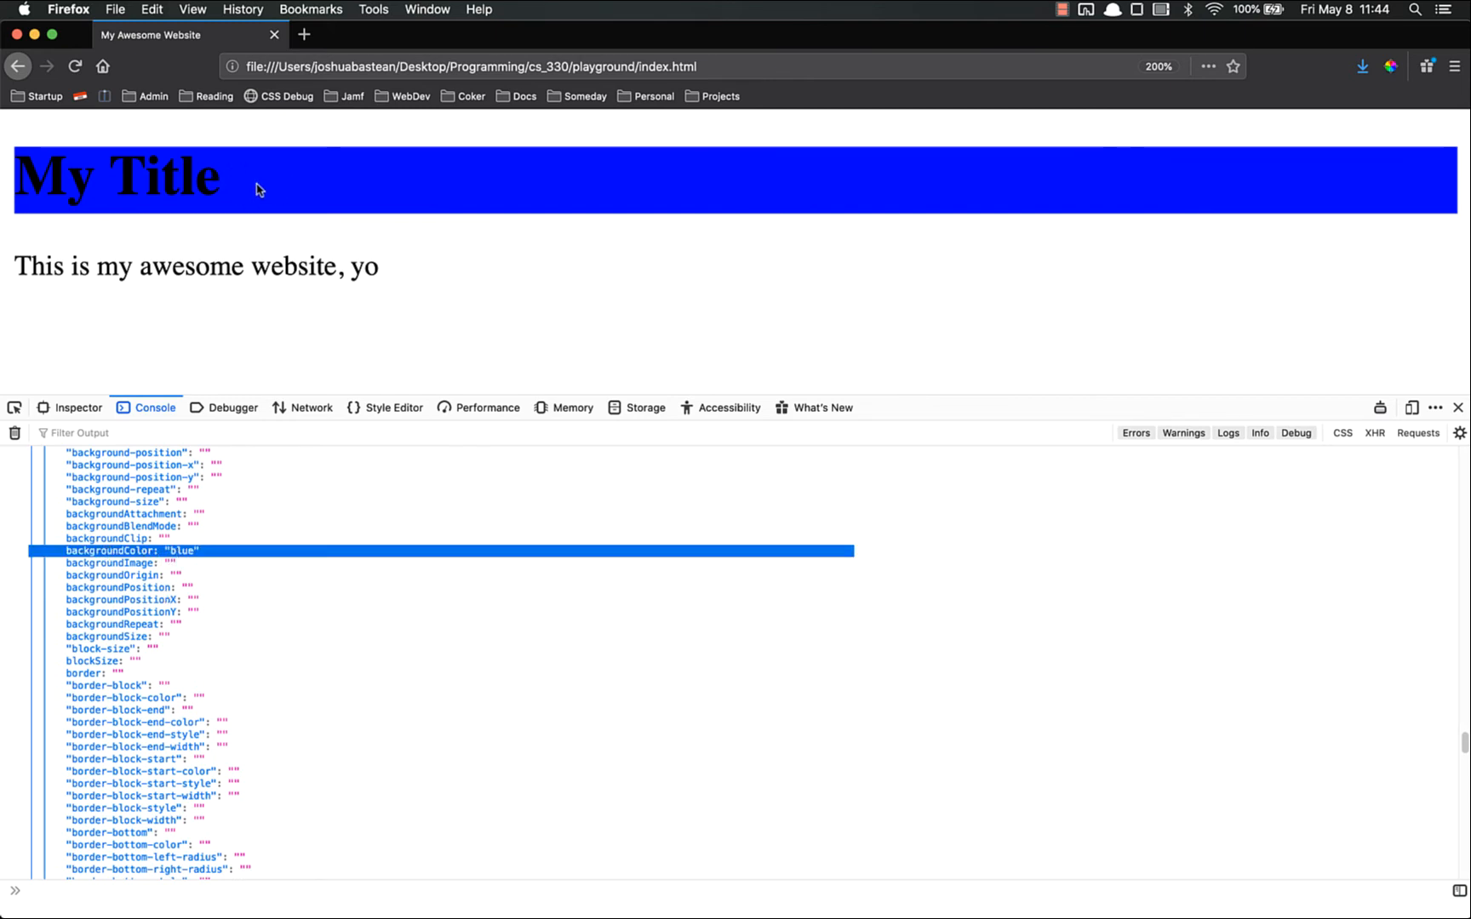
pyautogui.scroll(-3)
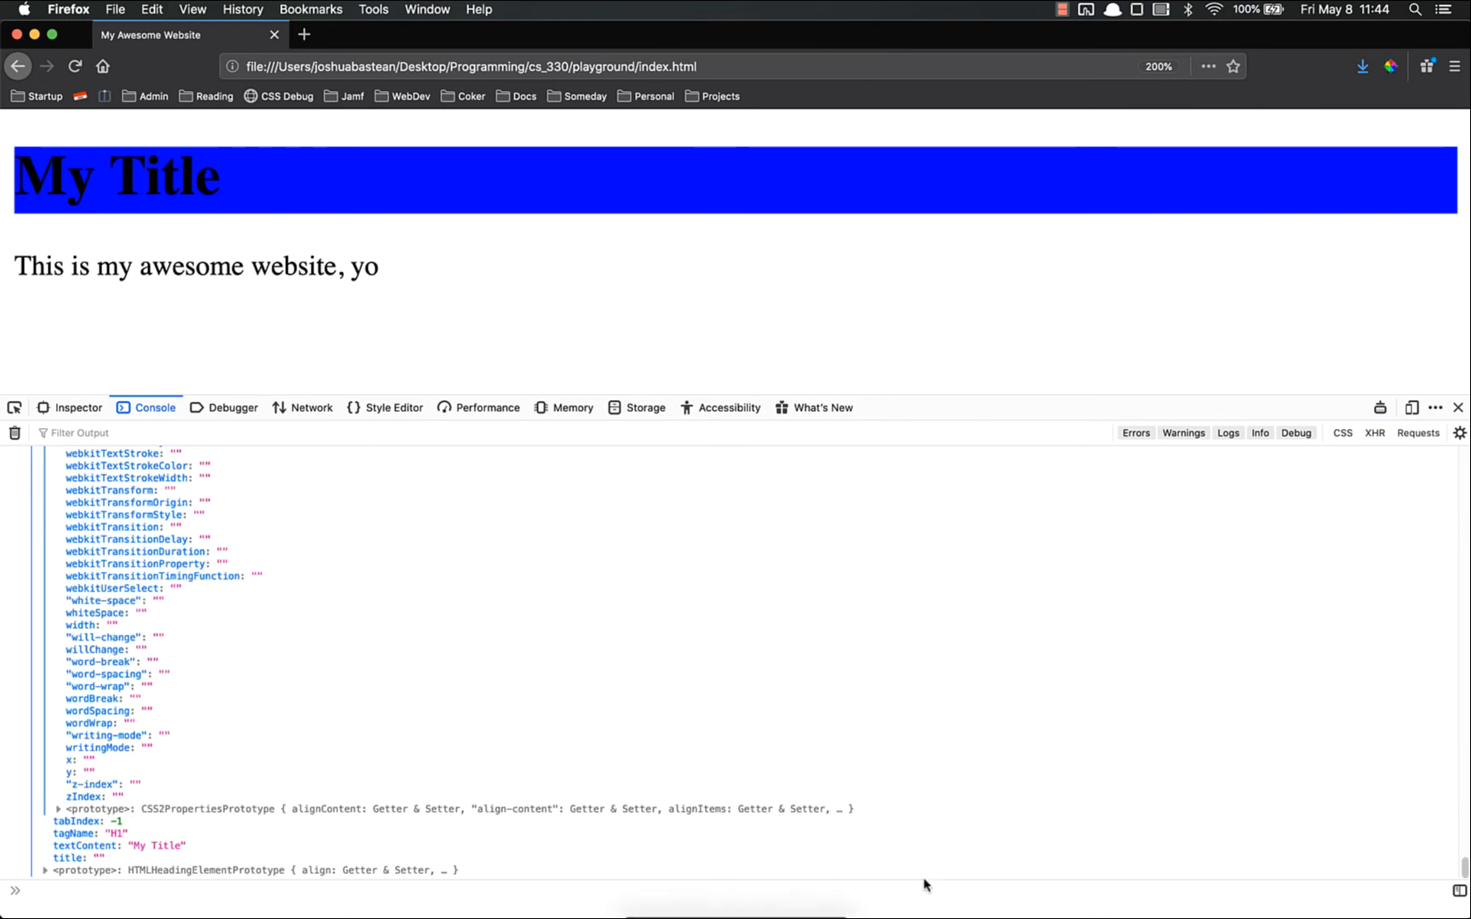
# Clear the console and set myTitle.style.color to "white"
pyautogui.write('clear')
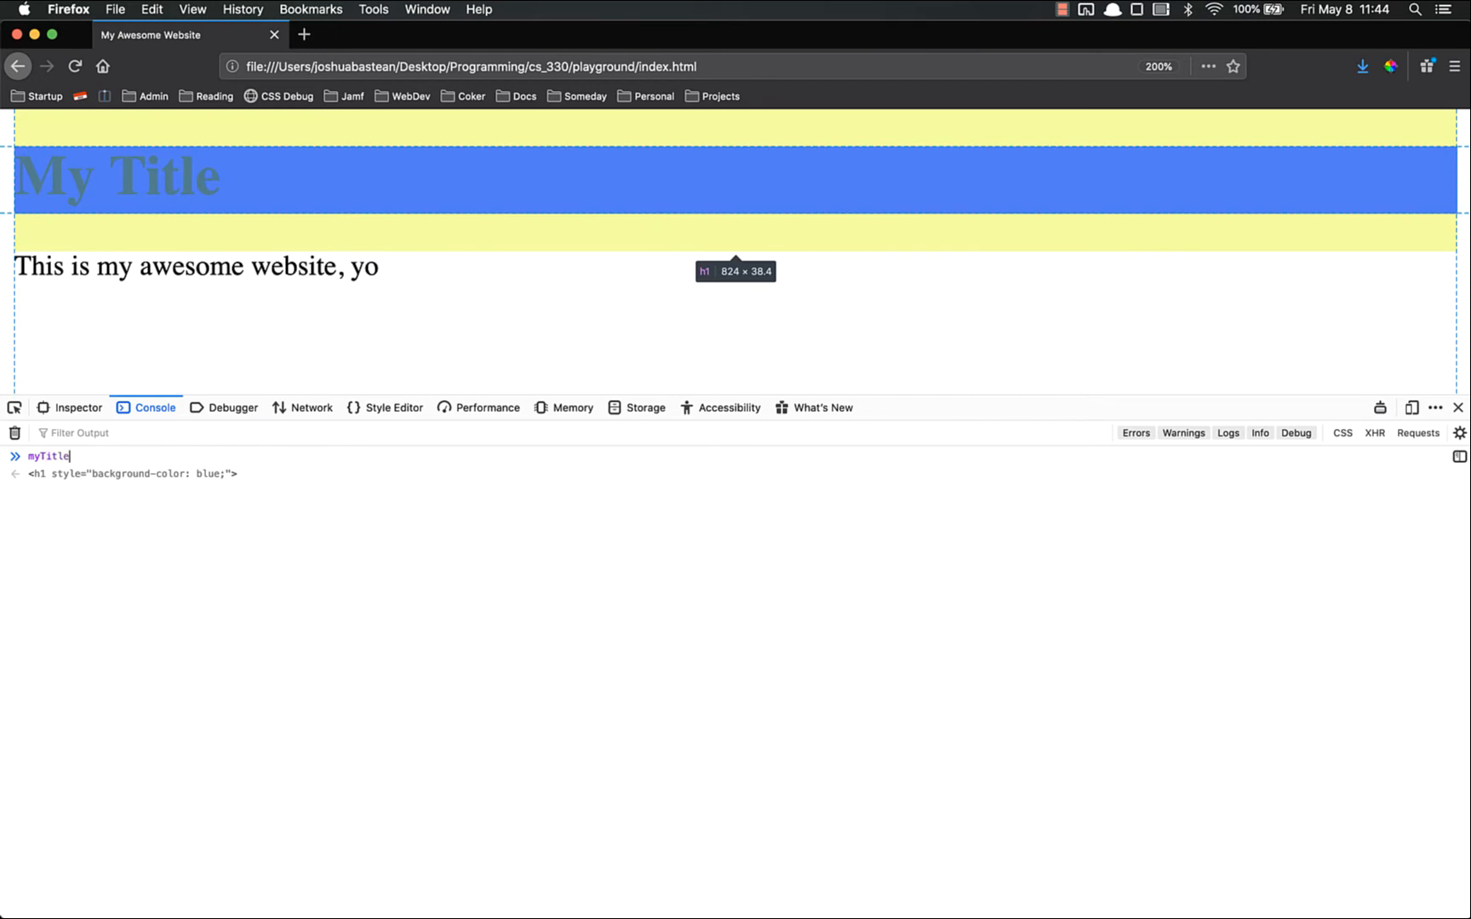
pyautogui.write('.style.color')
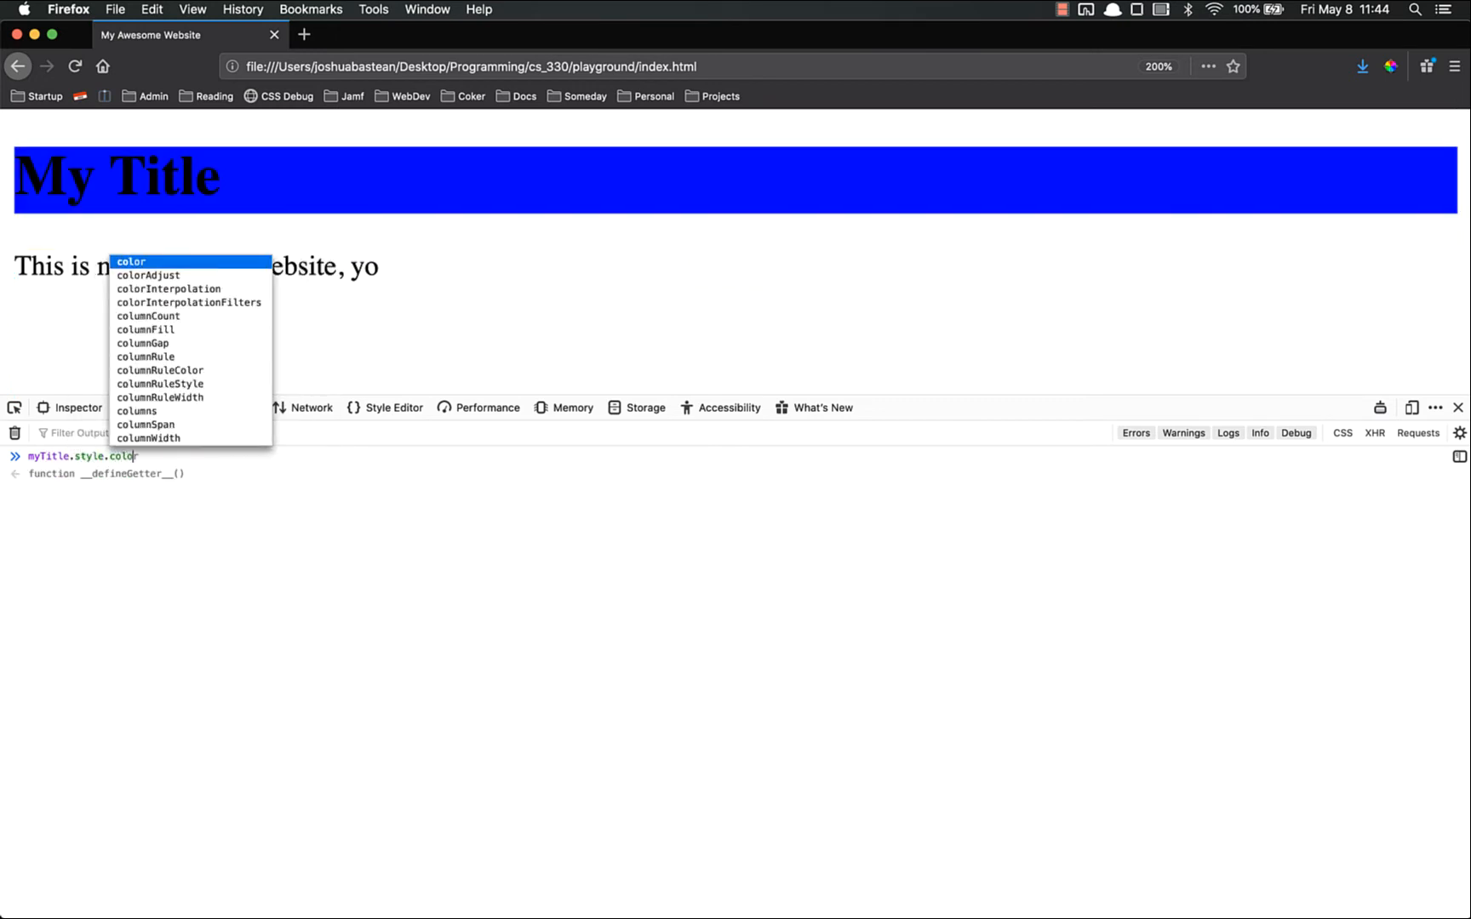
pyautogui.write('= "white"')
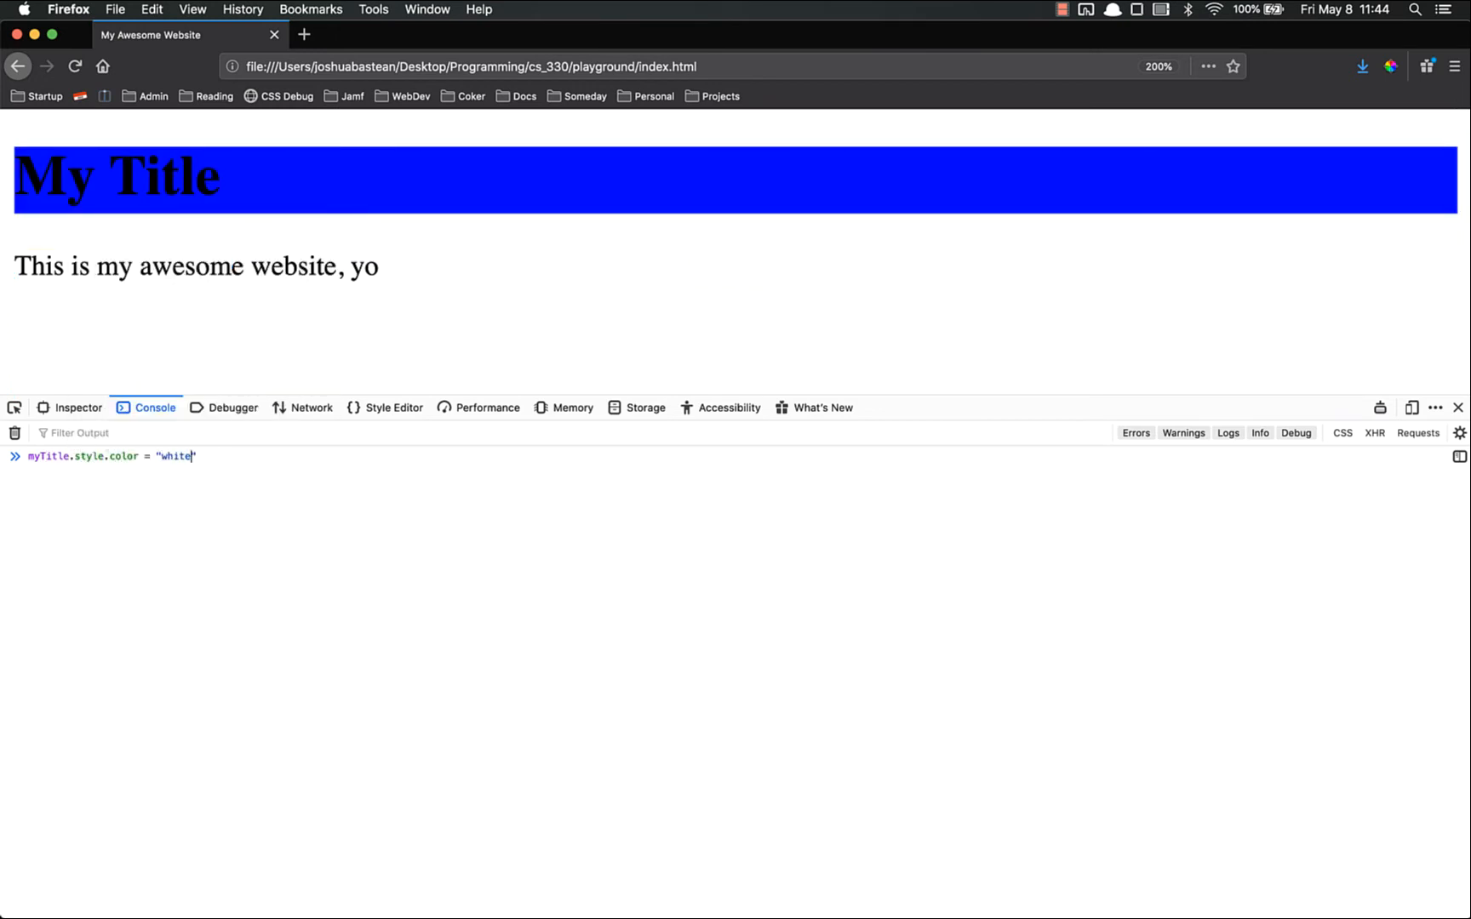
pyautogui.press('Enter')
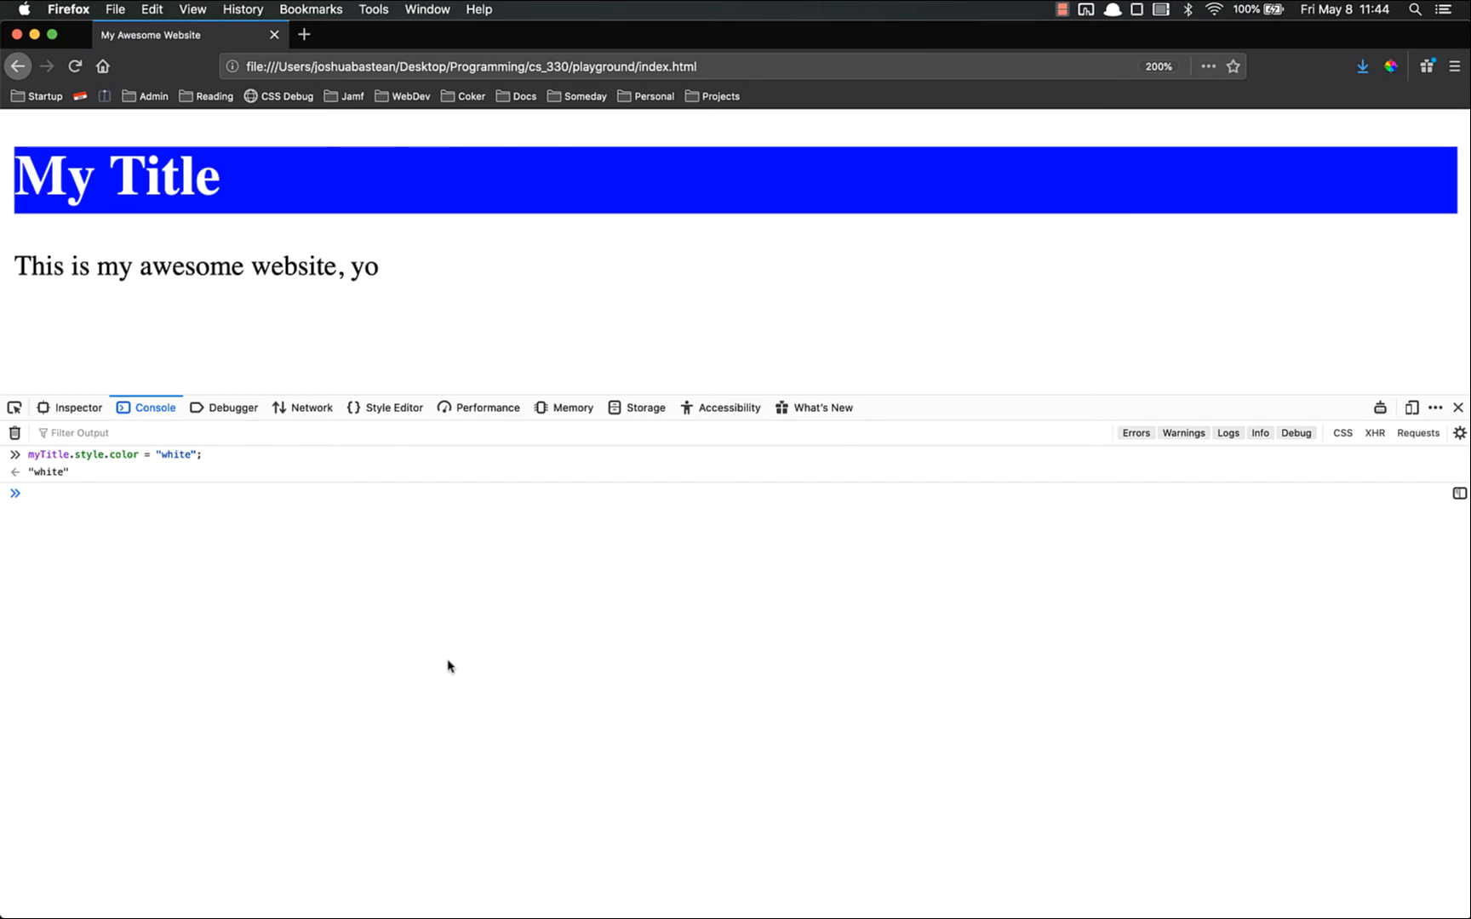
# Set myTitle.style.fontFamily to "cursive" and refocus the command line
pyautogui.write('myTitle')
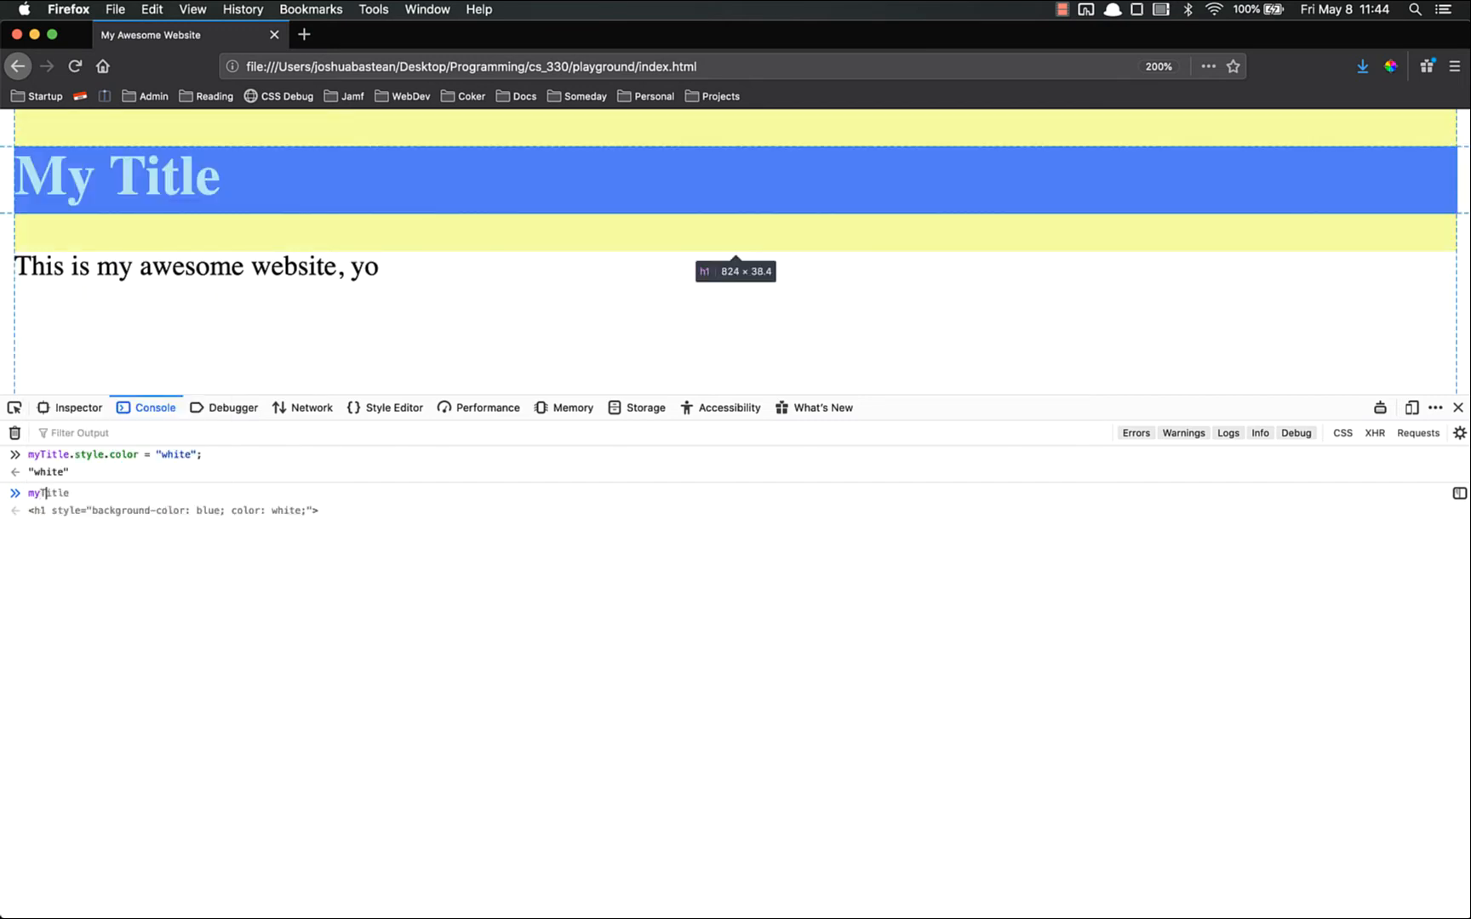
pyautogui.write('.style.')
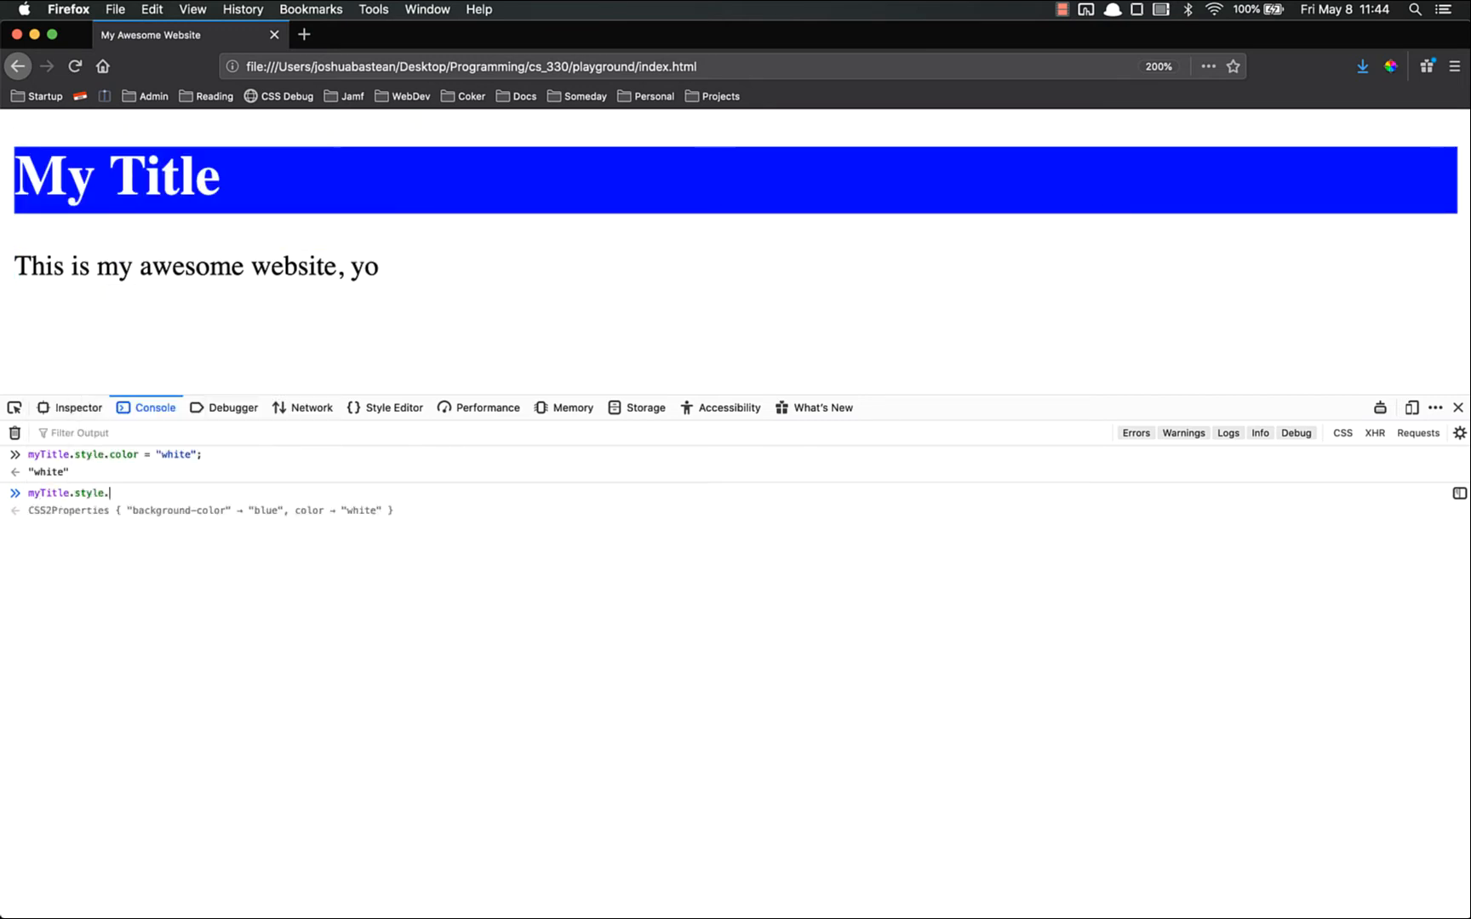
pyautogui.write('fontFamily')
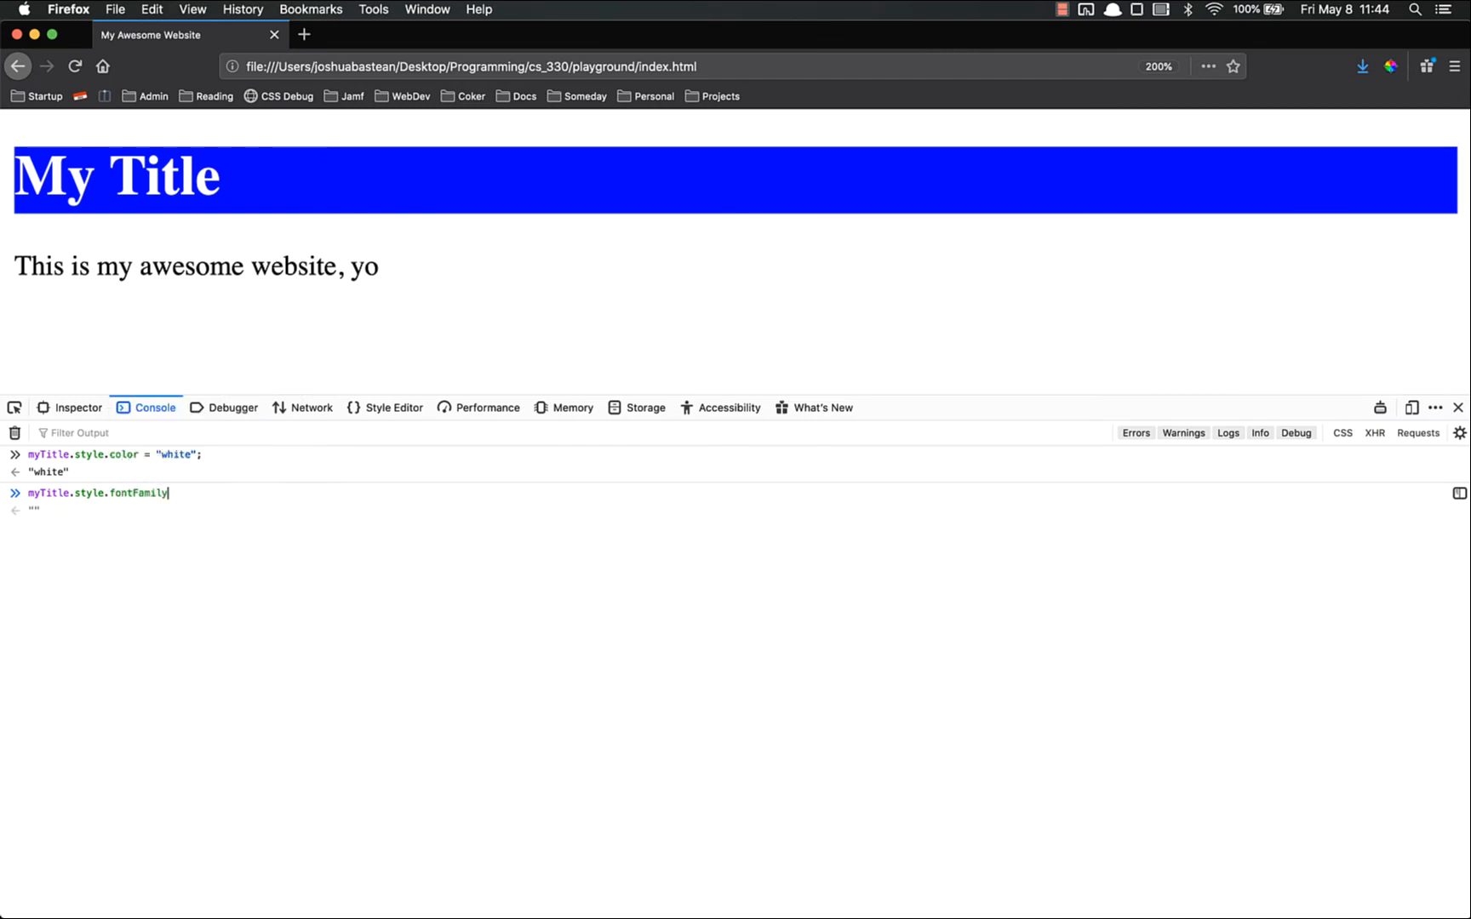
pyautogui.write('= "cursive"')
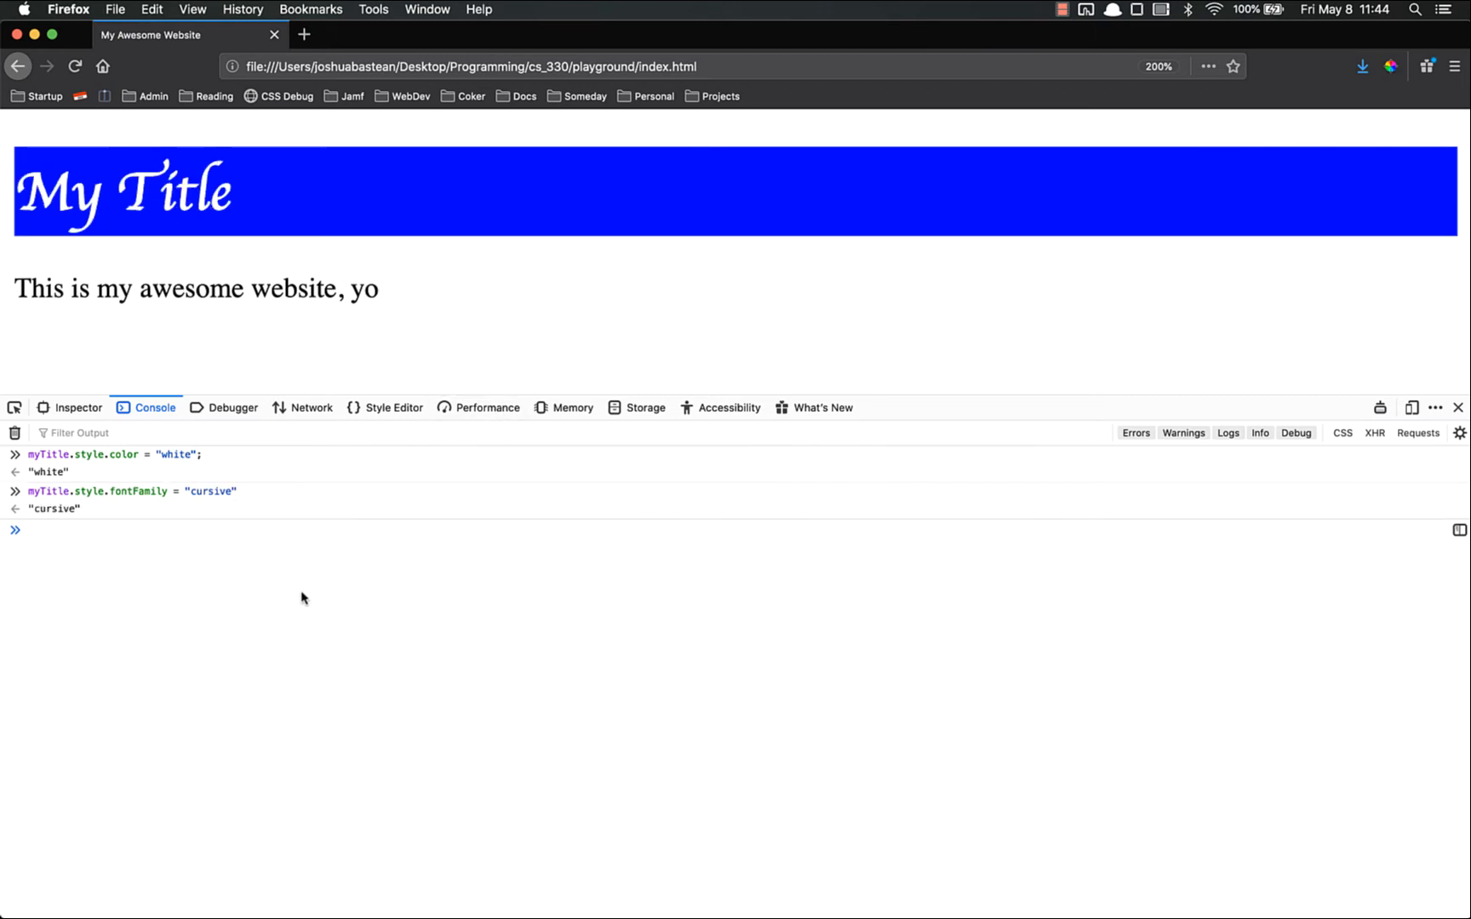
pyautogui.moveTo(230, 620)
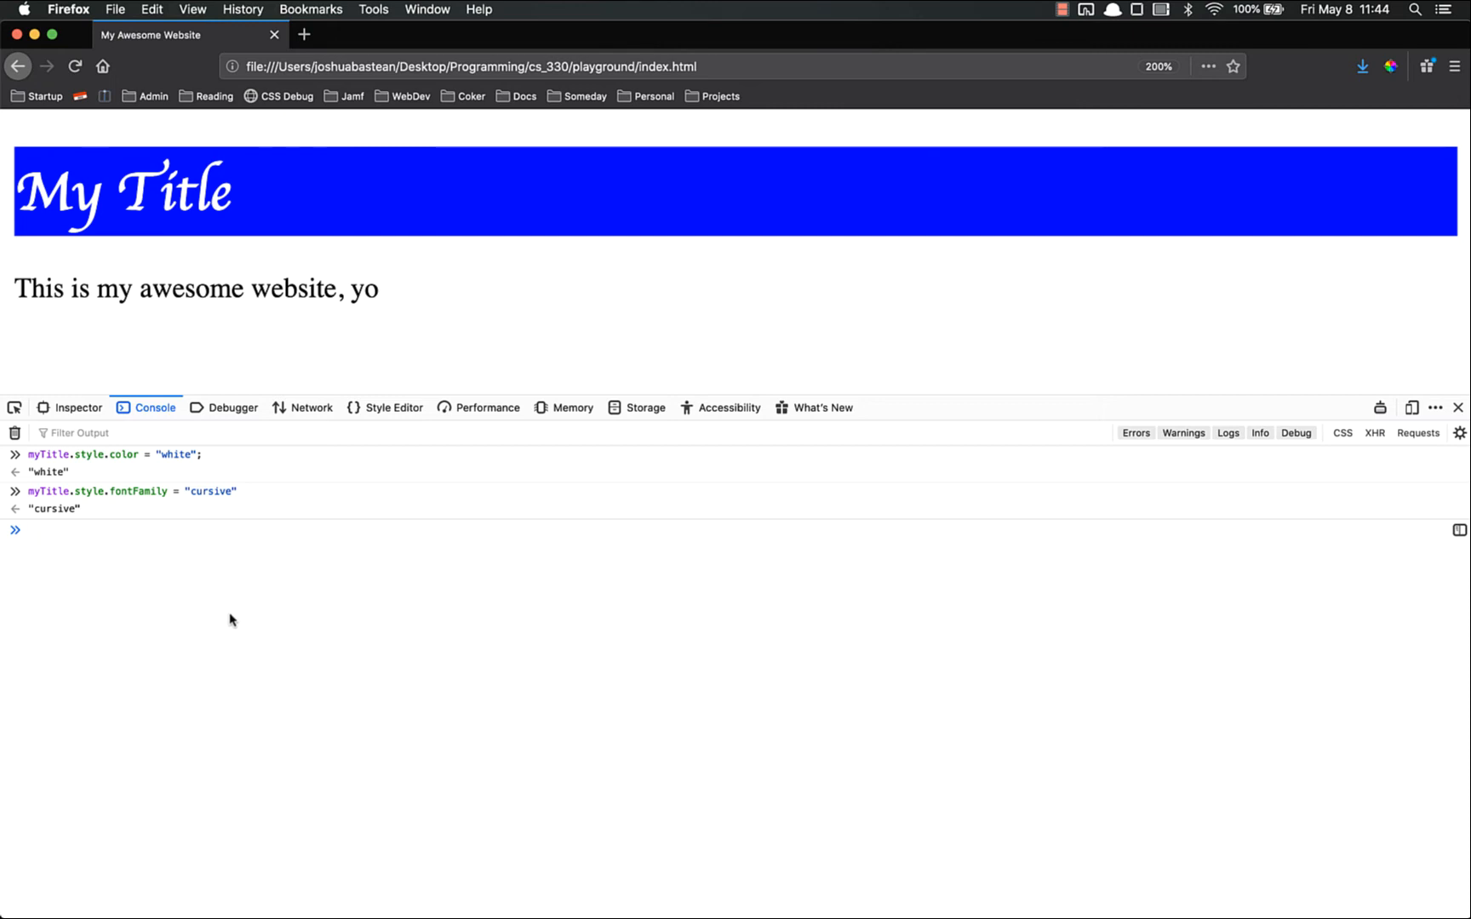
pyautogui.click(240, 541)
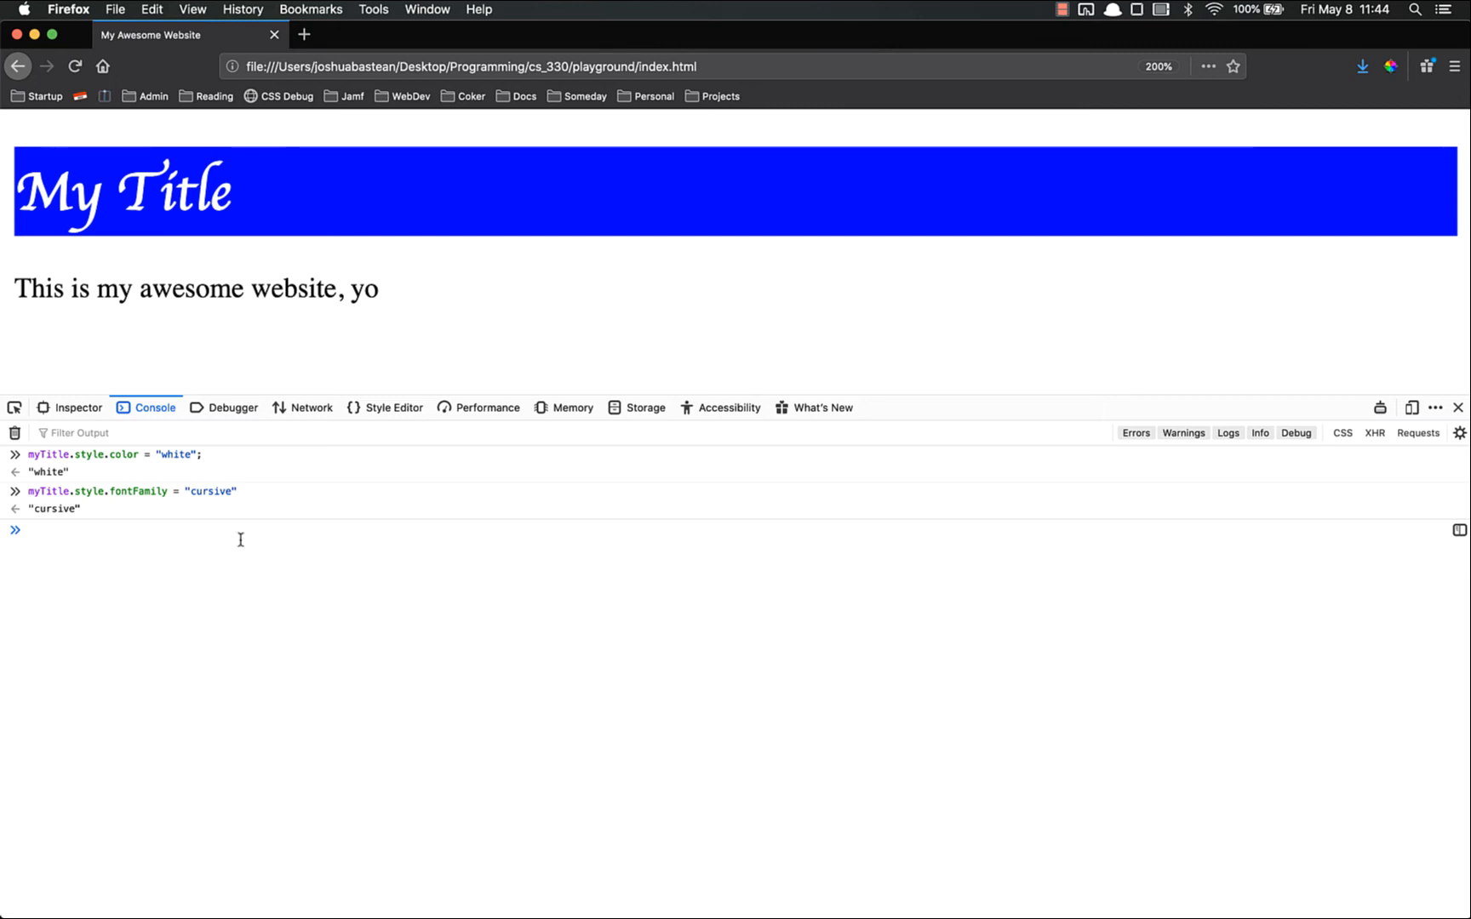
pyautogui.click(13, 432)
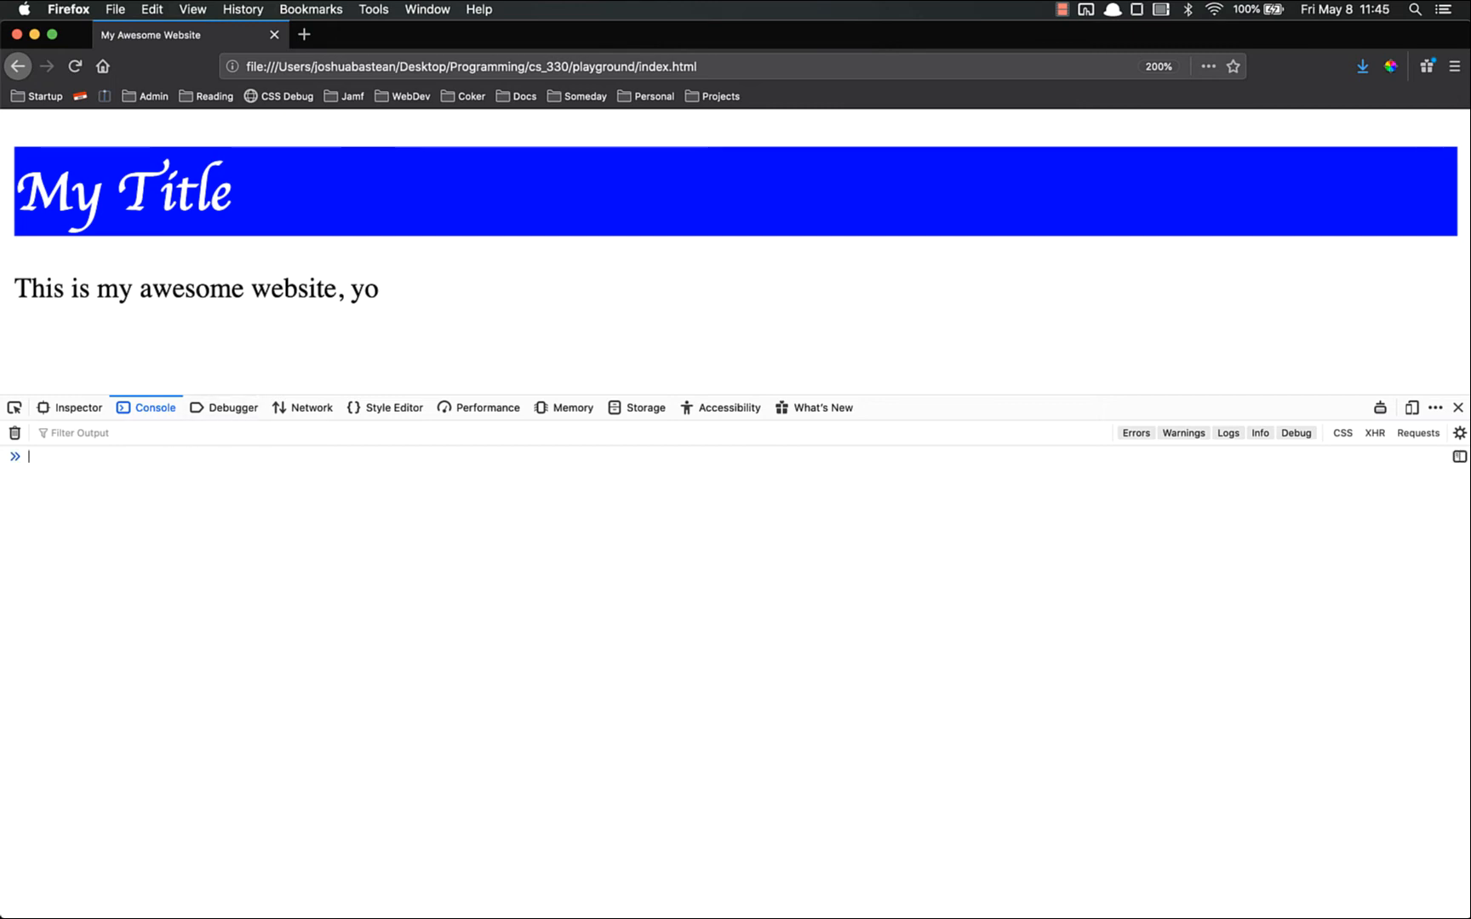
# Store document.getElementsByTagName("p") in const myParagraph and inspect the collection
pyautogui.write('const myPa')
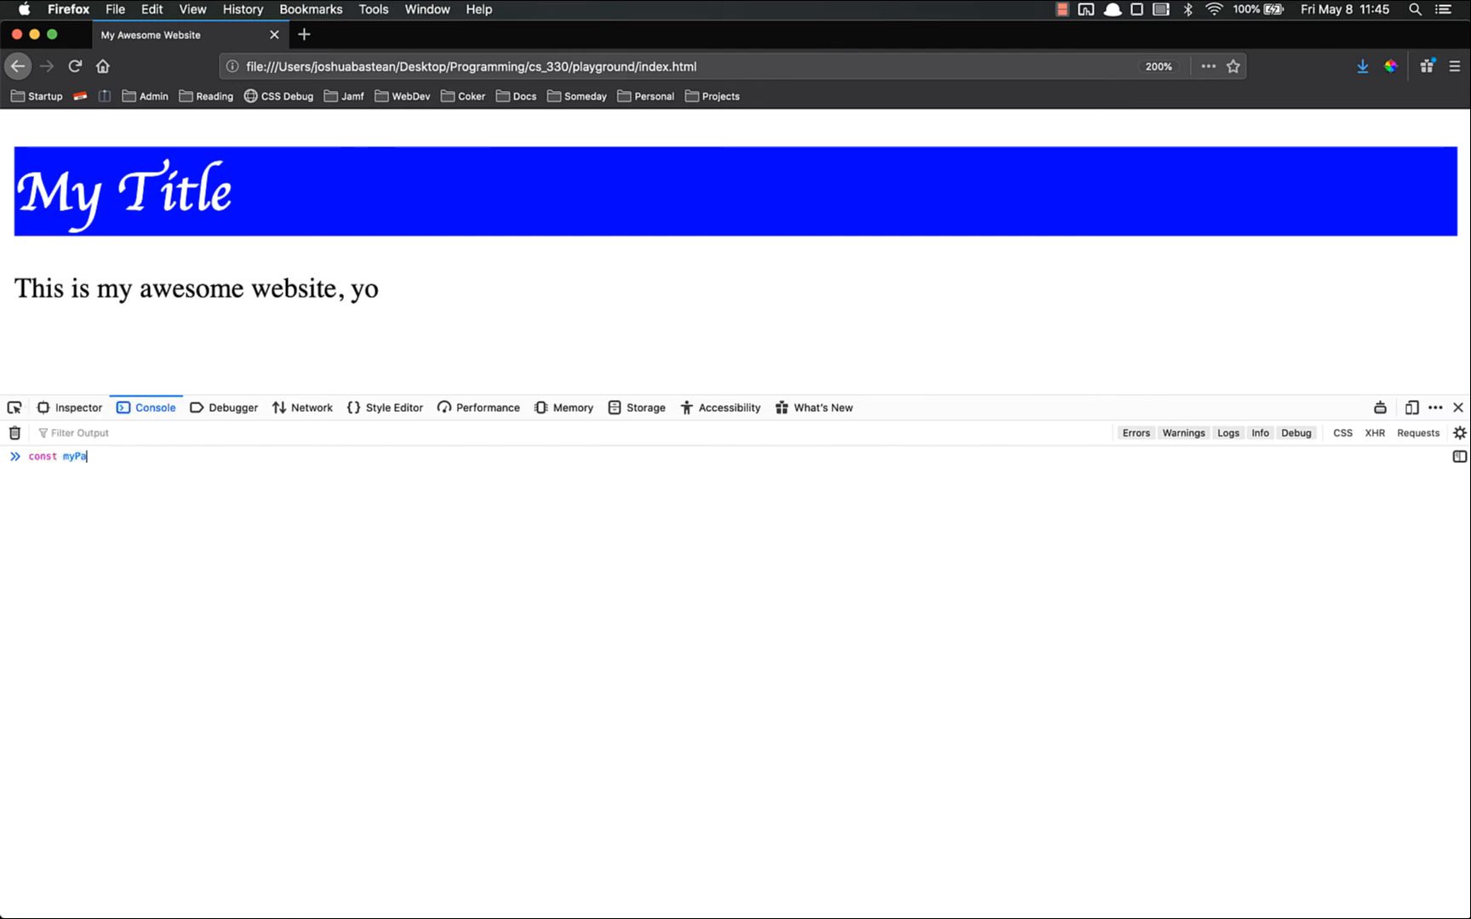
pyautogui.write('ragraph = document.getElement')
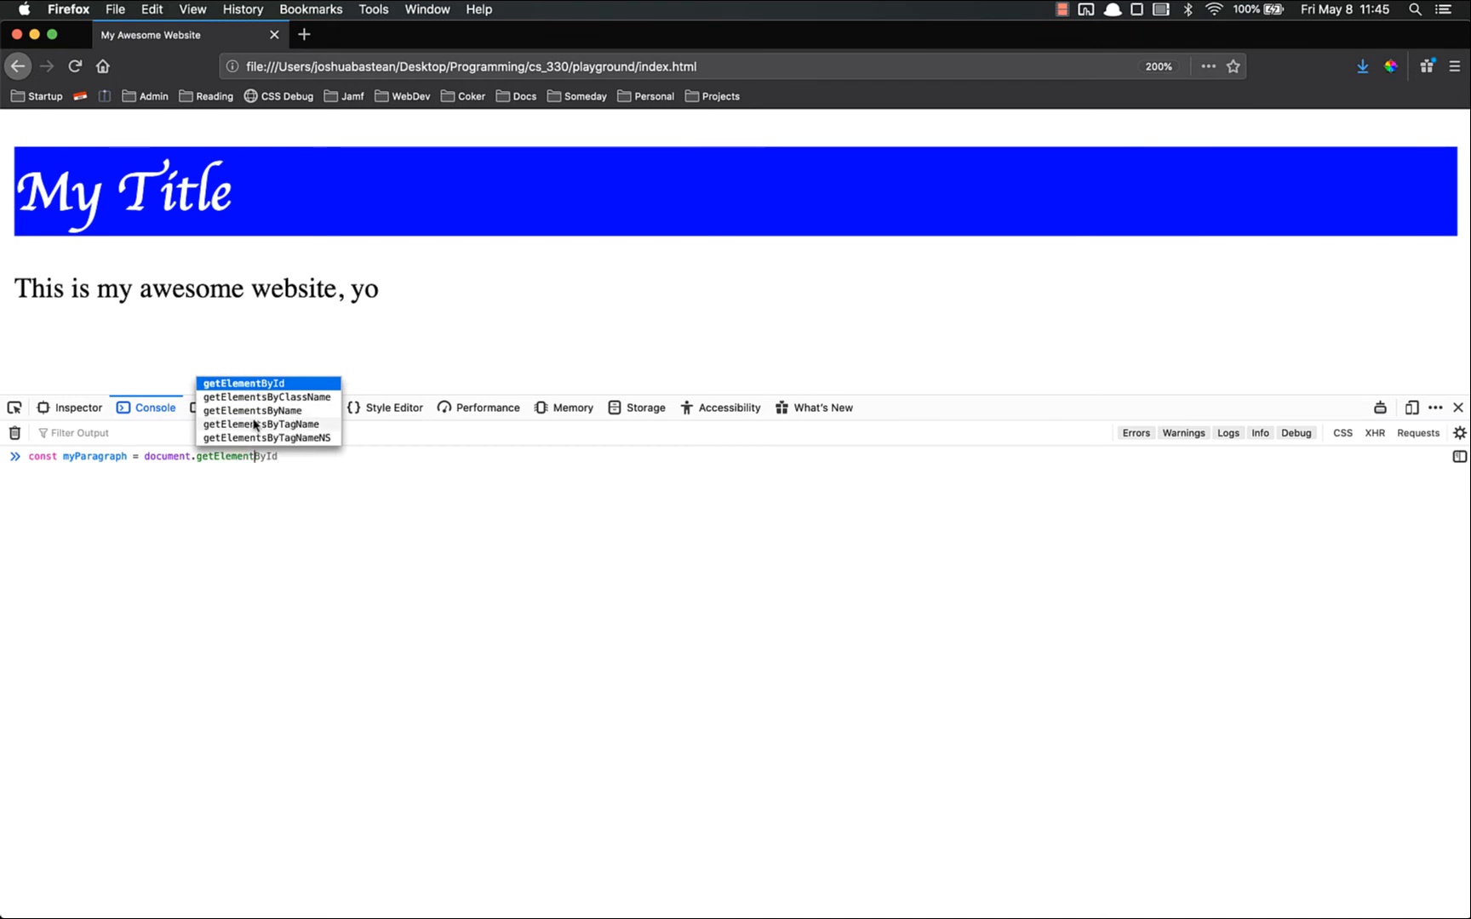
pyautogui.click(253, 424)
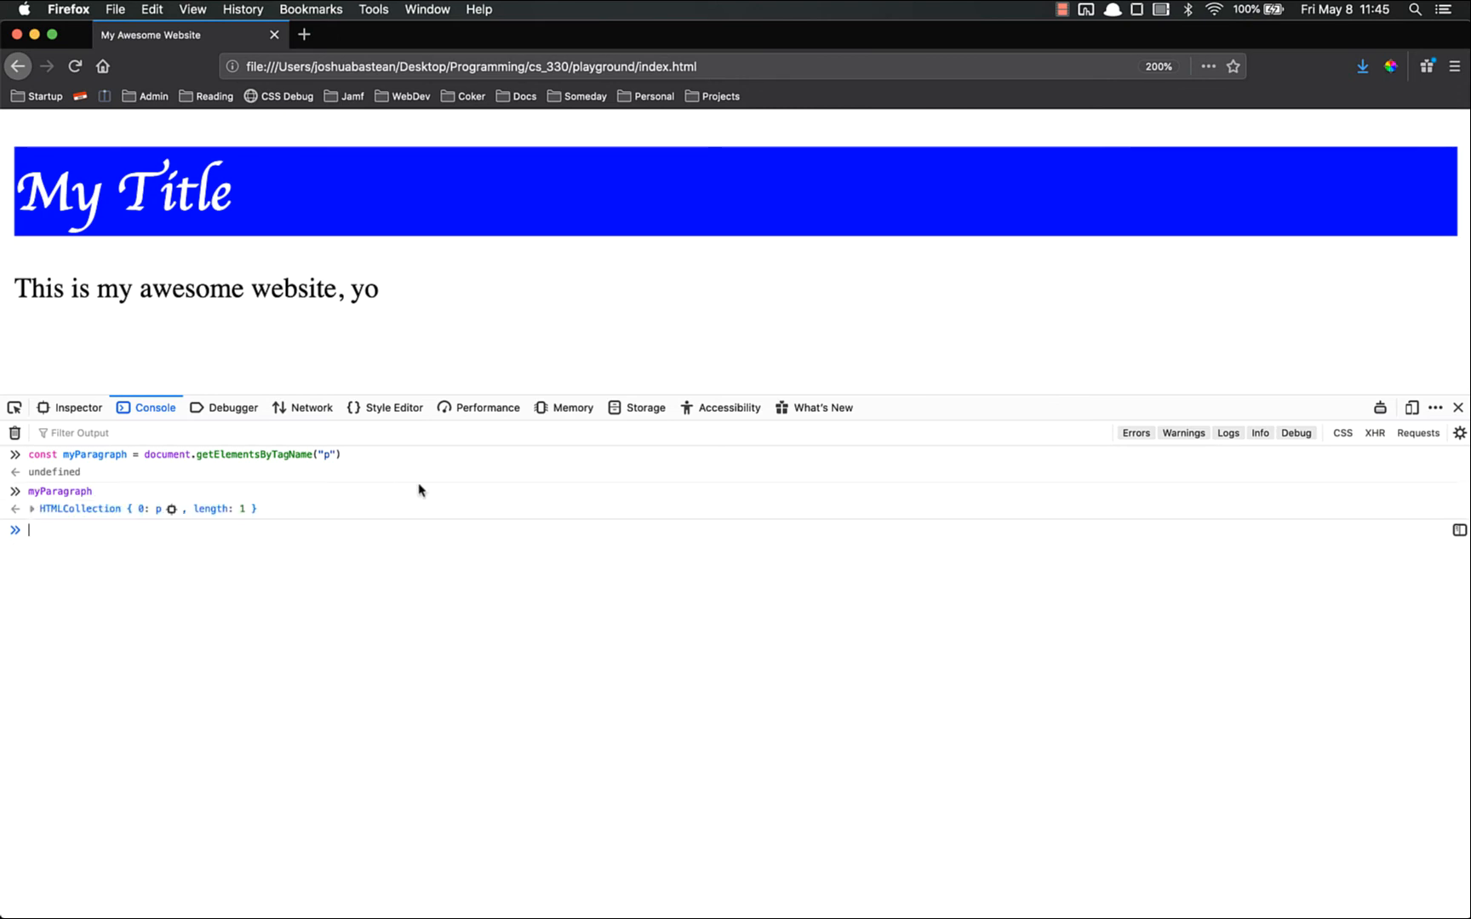
pyautogui.click(34, 509)
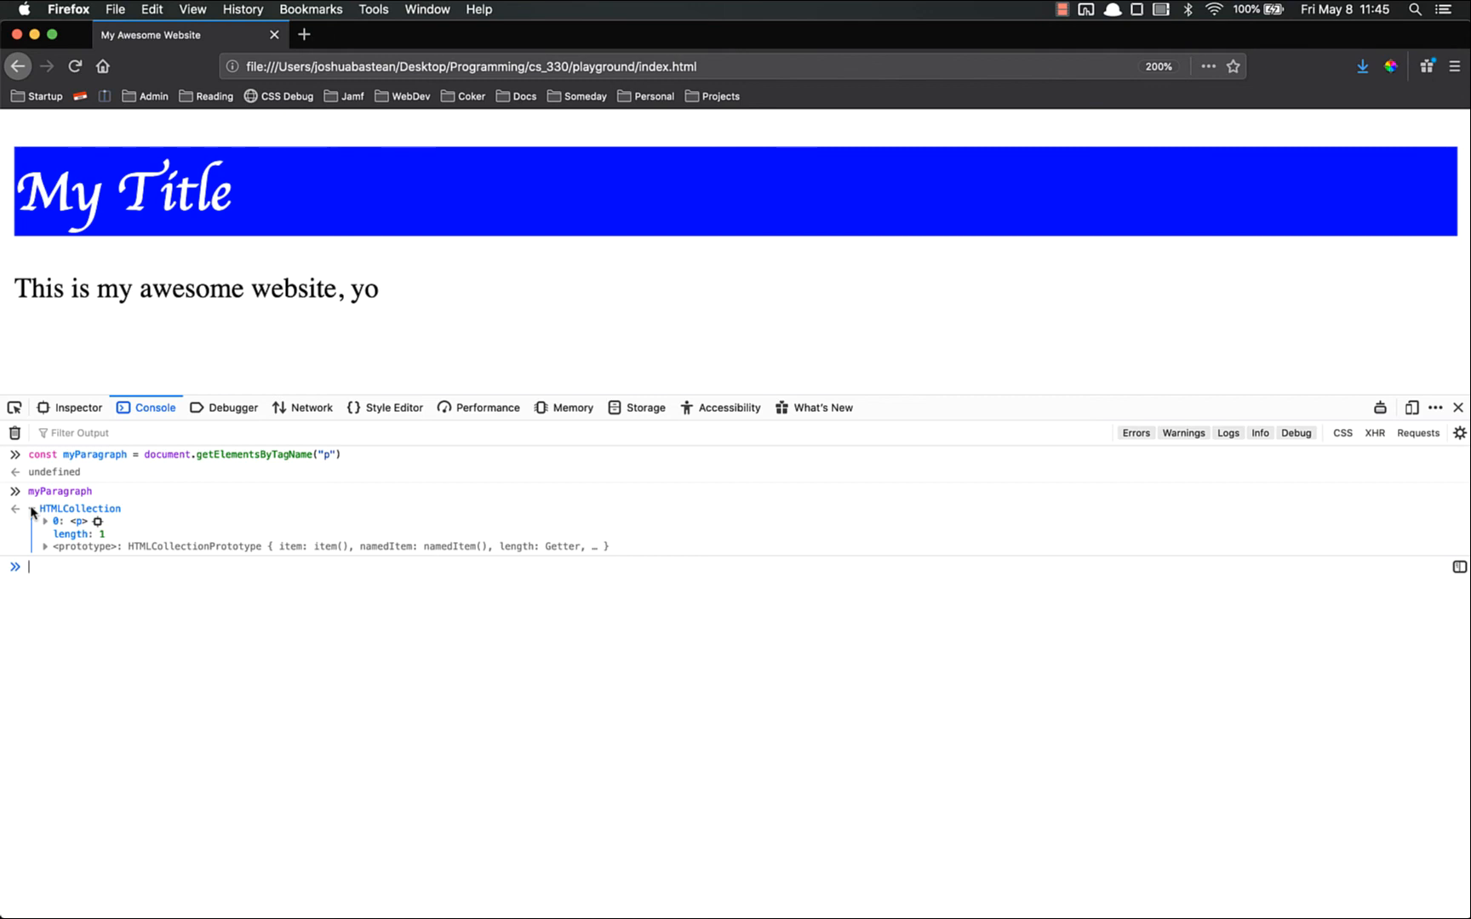
pyautogui.click(30, 509)
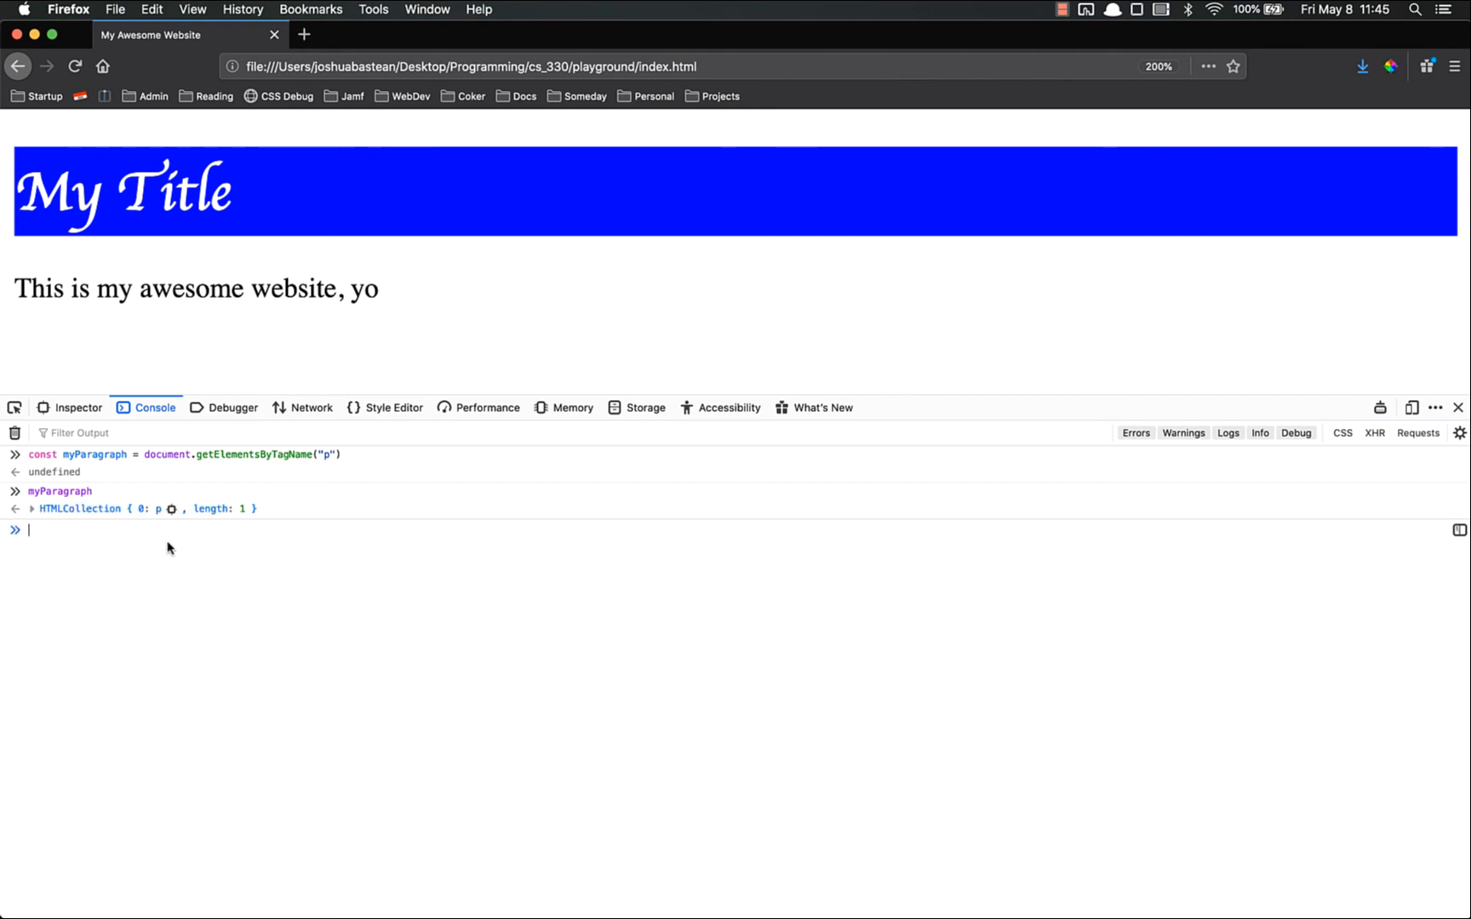
# Set myParagraph[0].style.color to "orange"
pyautogui.write('myParagraph')
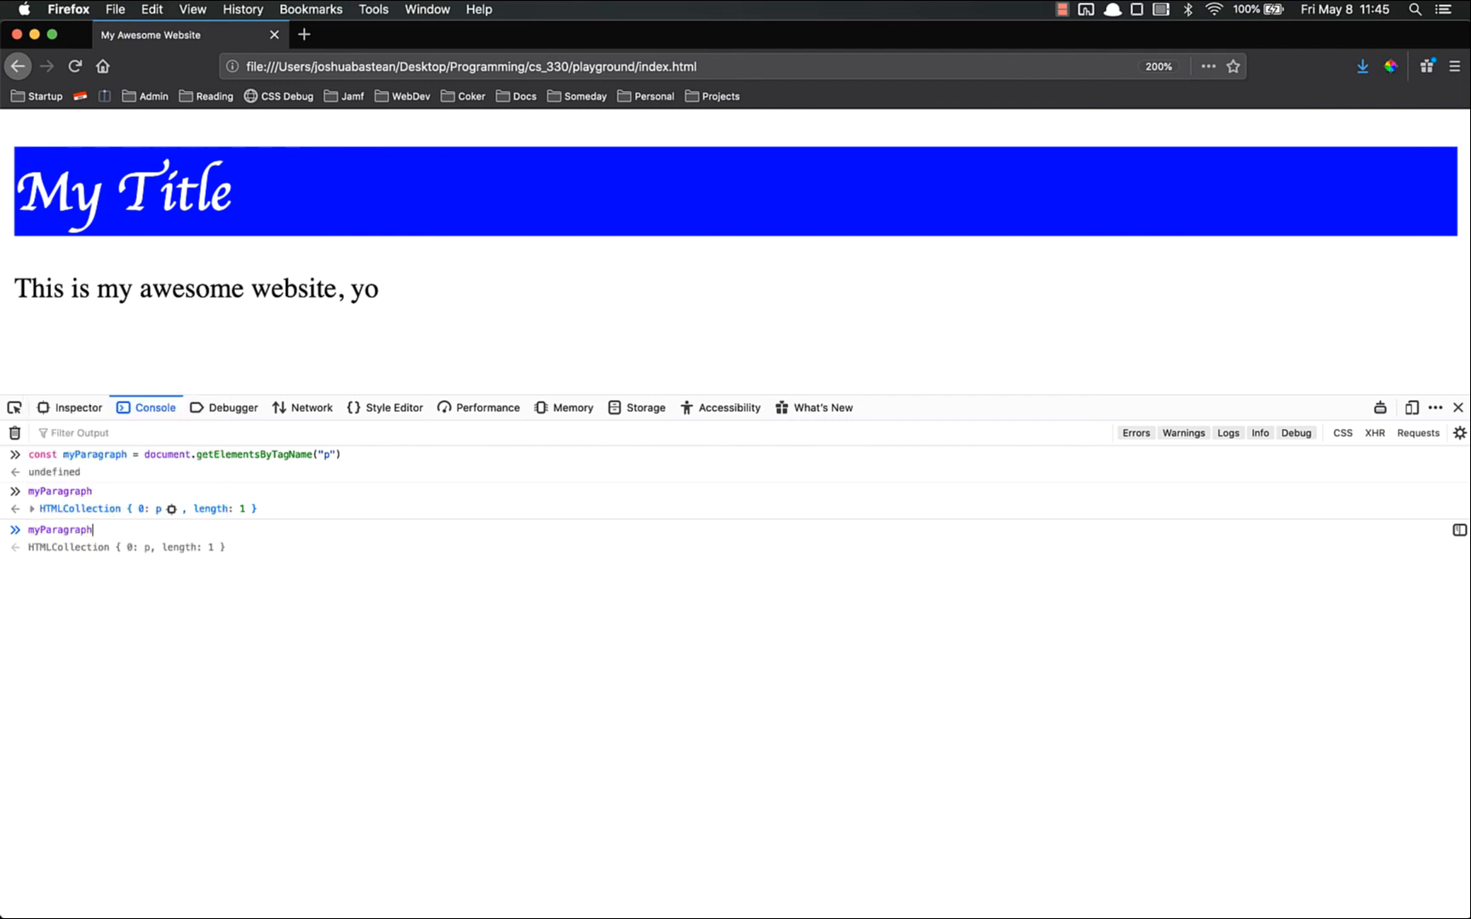
pyautogui.write('[0]')
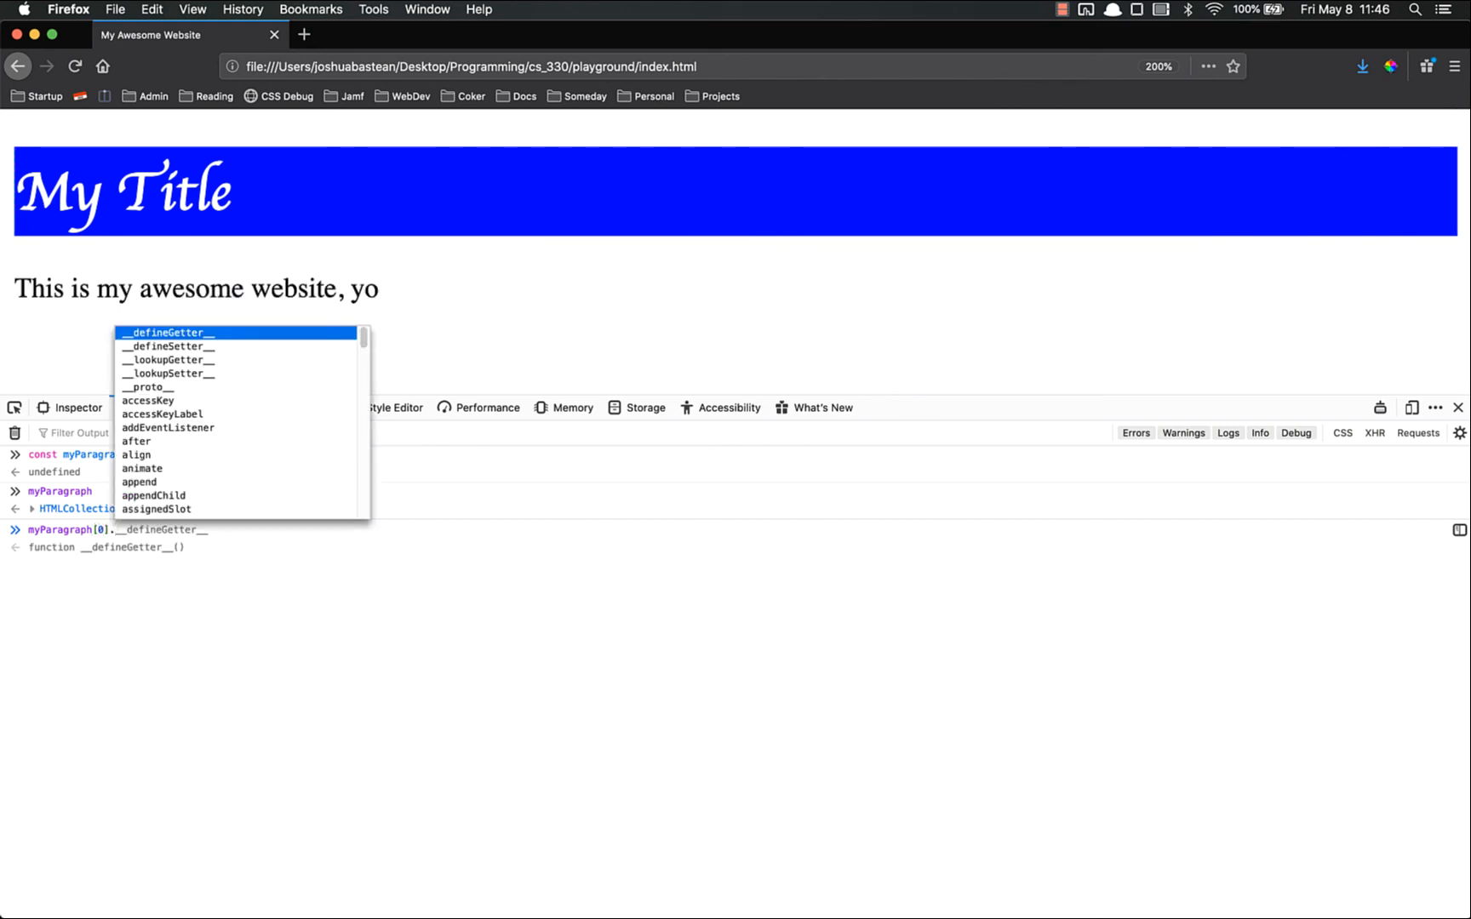
pyautogui.write('.style.color =')
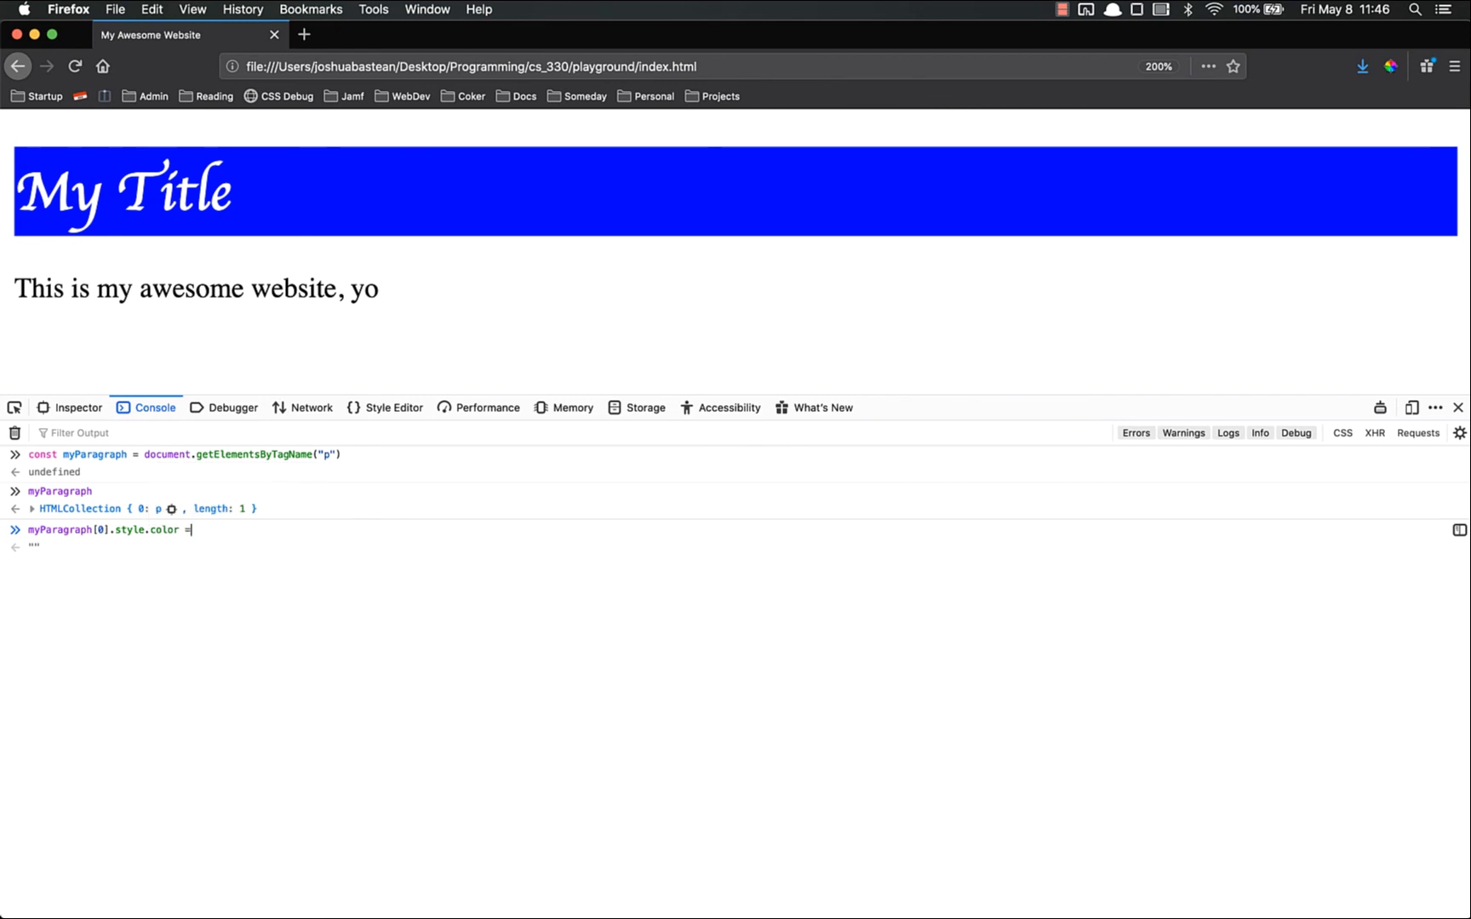
pyautogui.write('"orange"')
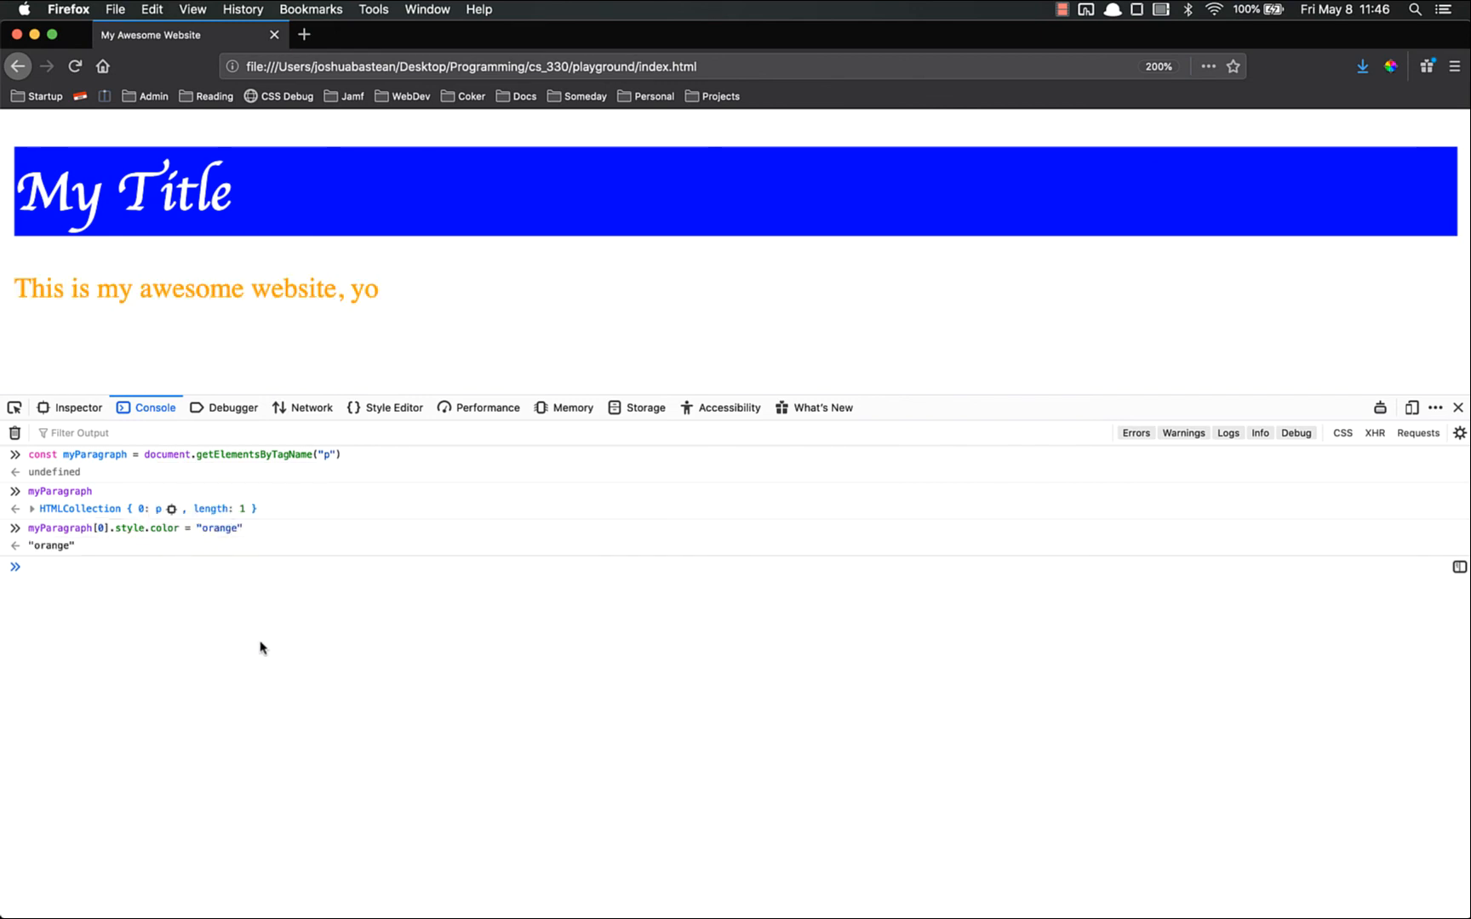
pyautogui.moveTo(190, 624)
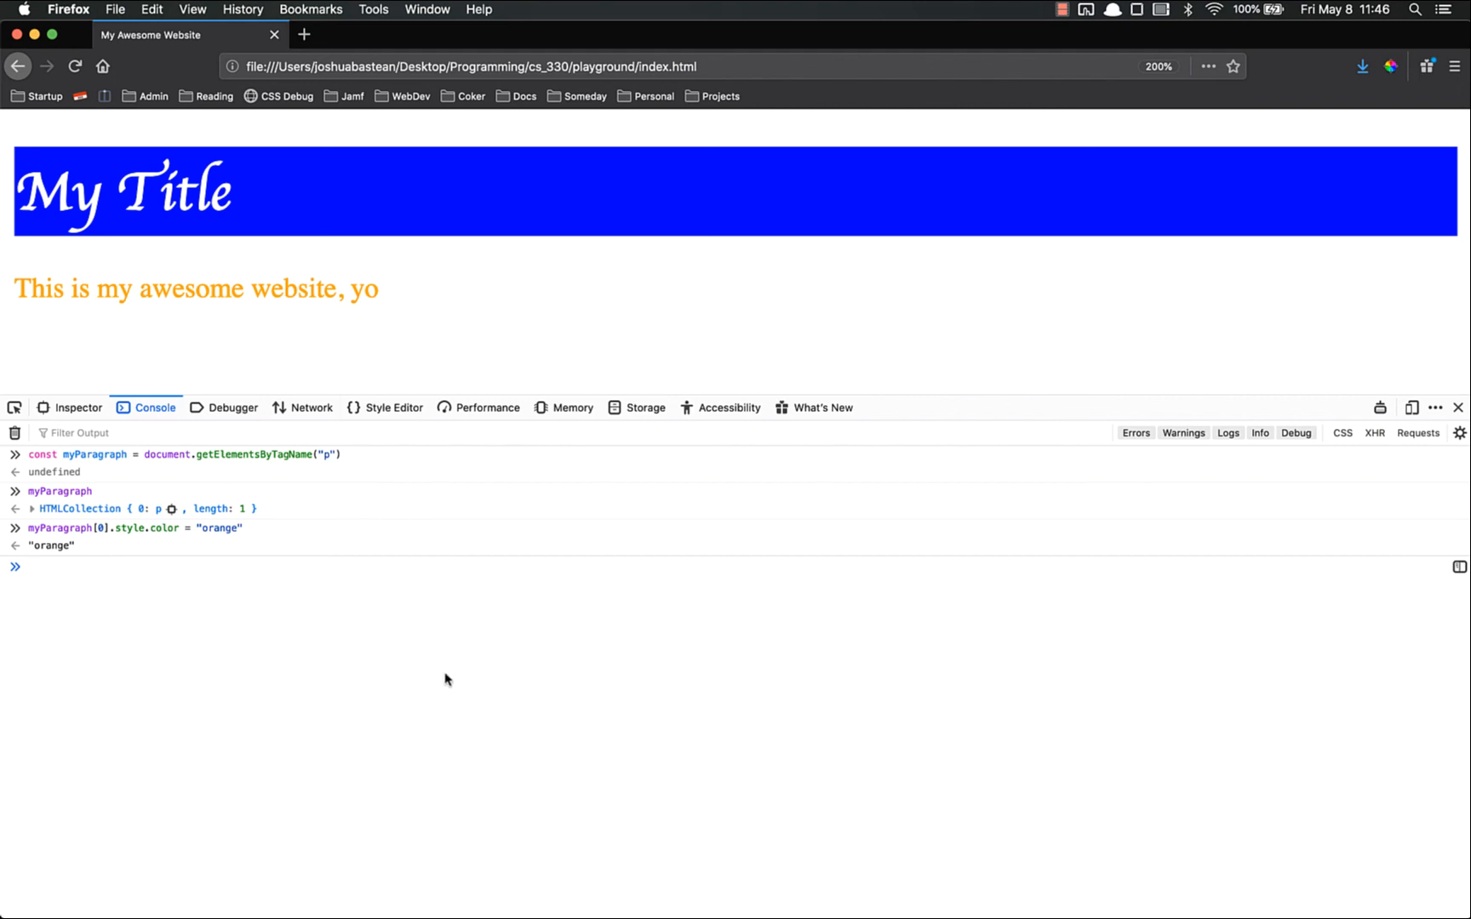
pyautogui.moveTo(387, 623)
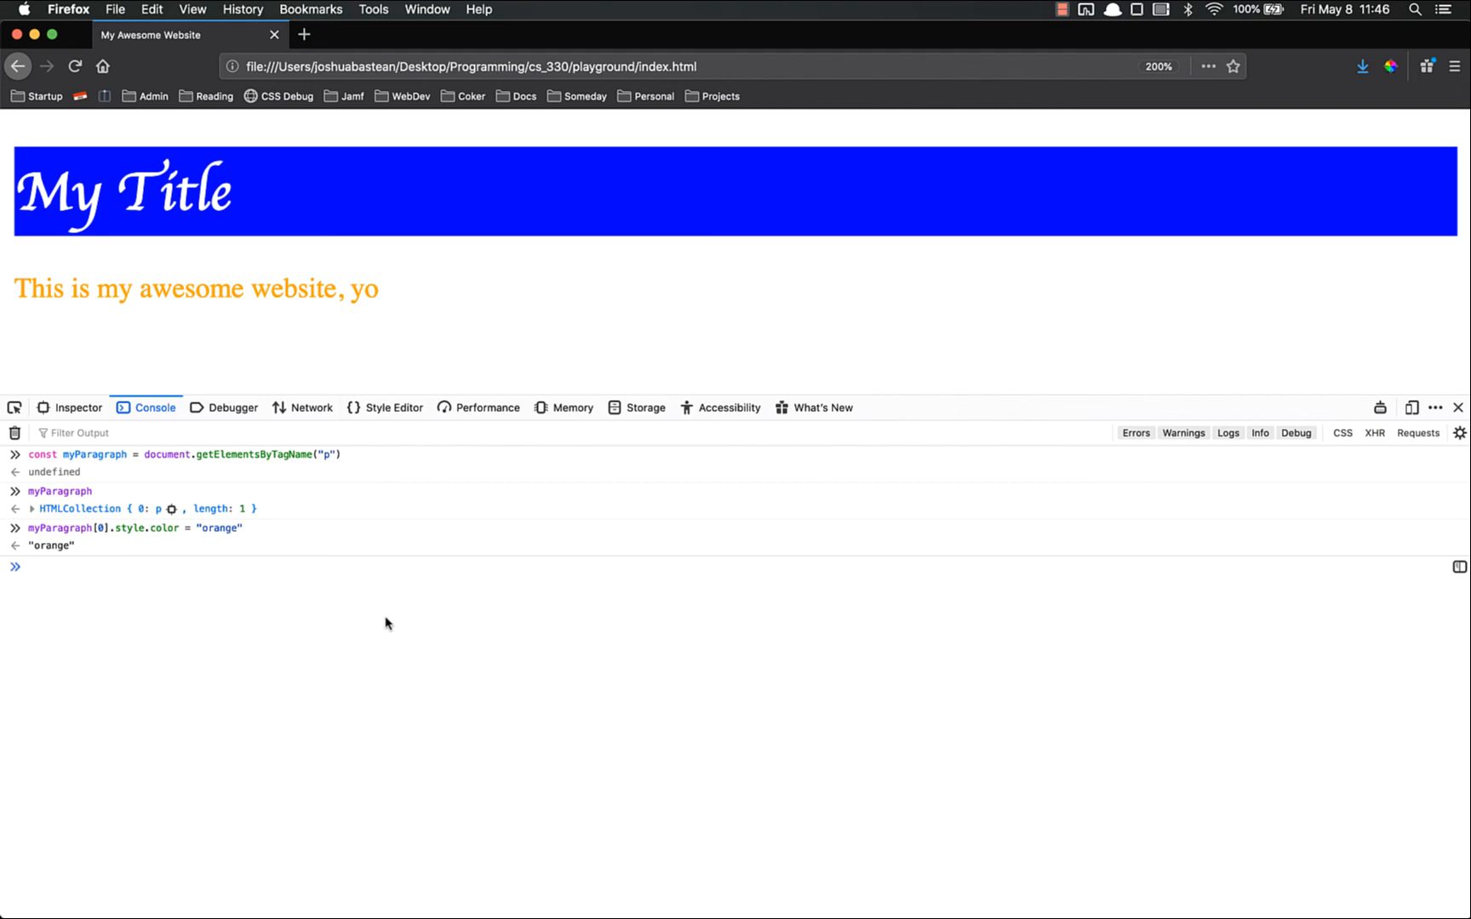
pyautogui.moveTo(316, 637)
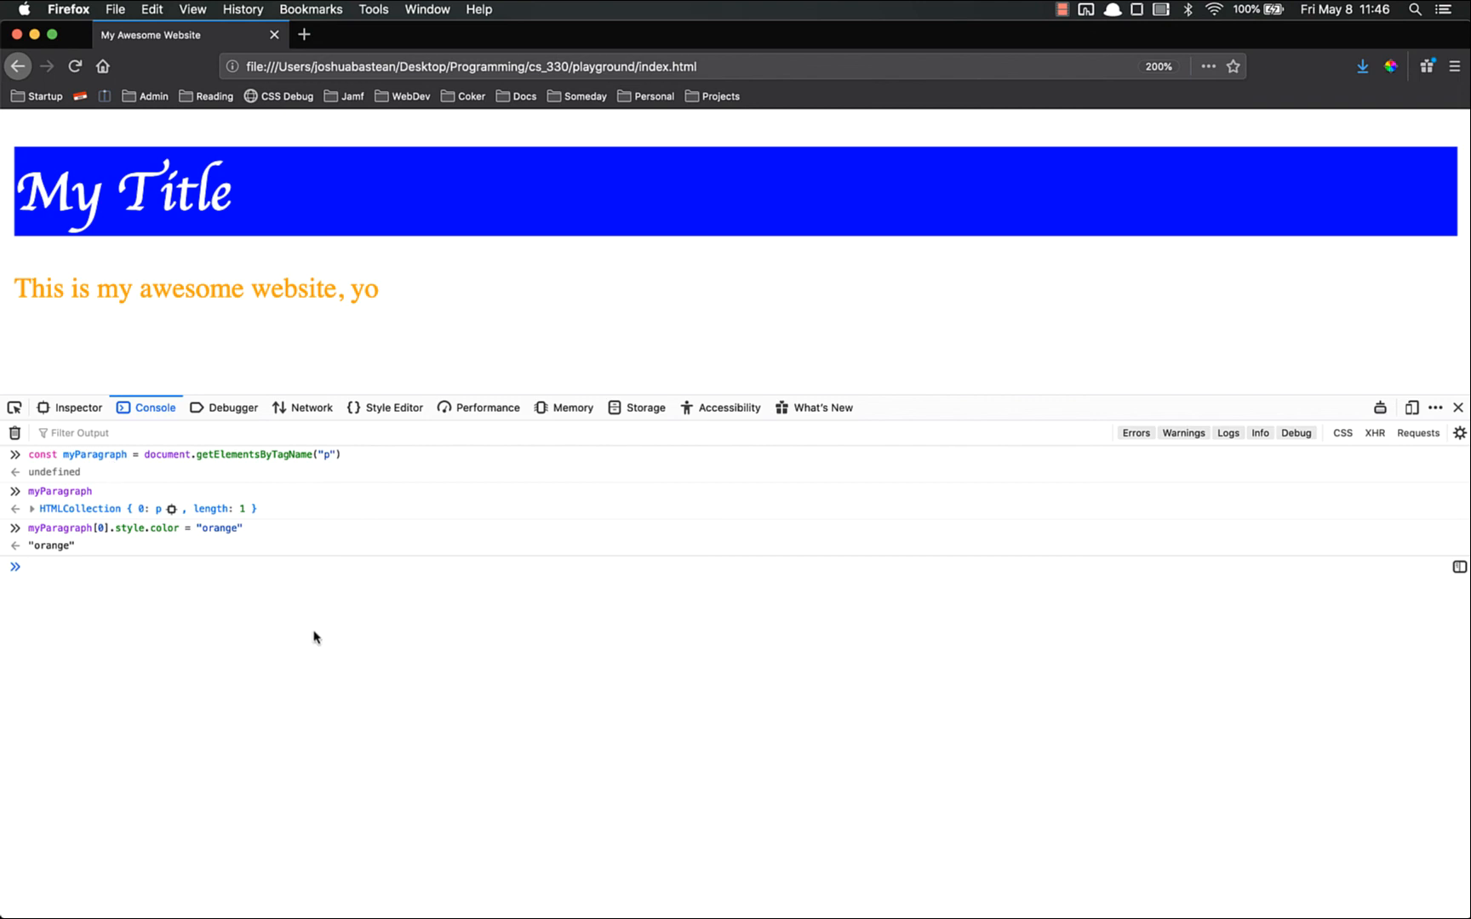
pyautogui.moveTo(209, 596)
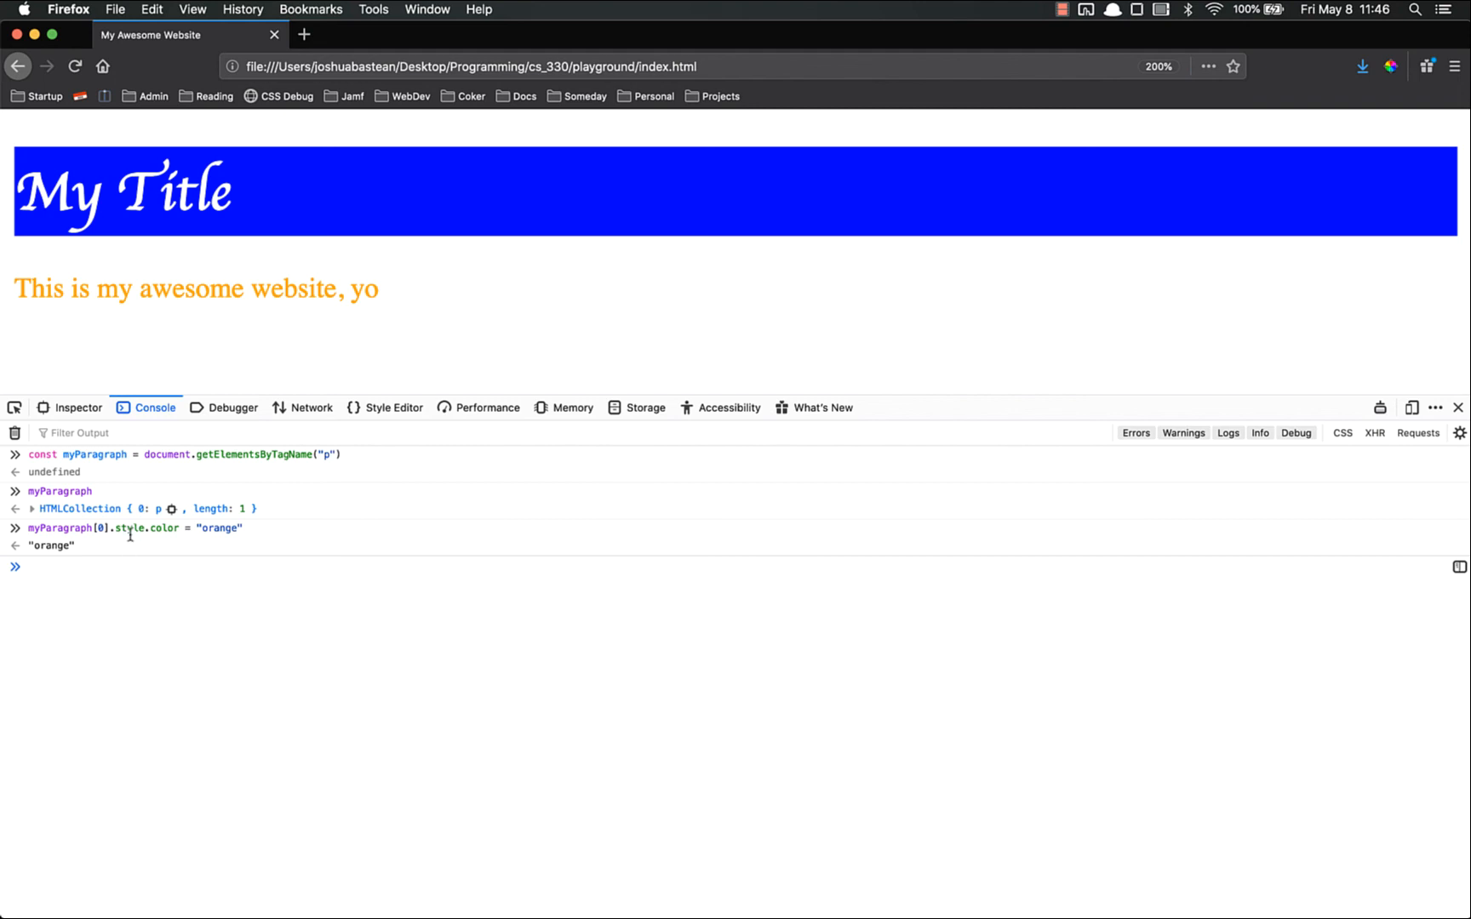
pyautogui.moveTo(177, 583)
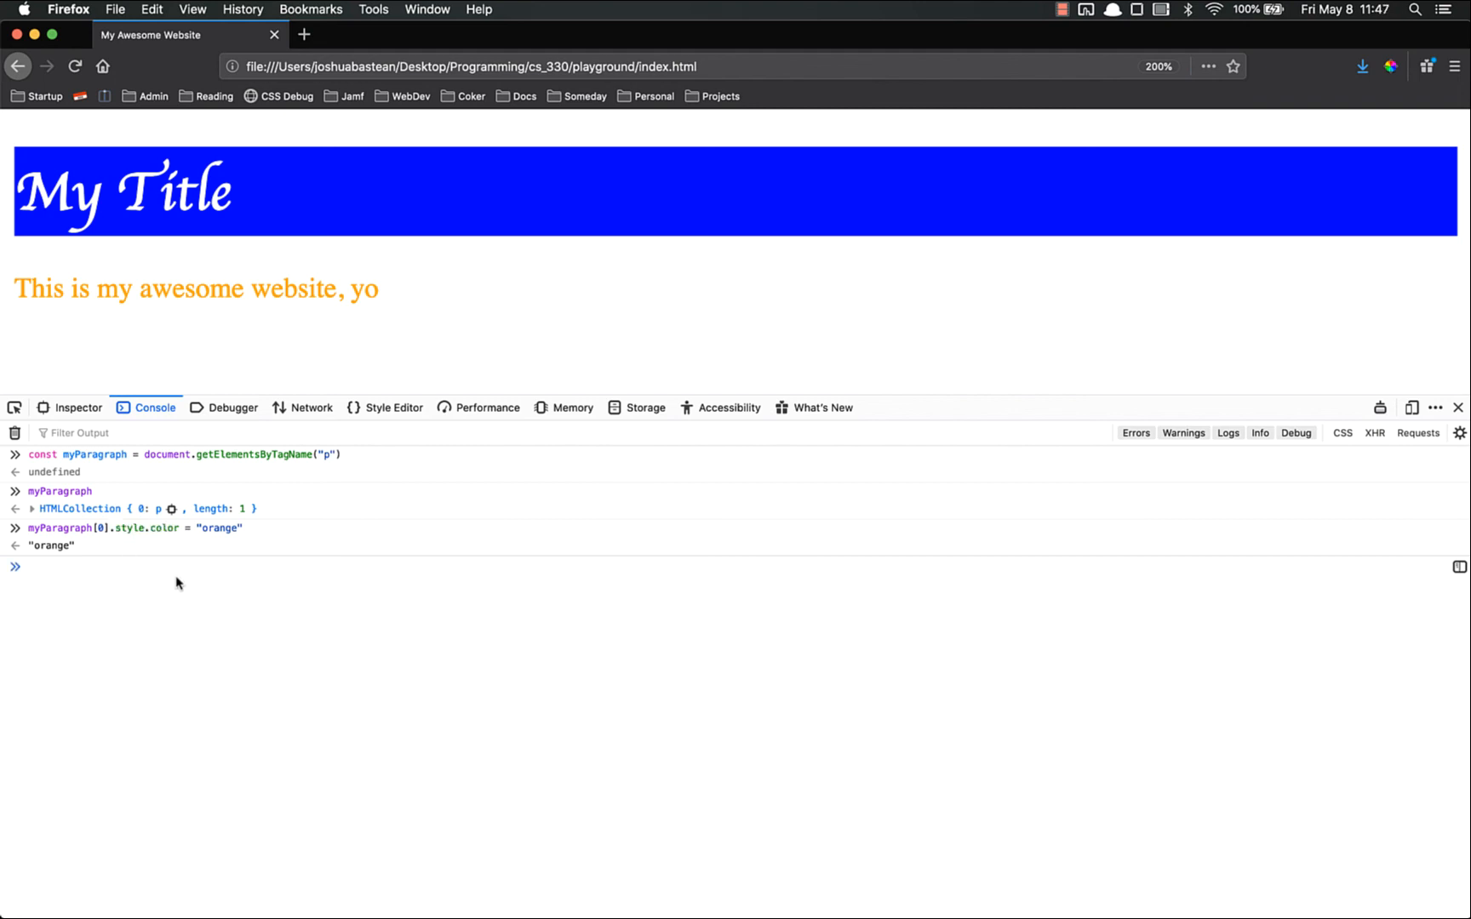